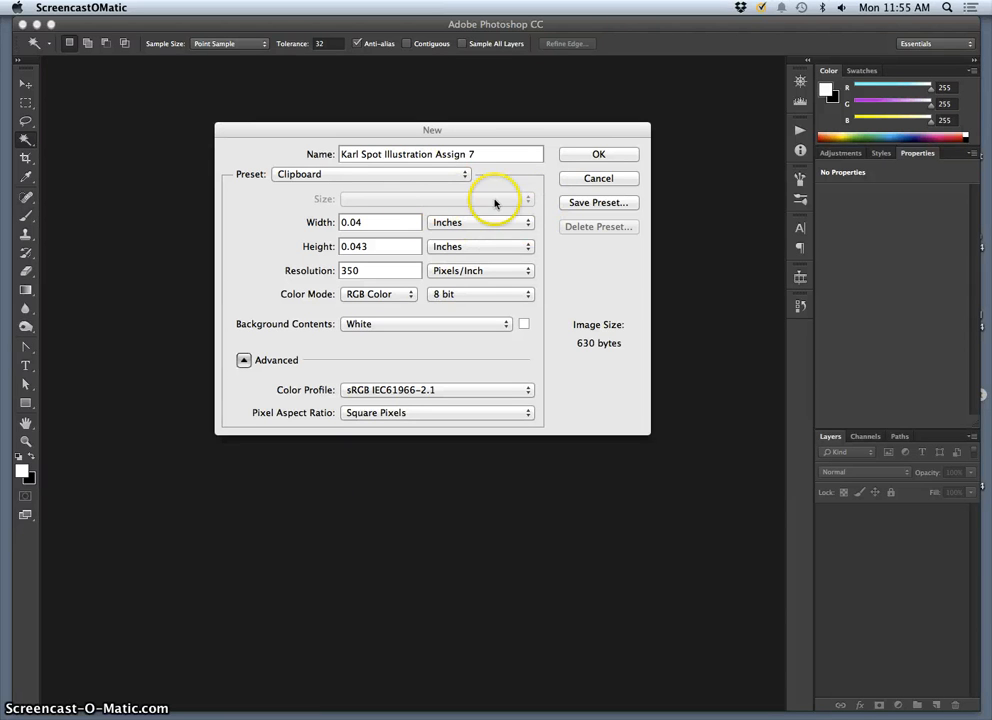
pyautogui.moveTo(492, 184)
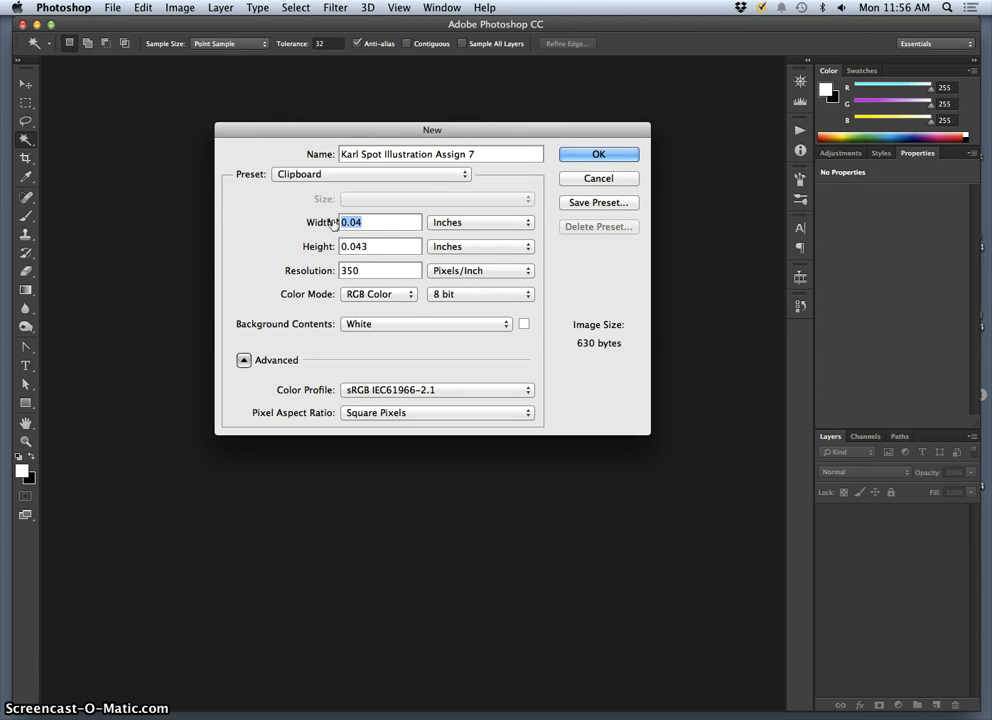
# - Create a new 11 × 14 inch RGB document at 350 ppi with a white background
pyautogui.write('11')
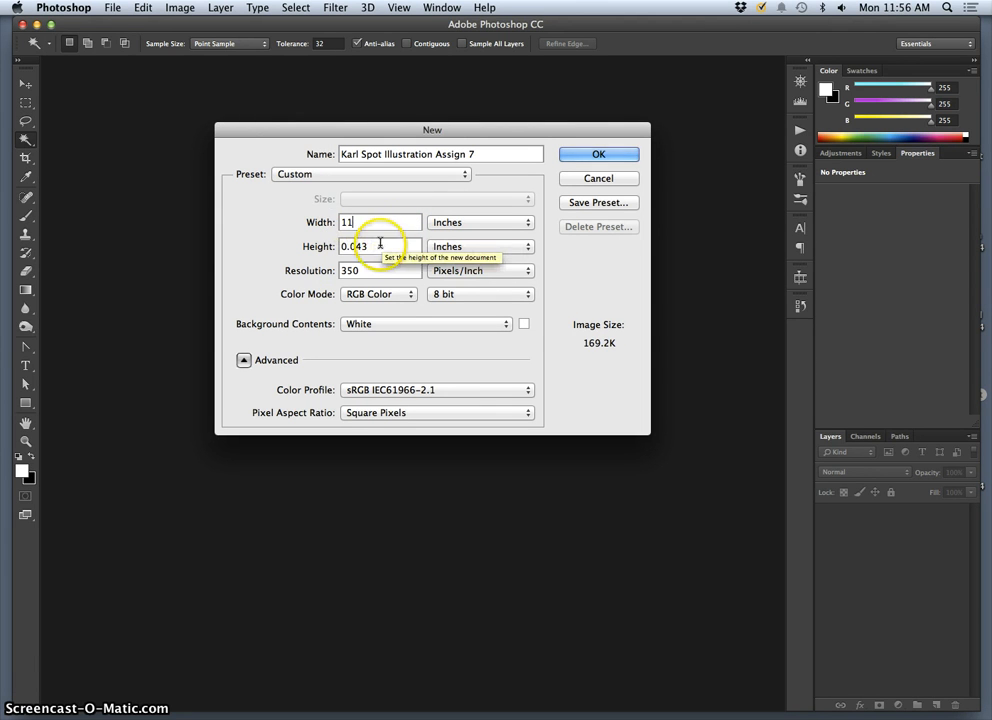
pyautogui.write('14')
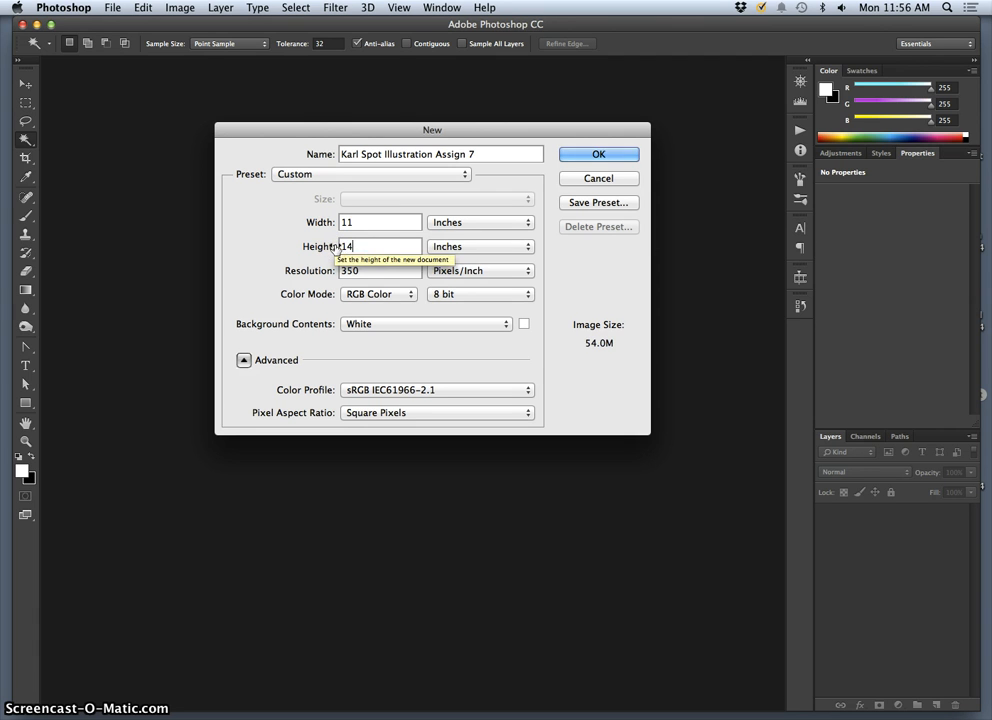
pyautogui.click(372, 270)
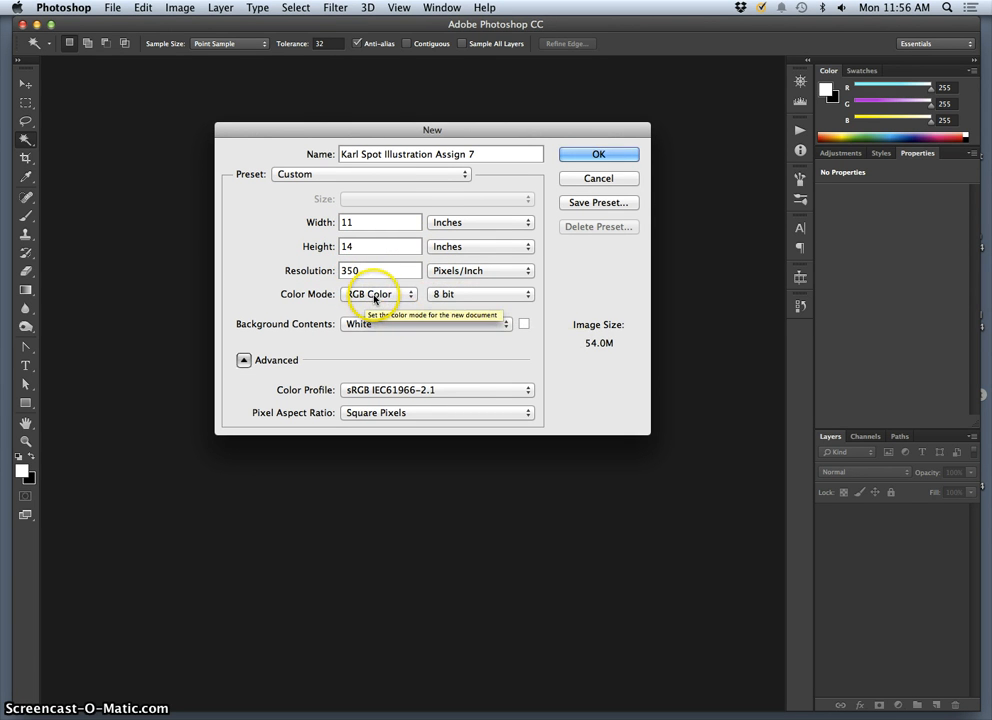
pyautogui.click(598, 154)
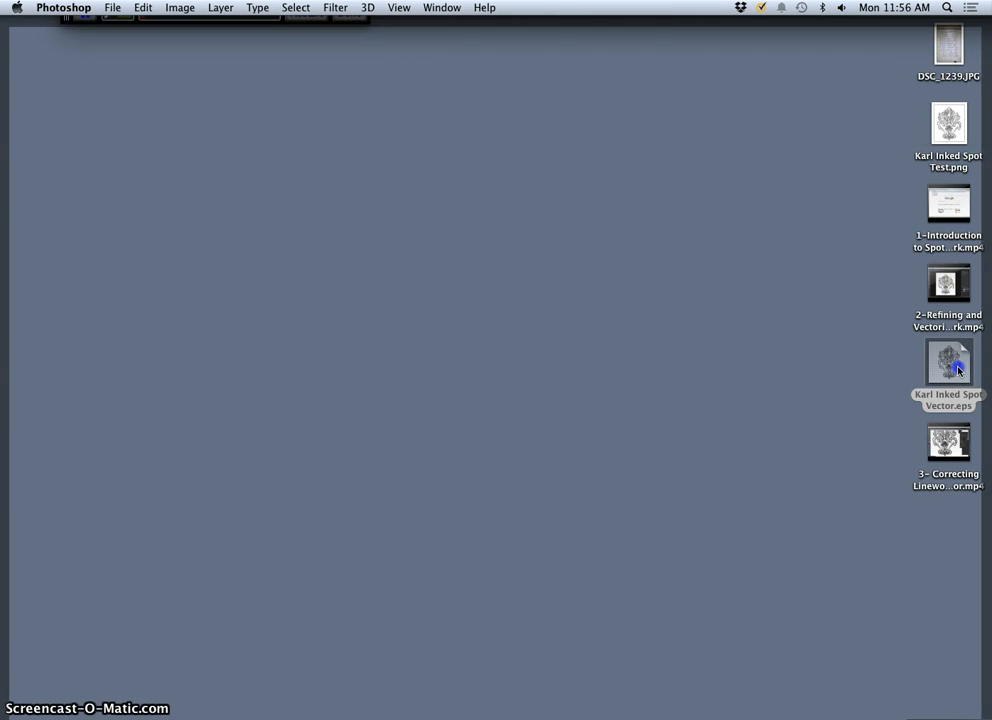
# - Place the Karl Inked Spot Vector EPS as a smart object, scaled up to fill the canvas
pyautogui.doubleClick(948, 364)
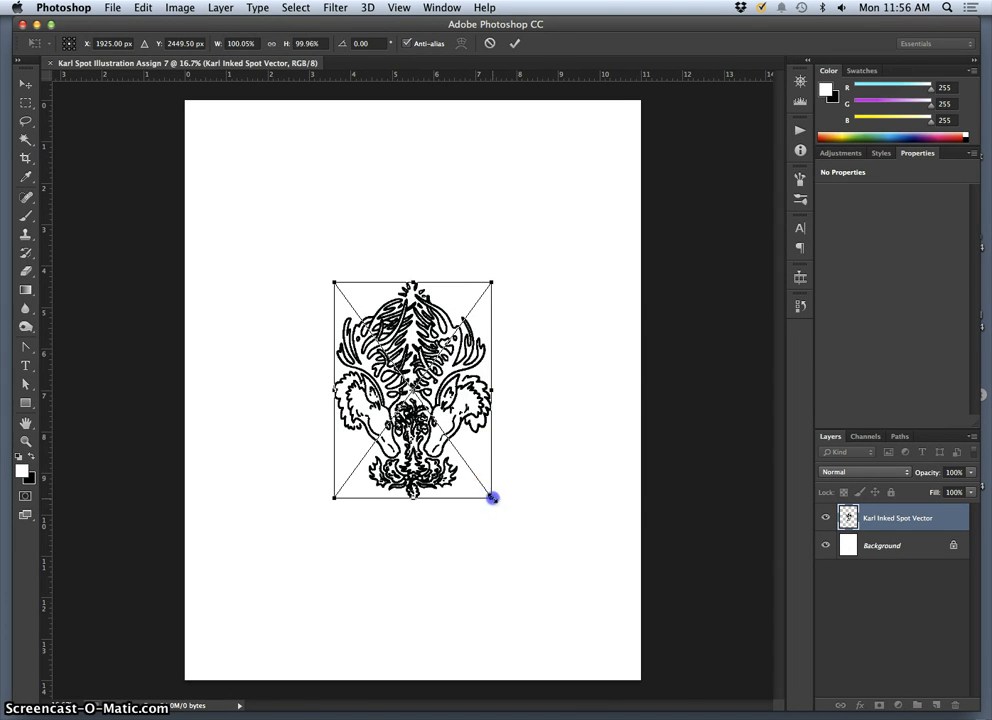
pyautogui.moveTo(492, 496); pyautogui.dragTo(612, 664)
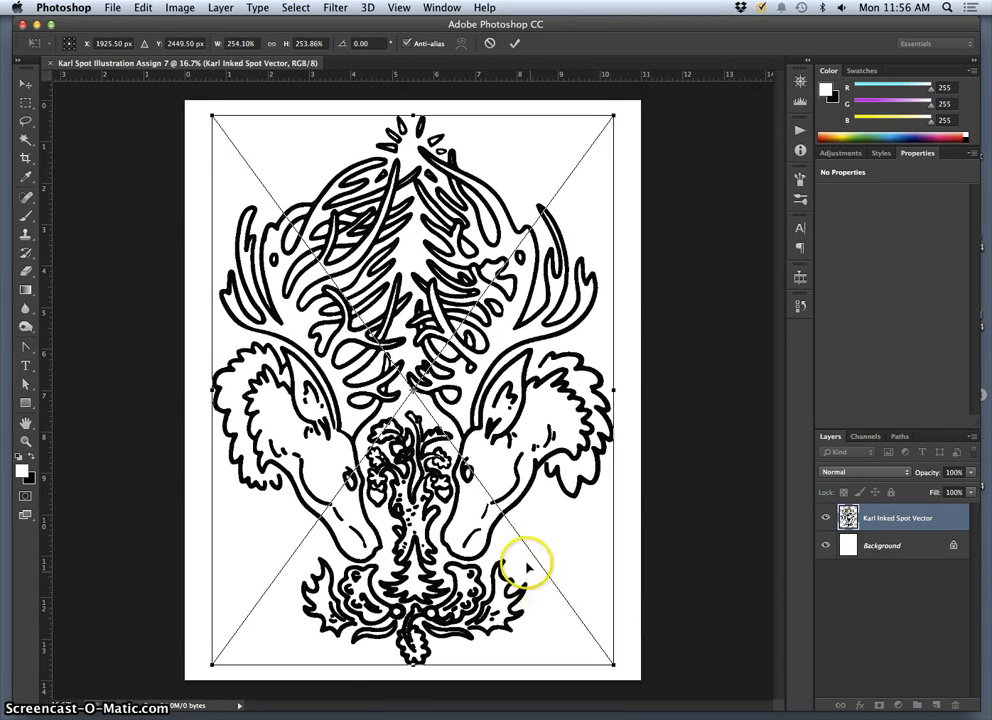
pyautogui.moveTo(504, 360)
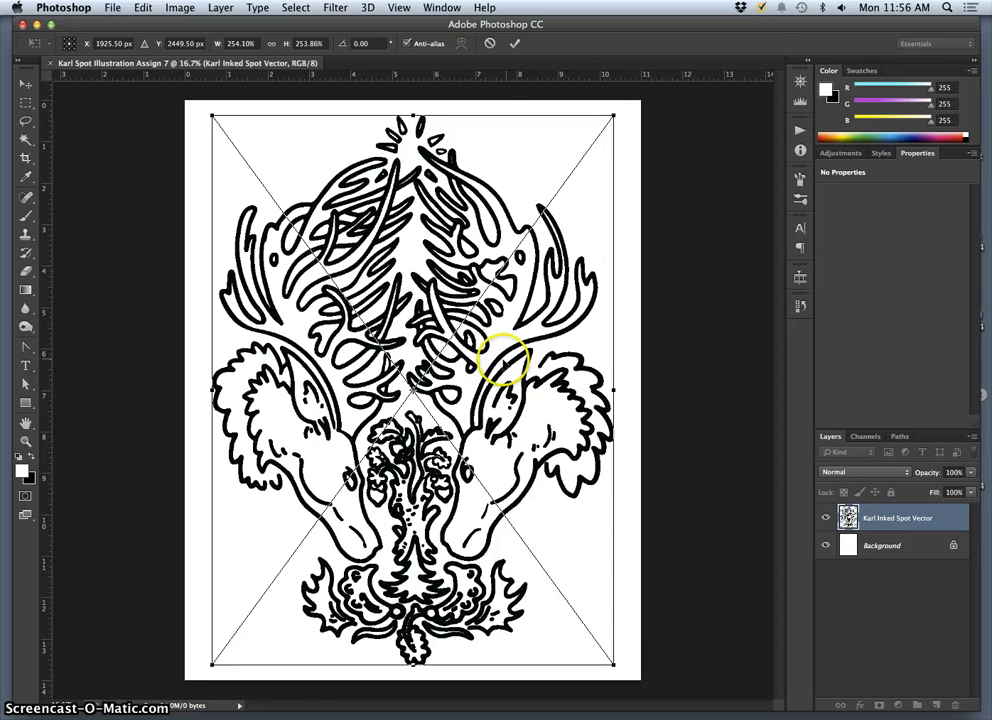
pyautogui.moveTo(468, 360)
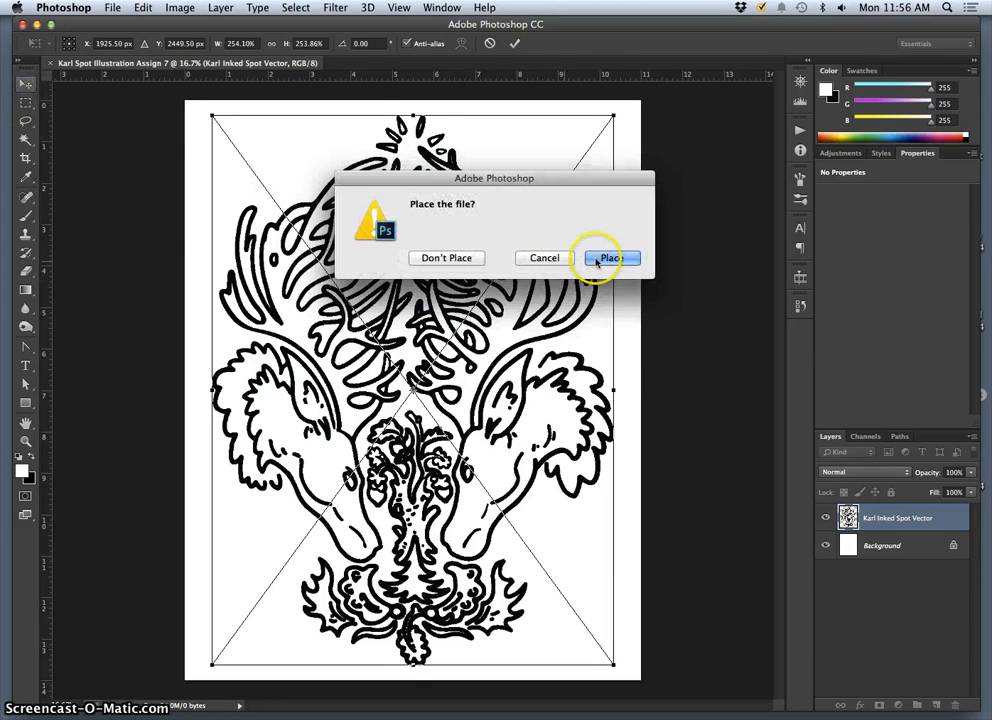
pyautogui.click(604, 256)
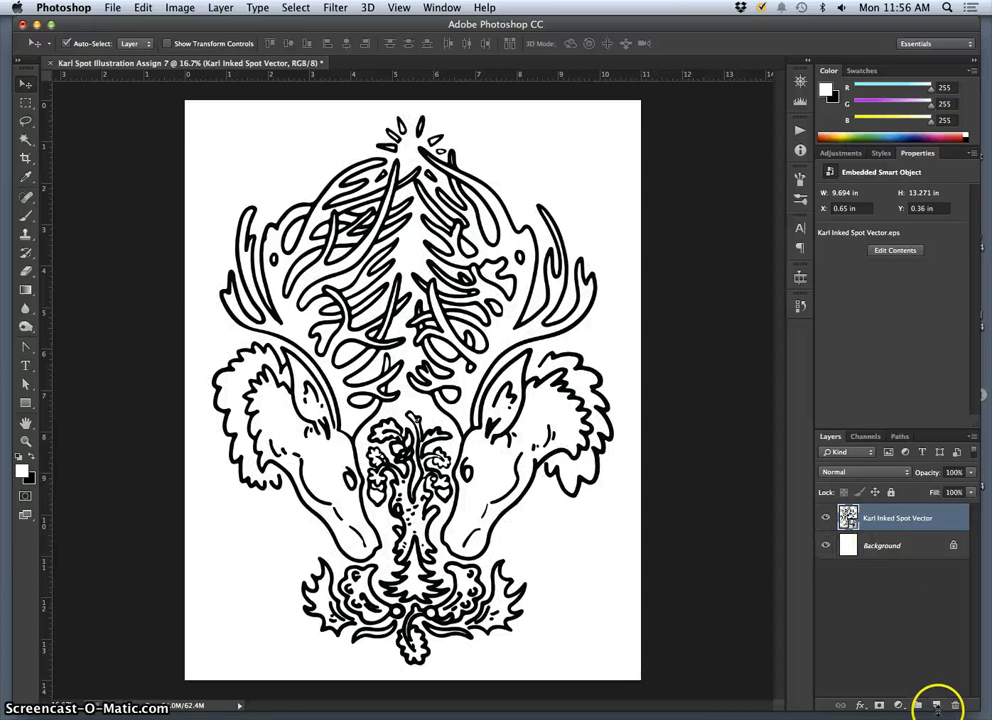
# - Add an empty Flat Color layer below the vector line art and select it for painting
pyautogui.click(936, 704)
pyautogui.write('Flat Color')
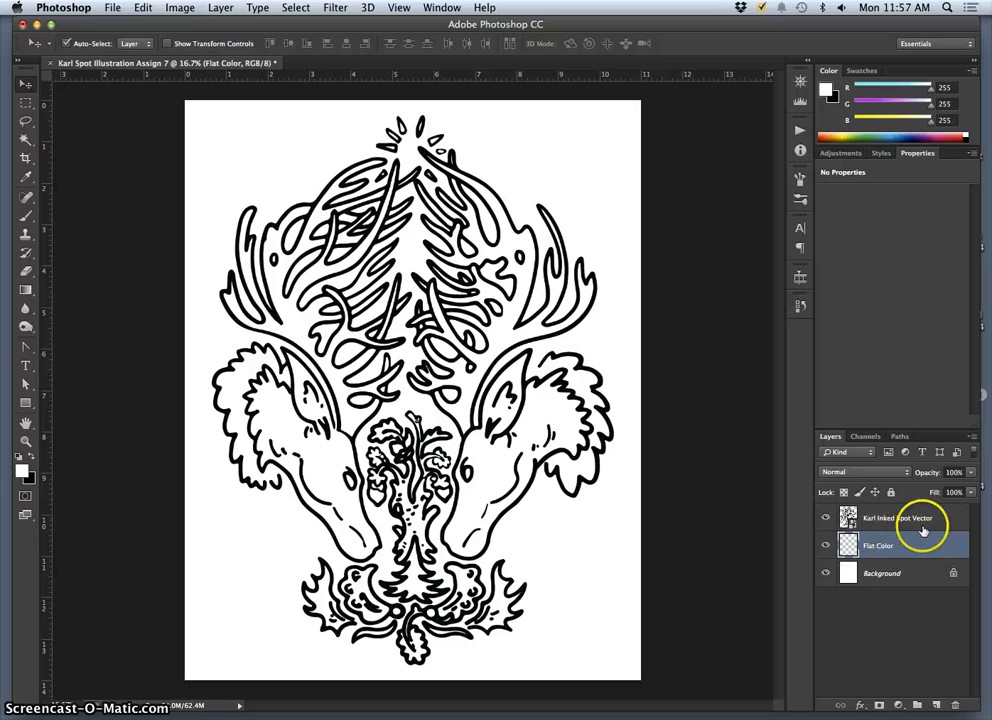
pyautogui.click(912, 520)
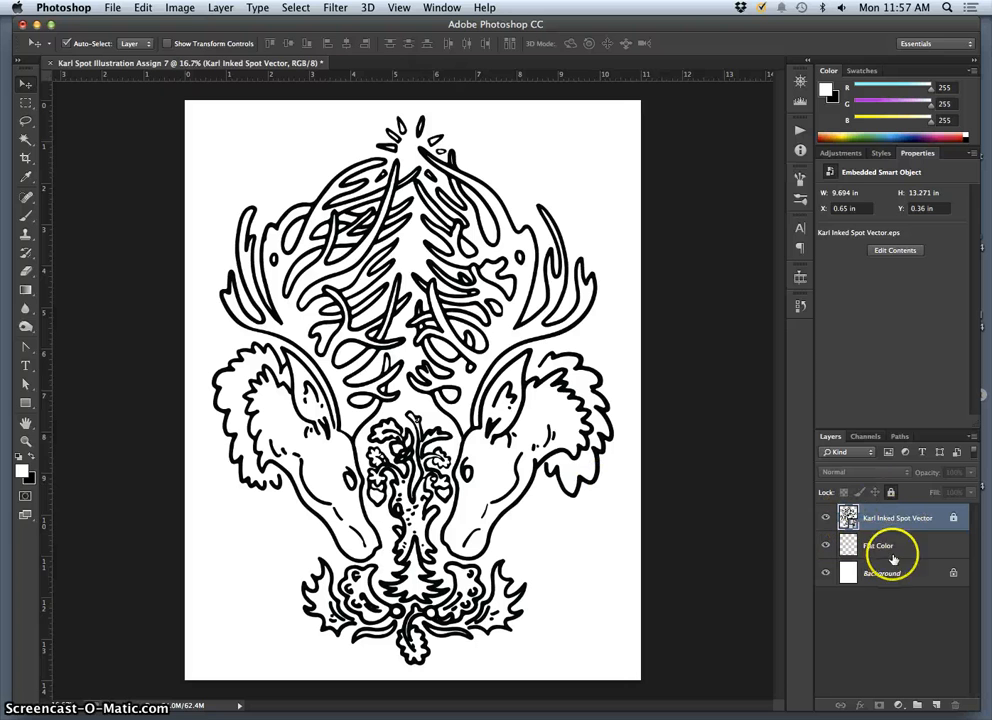
pyautogui.click(882, 572)
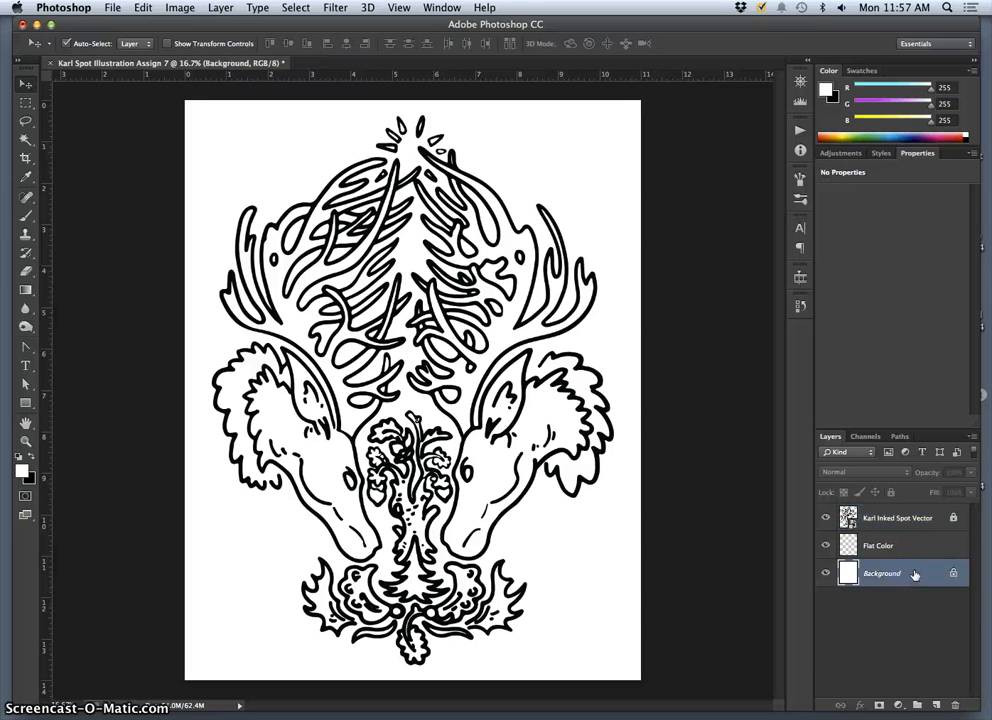
pyautogui.click(880, 544)
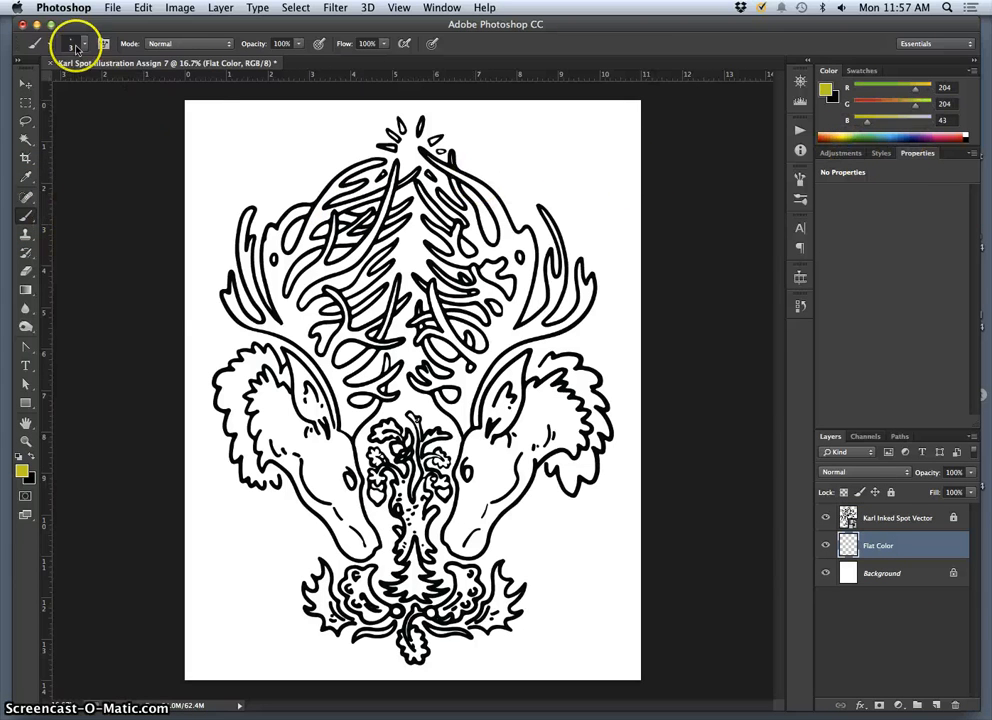
# - Adjust the brush, then fill the right-hand antlers with flat pink beneath the line art
pyautogui.click(96, 46)
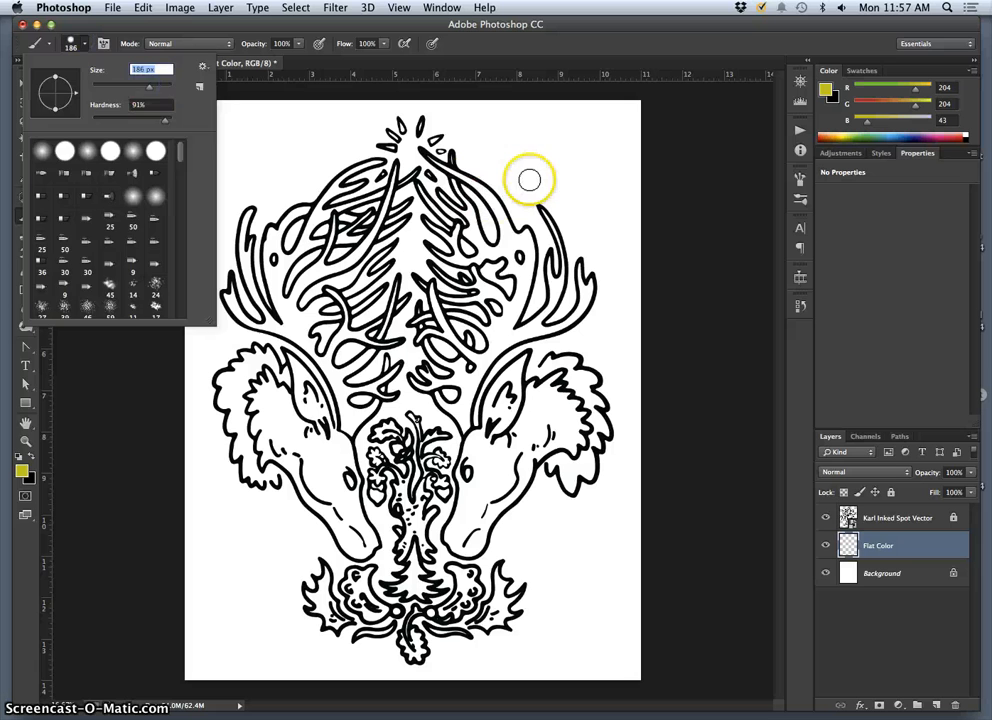
pyautogui.moveTo(530, 180); pyautogui.dragTo(304, 390)
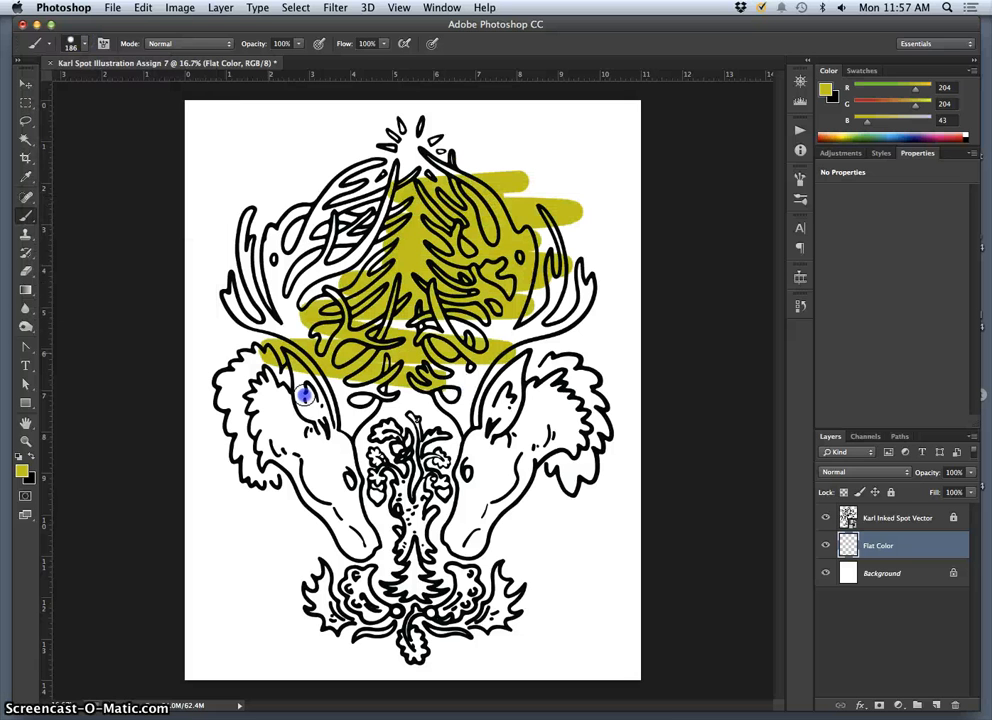
pyautogui.moveTo(304, 396); pyautogui.dragTo(384, 576)
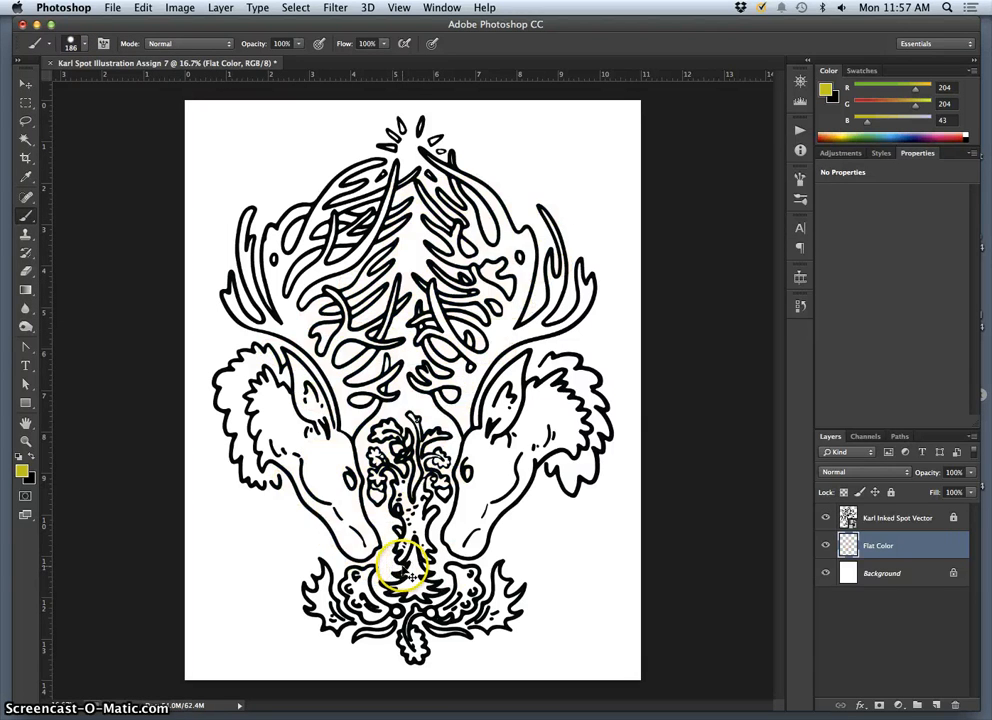
pyautogui.moveTo(456, 284)
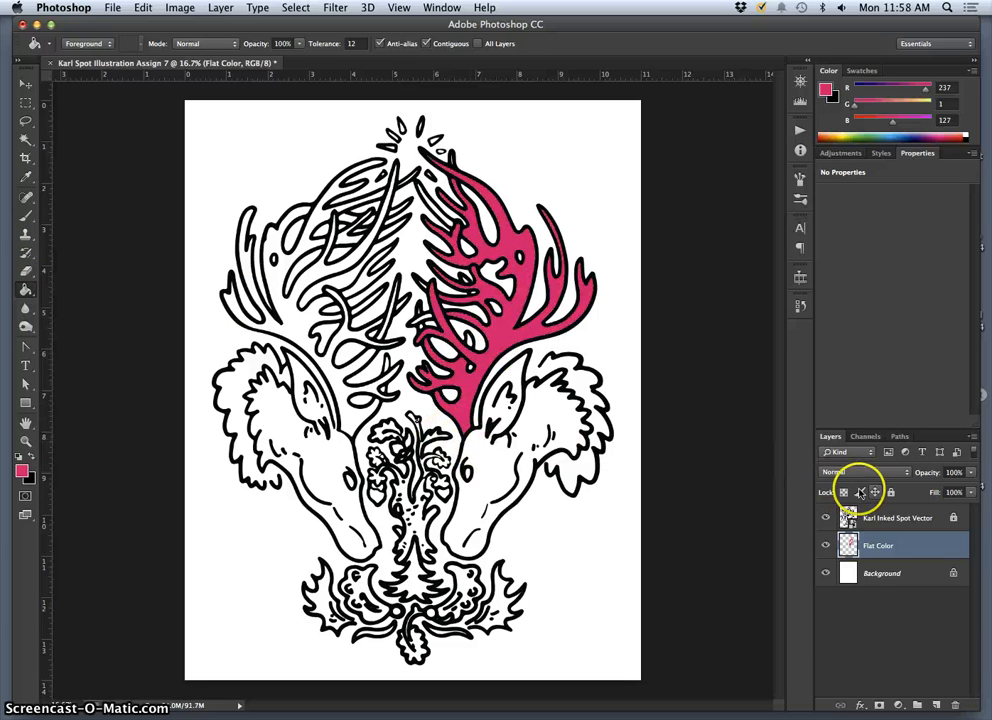
pyautogui.click(824, 516)
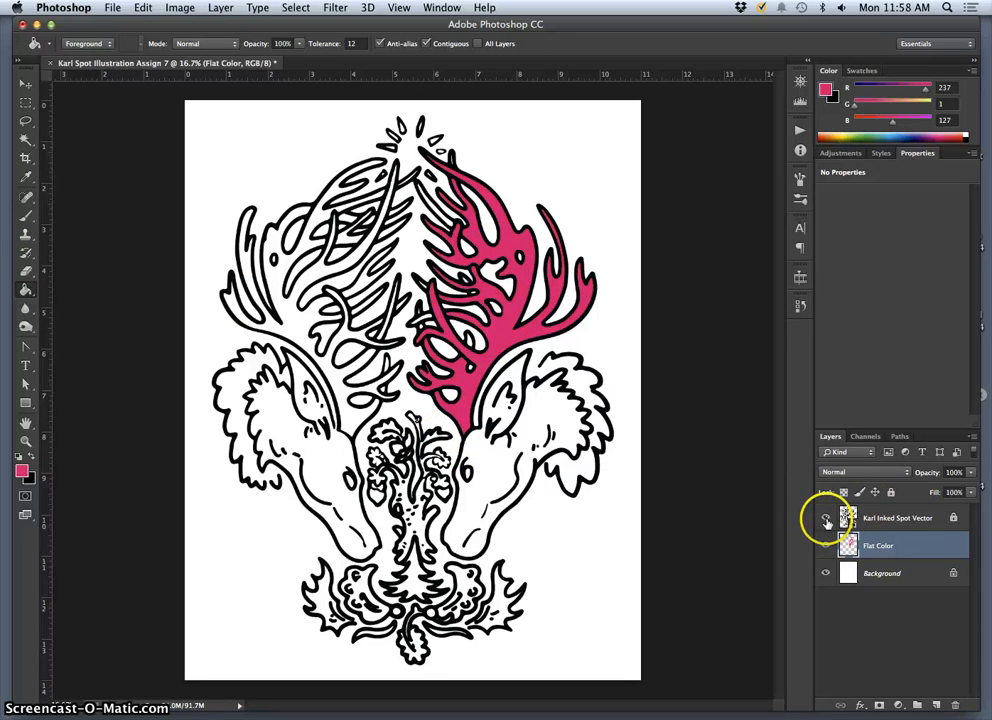
pyautogui.click(824, 518)
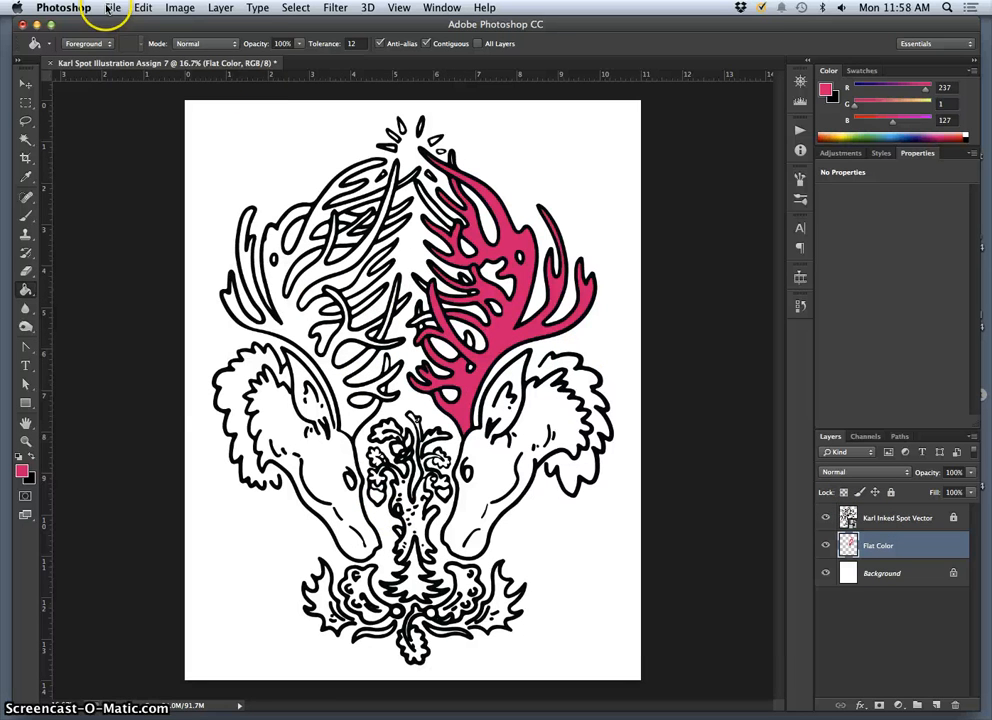
# - Save the card via Save As as a layered Photoshop file on the Desktop
pyautogui.click(110, 8)
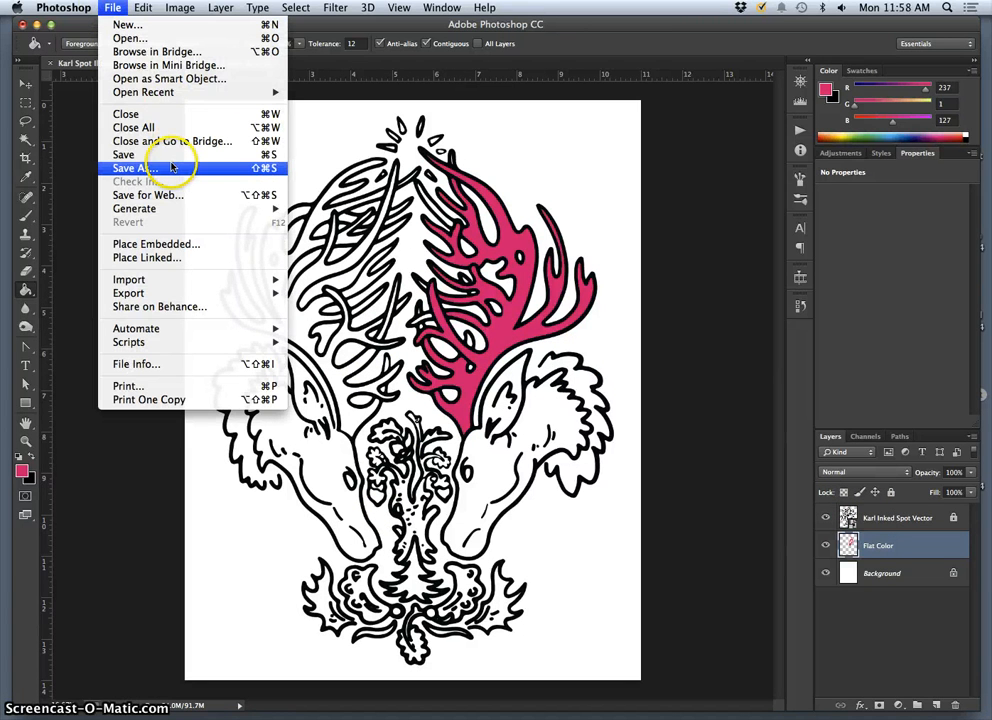
pyautogui.click(150, 168)
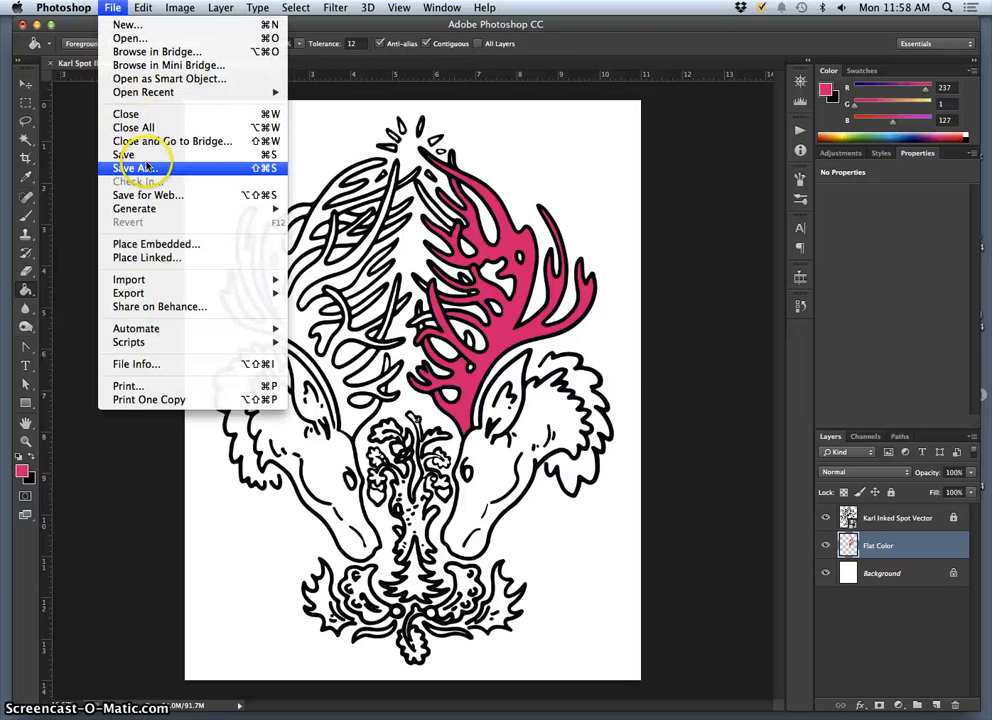
pyautogui.click(132, 168)
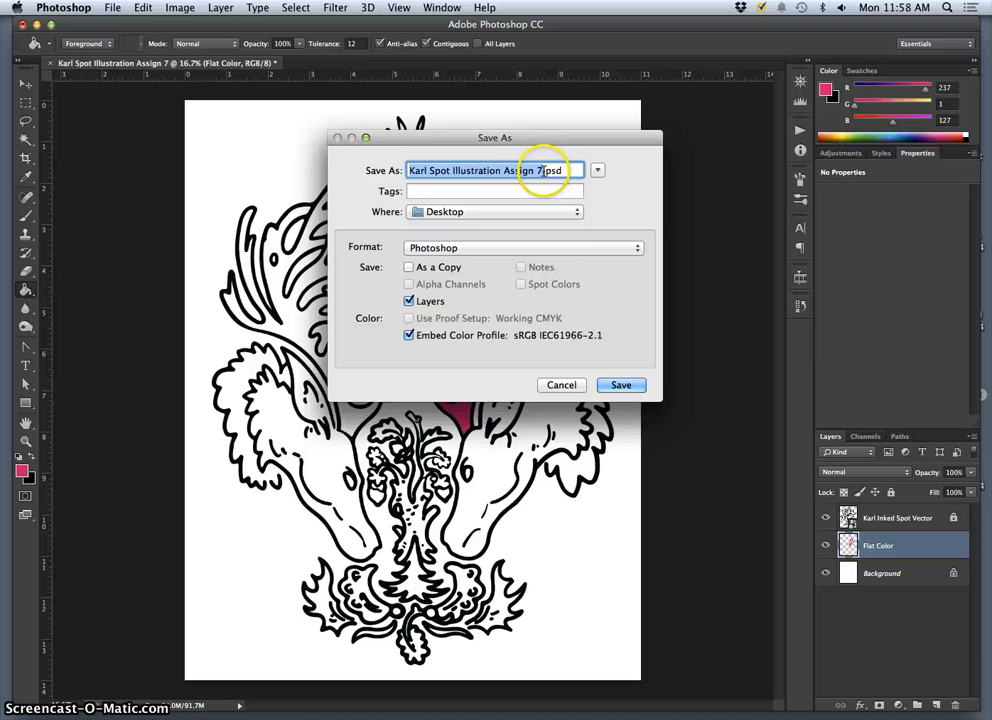
pyautogui.click(620, 384)
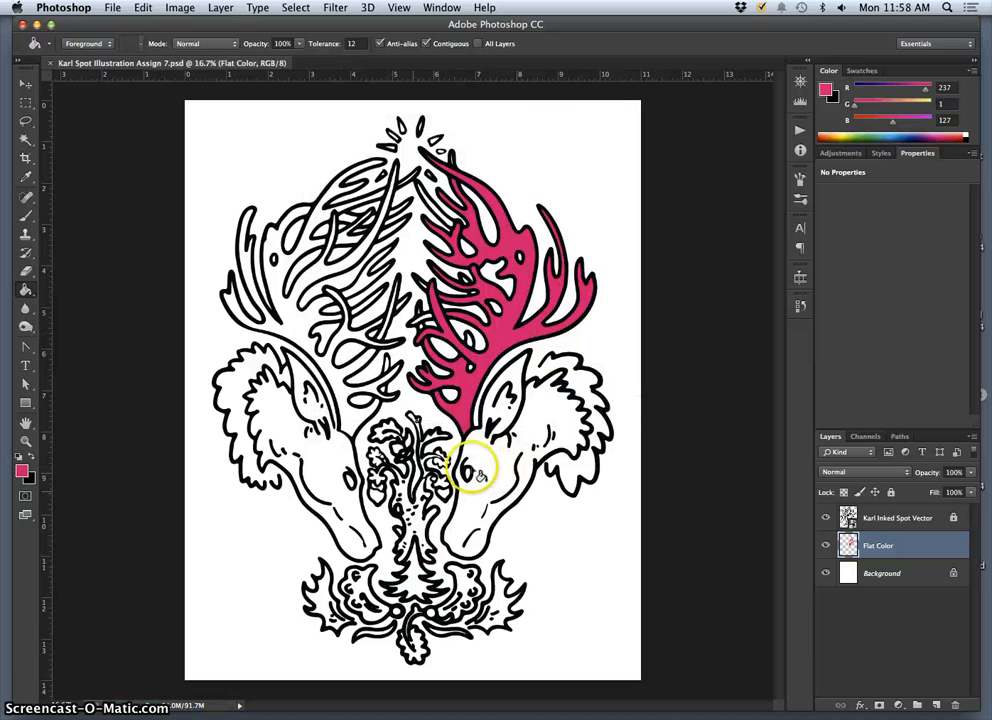
pyautogui.moveTo(408, 486)
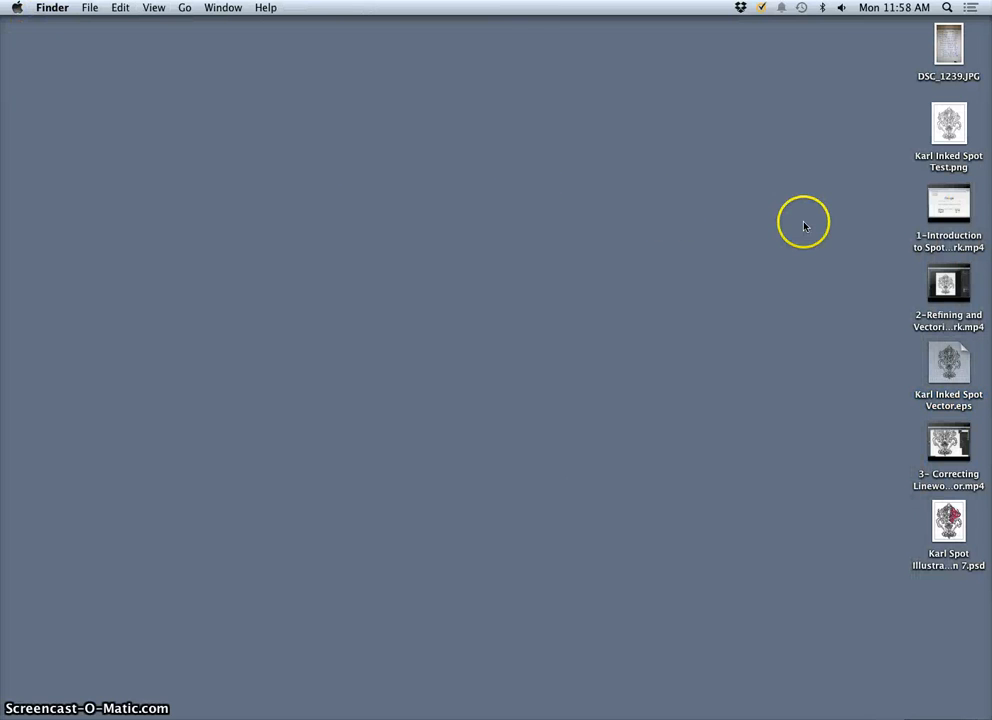
pyautogui.moveTo(844, 228)
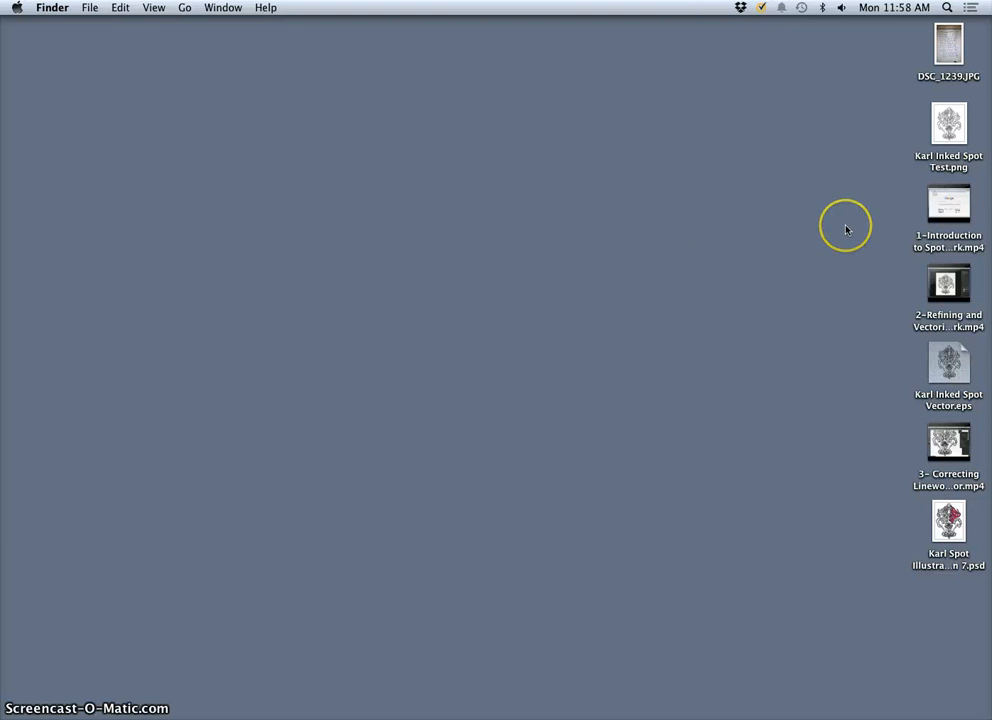
pyautogui.moveTo(852, 210)
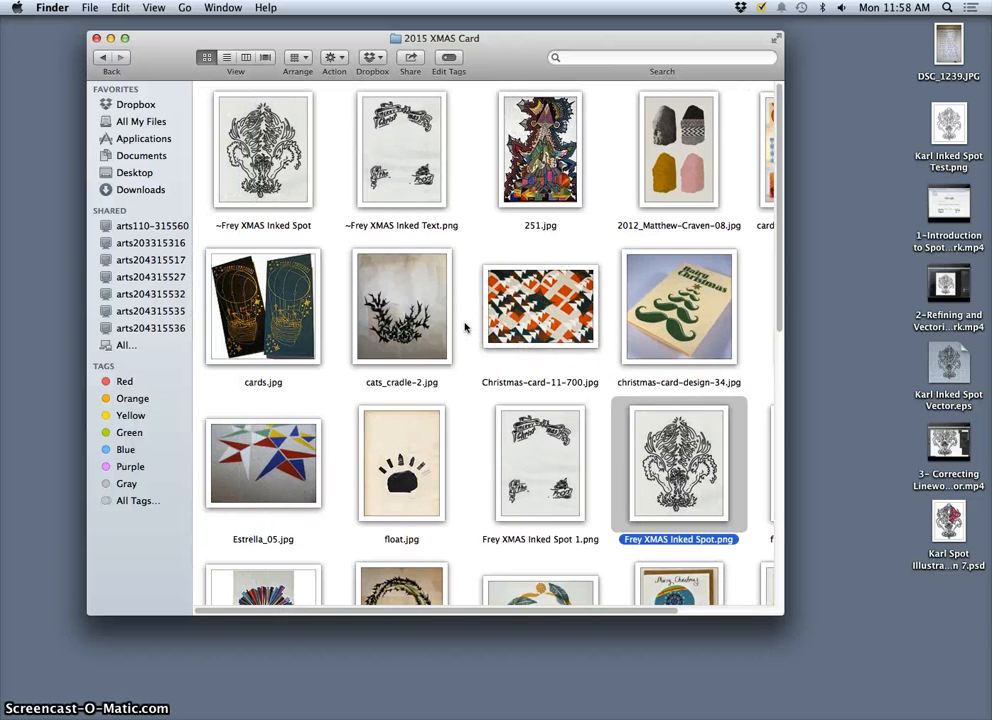
# - Scroll the 2015 XMAS Card folder and select the XMAS Card 2 Revised PNG
pyautogui.scroll(-3)
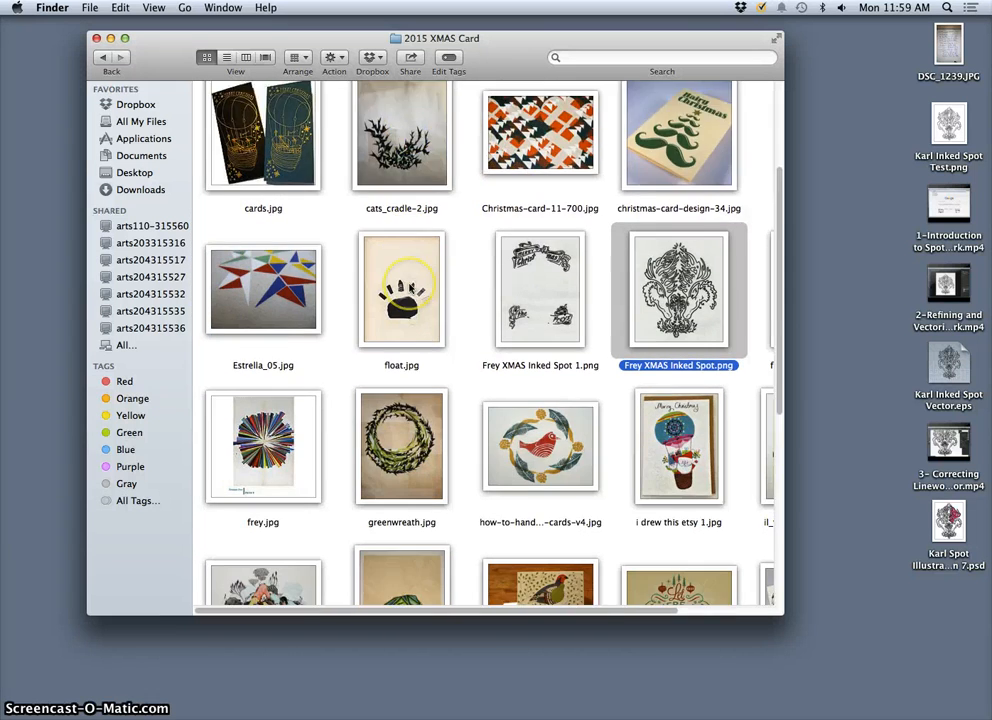
pyautogui.scroll(-3)
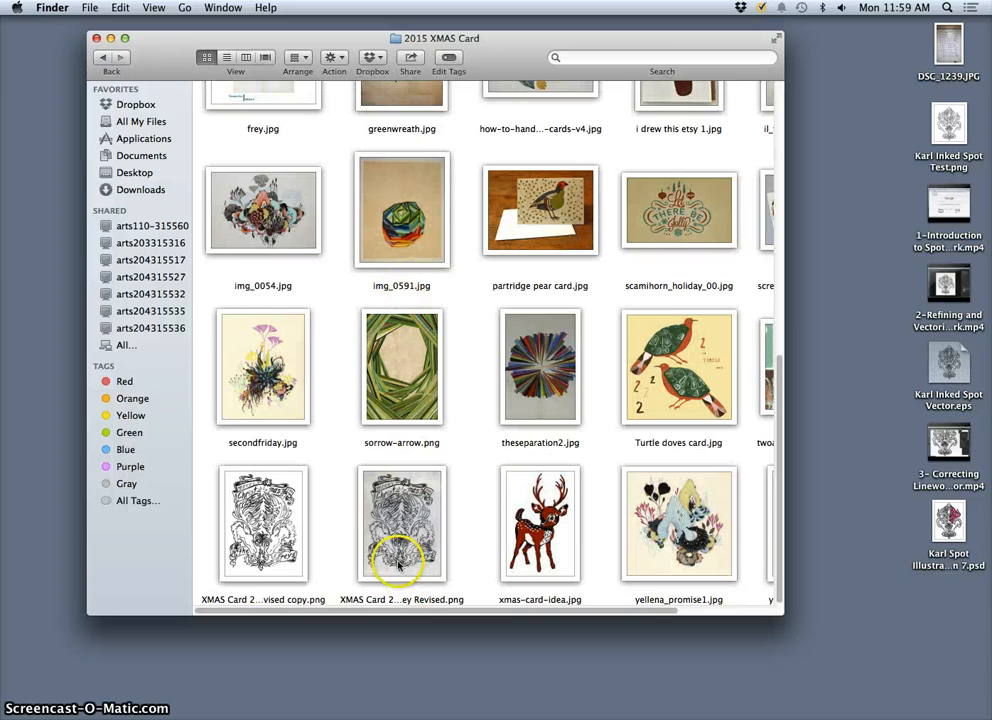
pyautogui.click(400, 524)
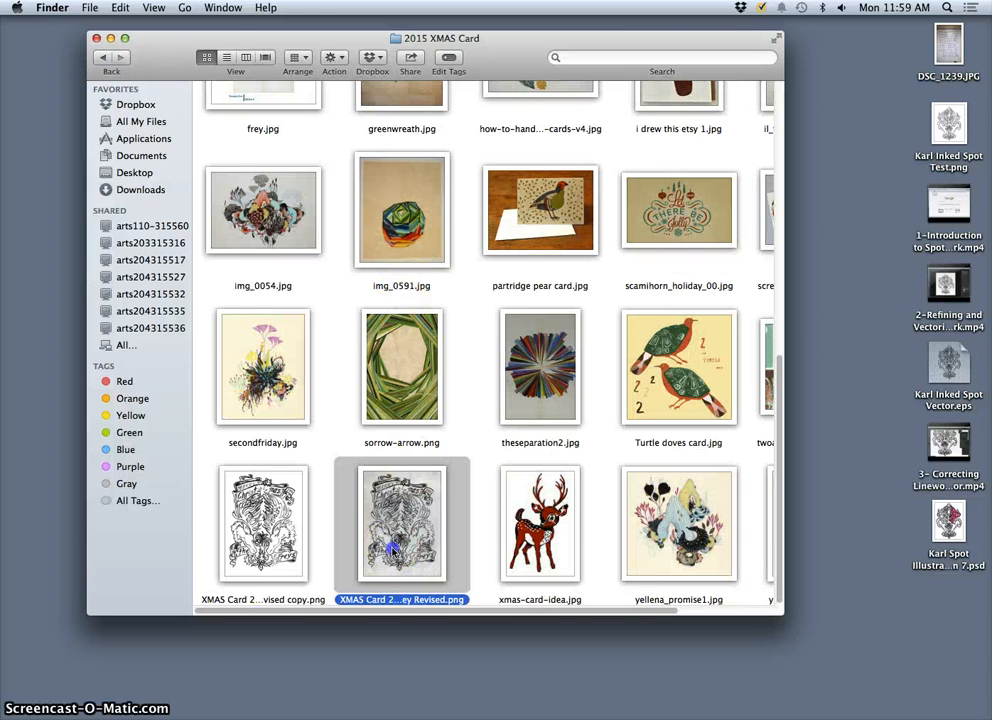
# - Open the revised XMAS Card 2 image in Preview and bring up Adjust Color
pyautogui.doubleClick(400, 528)
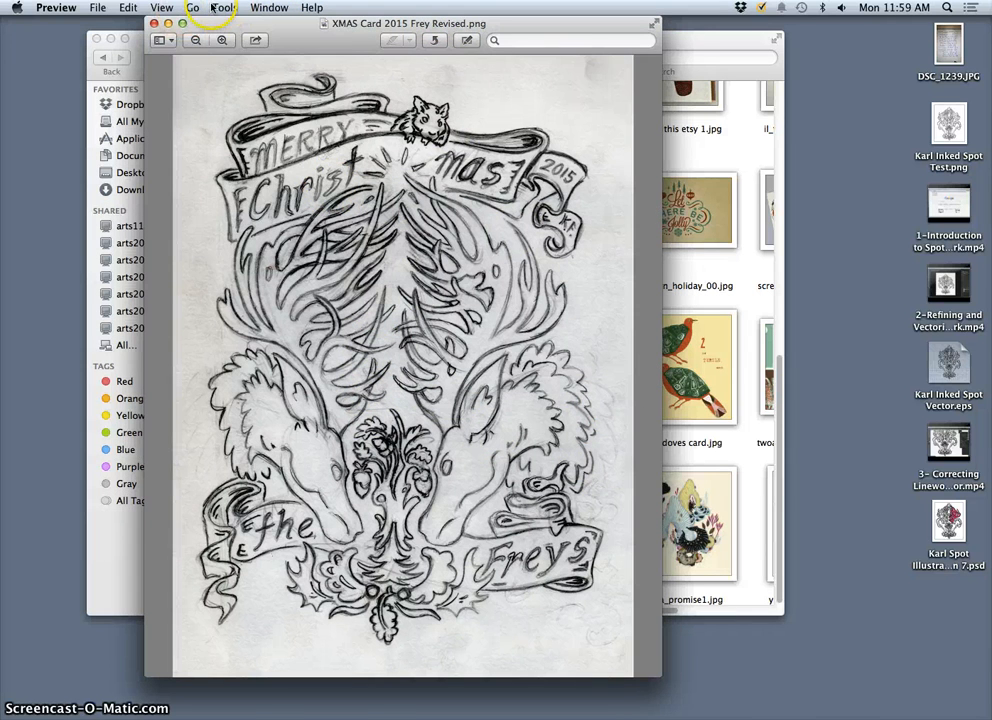
pyautogui.click(224, 8)
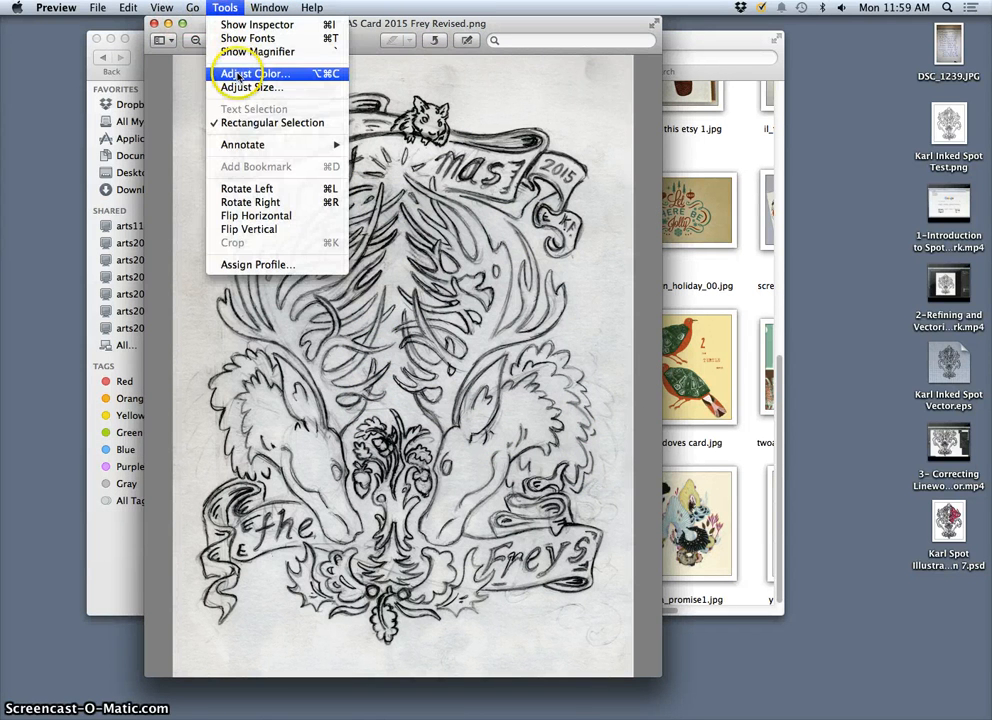
pyautogui.click(248, 72)
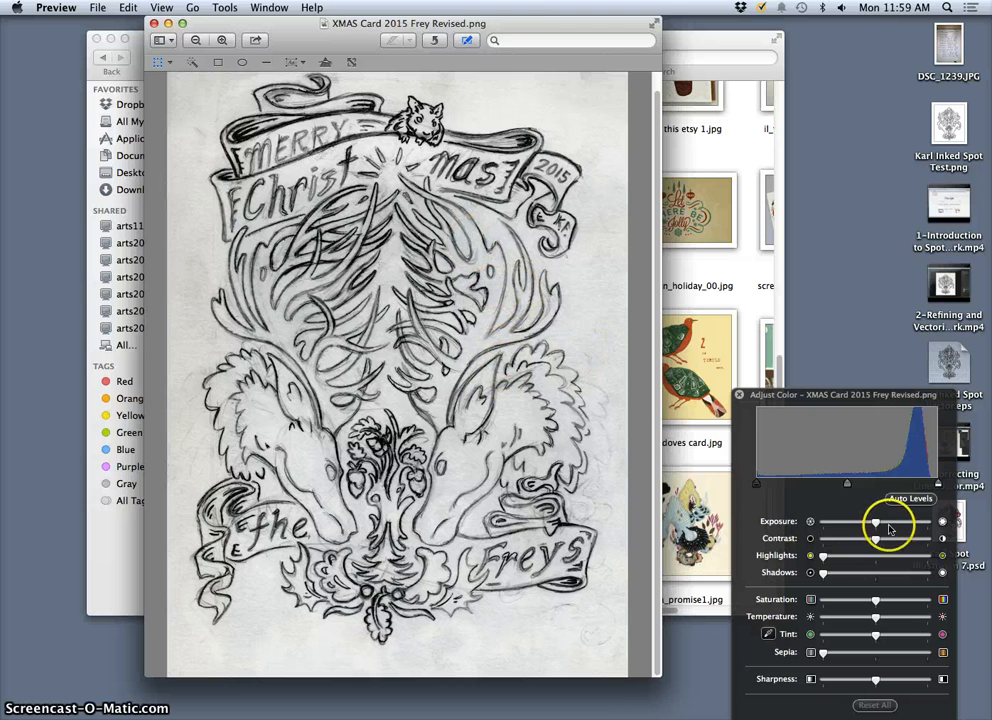
pyautogui.moveTo(924, 482)
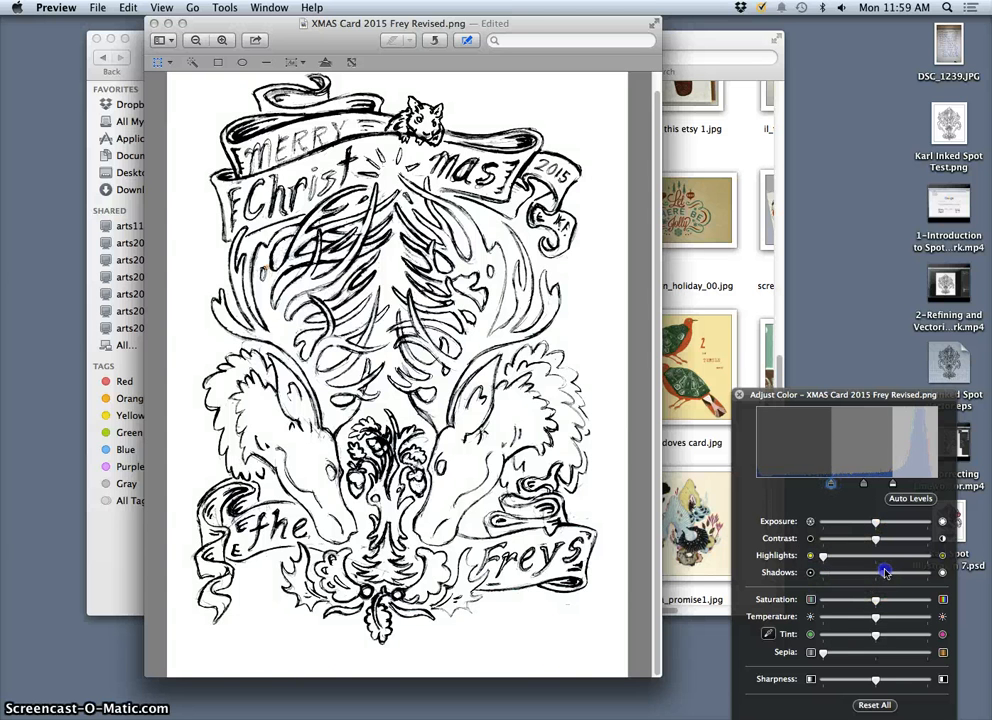
# - Deepen shadows, raise contrast and brighten highlights so the lines go black and the paper white
pyautogui.moveTo(884, 572); pyautogui.dragTo(824, 556)
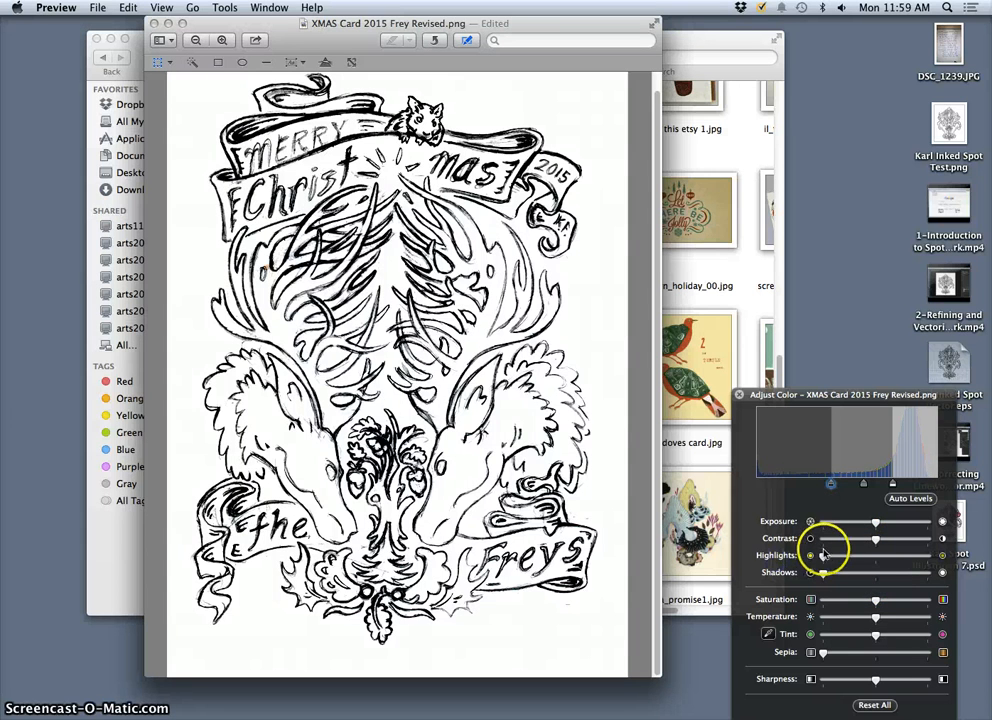
pyautogui.moveTo(824, 556); pyautogui.dragTo(810, 556)
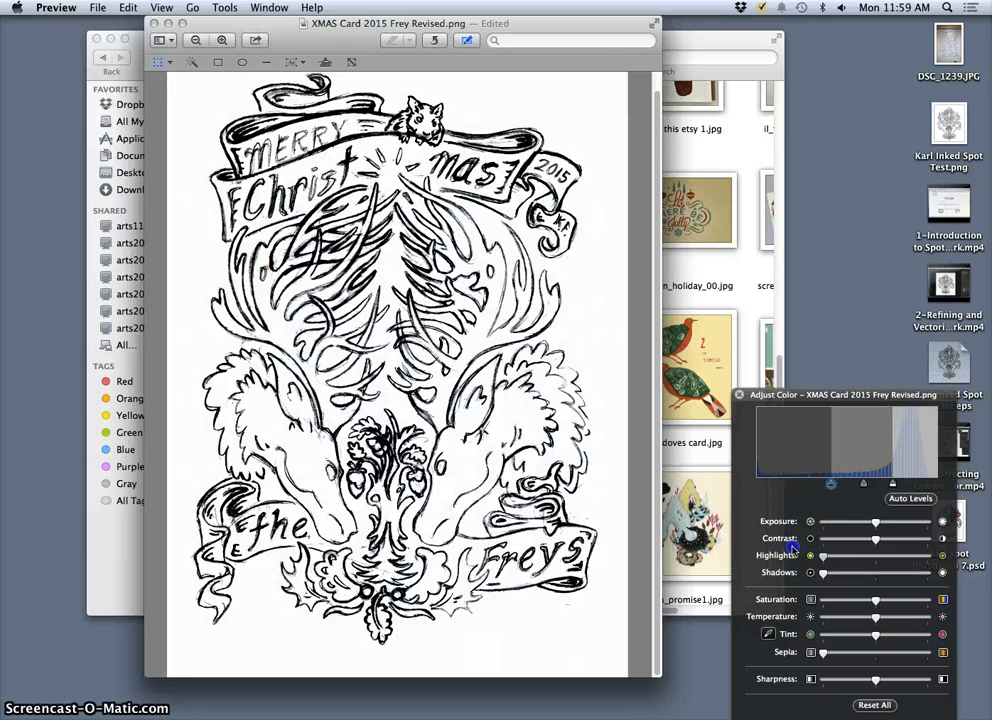
pyautogui.moveTo(876, 538); pyautogui.dragTo(910, 538)
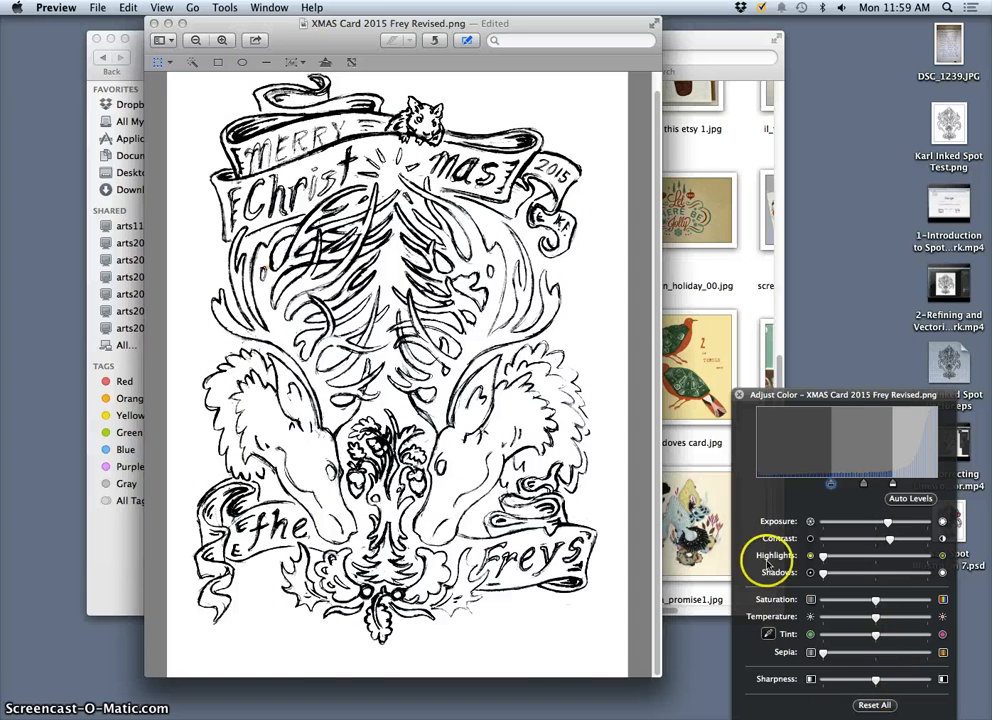
# - Export the adjusted sketch as a new image file on the Desktop
pyautogui.click(96, 8)
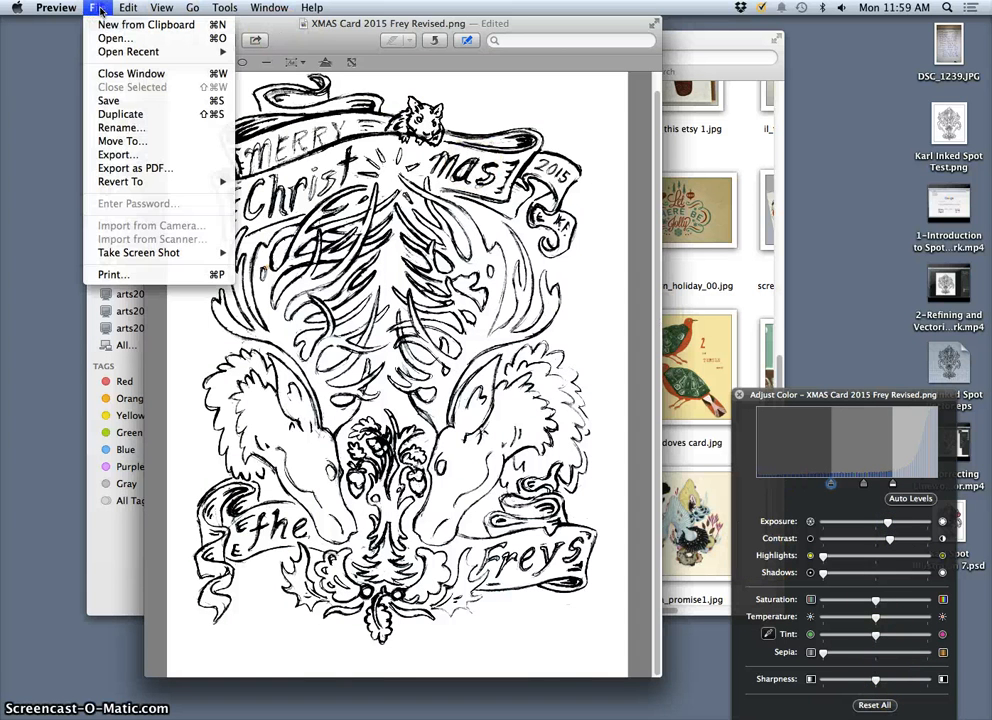
pyautogui.moveTo(116, 156)
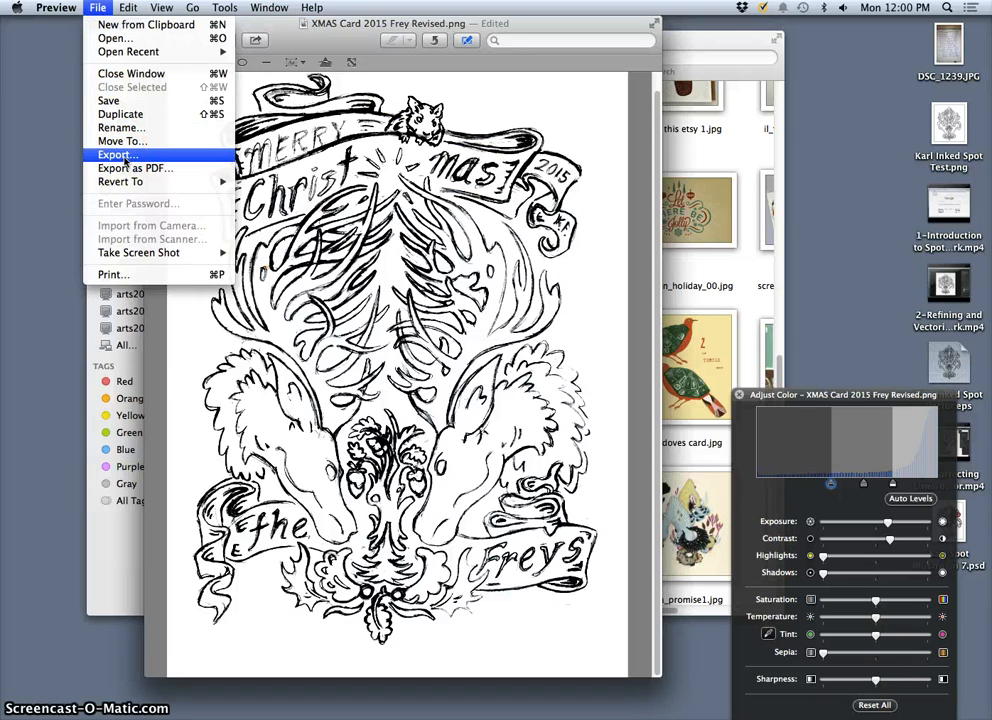
pyautogui.click(120, 156)
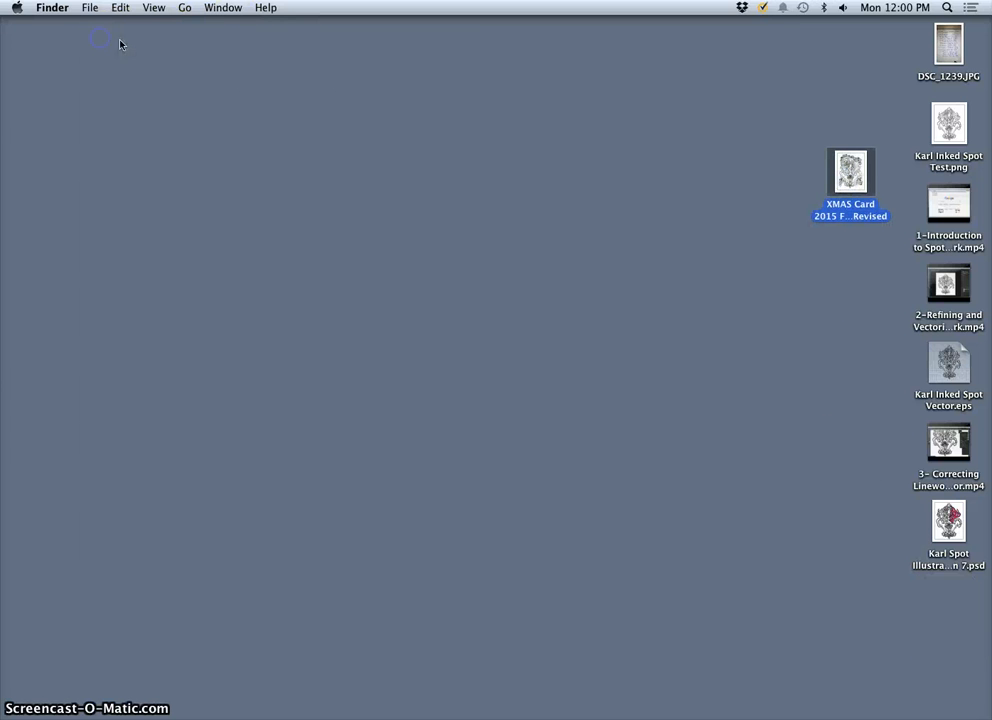
pyautogui.doubleClick(850, 170)
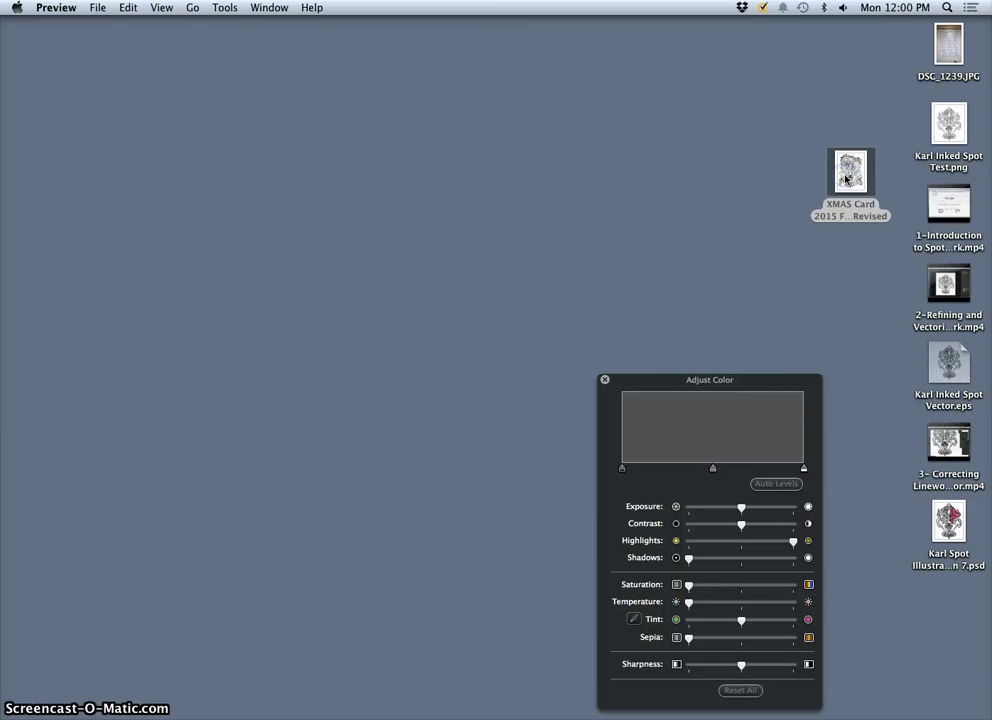
# - Leave the Preview sketch and switch to Google Chrome showing the course Links Page
pyautogui.doubleClick(850, 170)
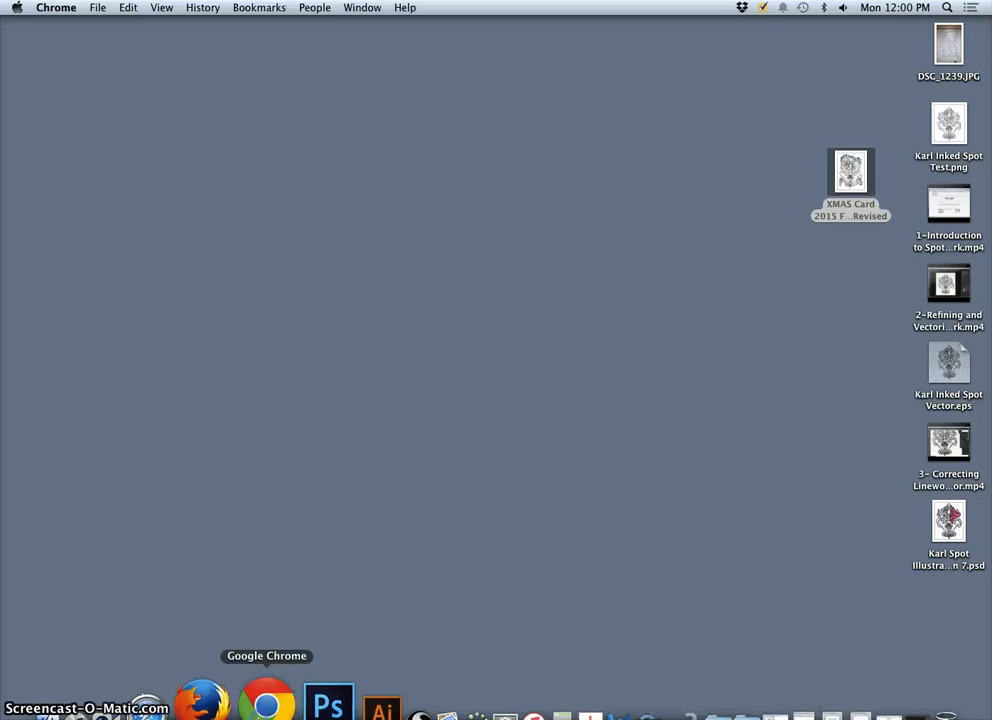
pyautogui.click(266, 698)
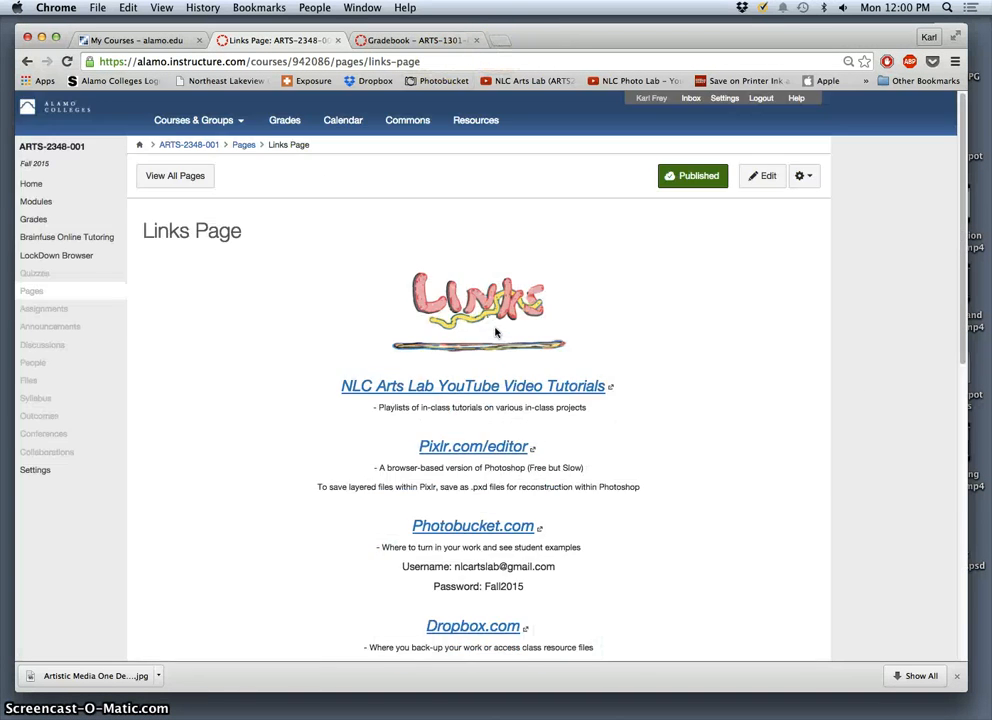
# - Go to karlfrey.com and follow its link to the Vector Magic home page
pyautogui.write('karlfrey')
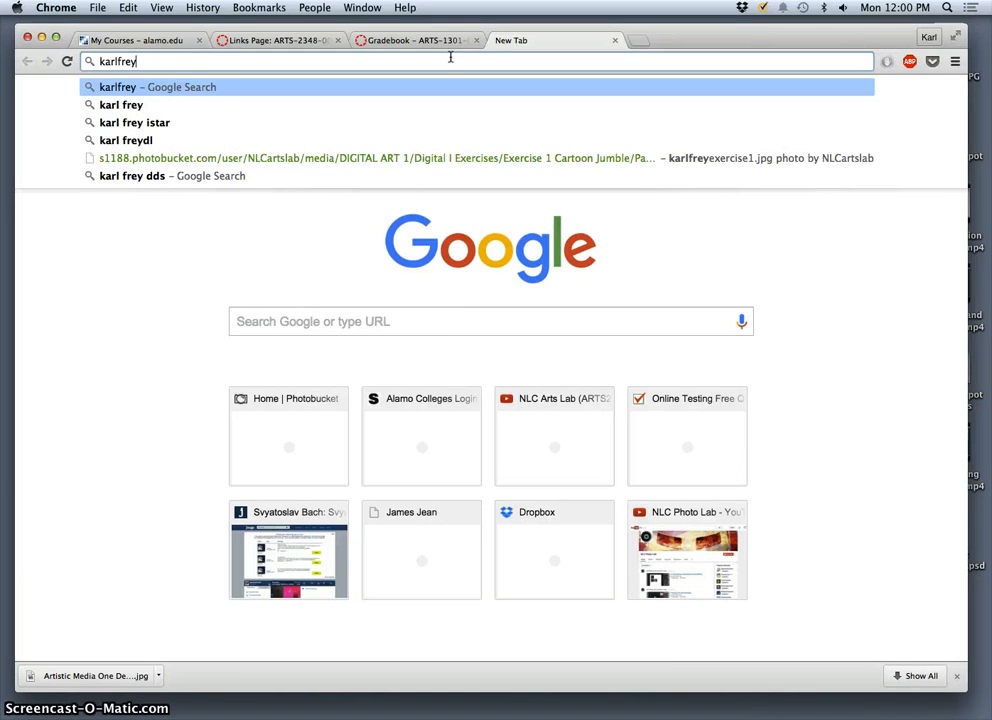
pyautogui.press('Return')
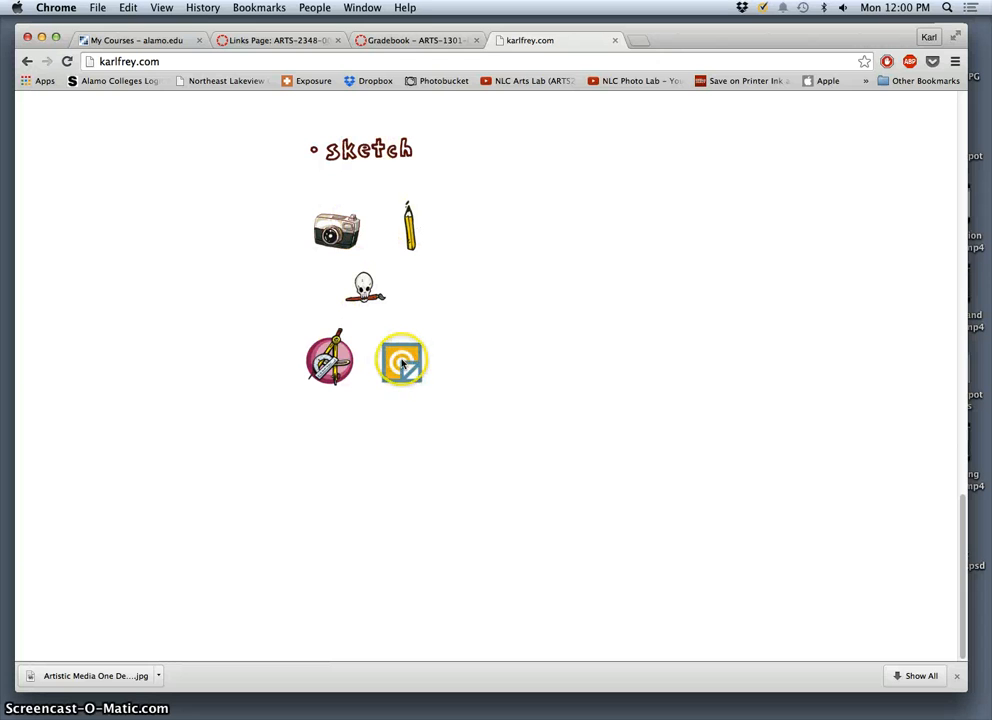
pyautogui.click(400, 360)
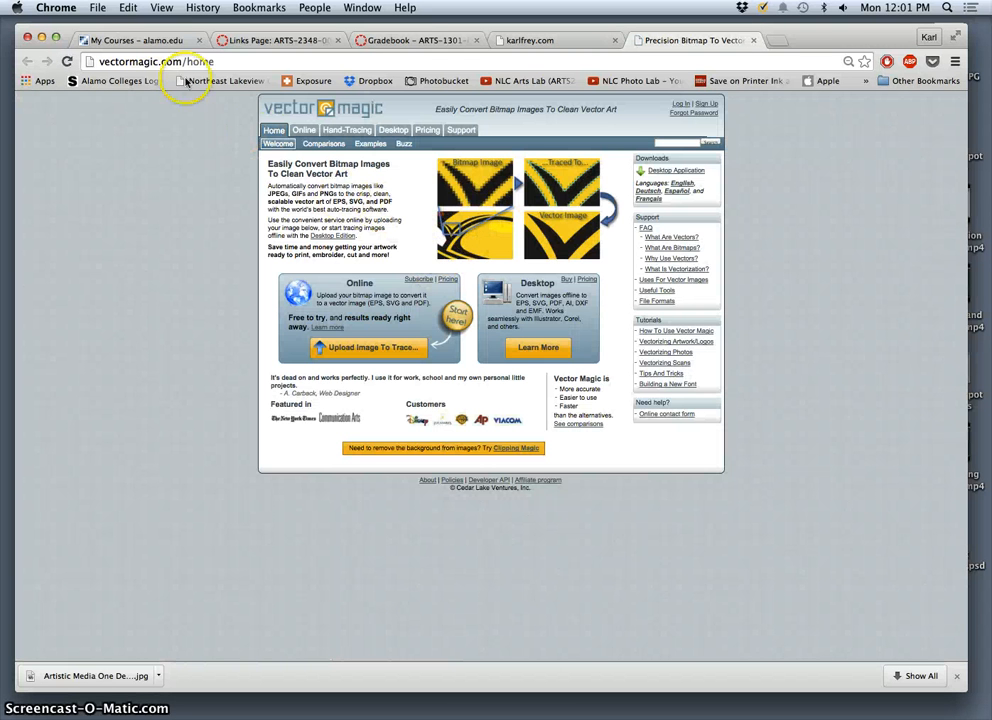
pyautogui.moveTo(402, 348)
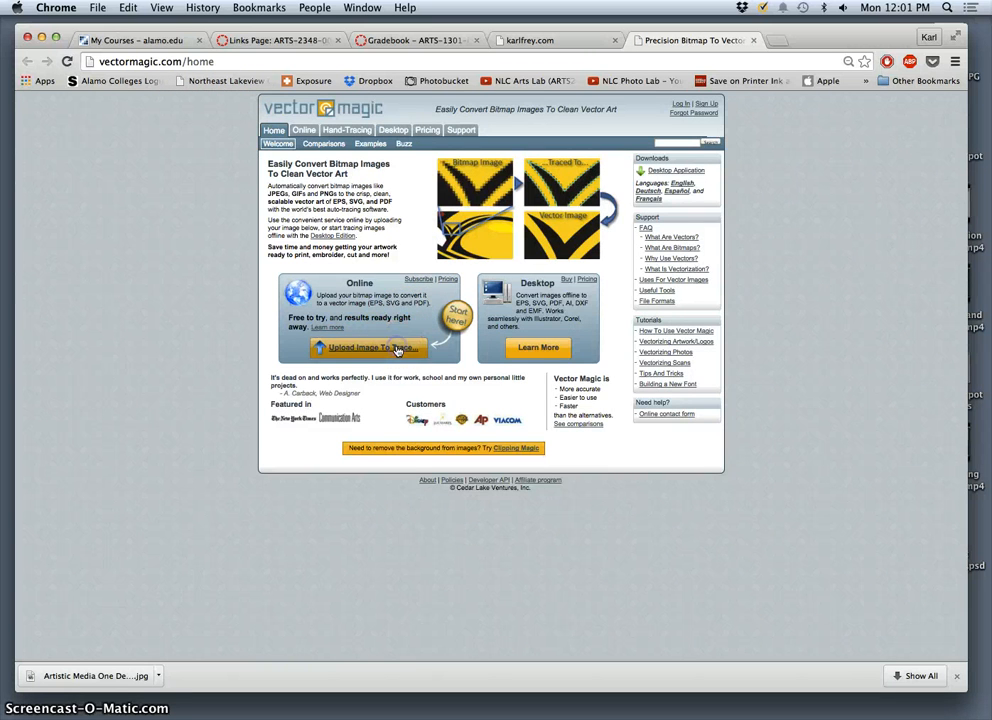
# - Upload the XMAS Card Revised image from the Desktop to Vector Magic for tracing
pyautogui.click(368, 348)
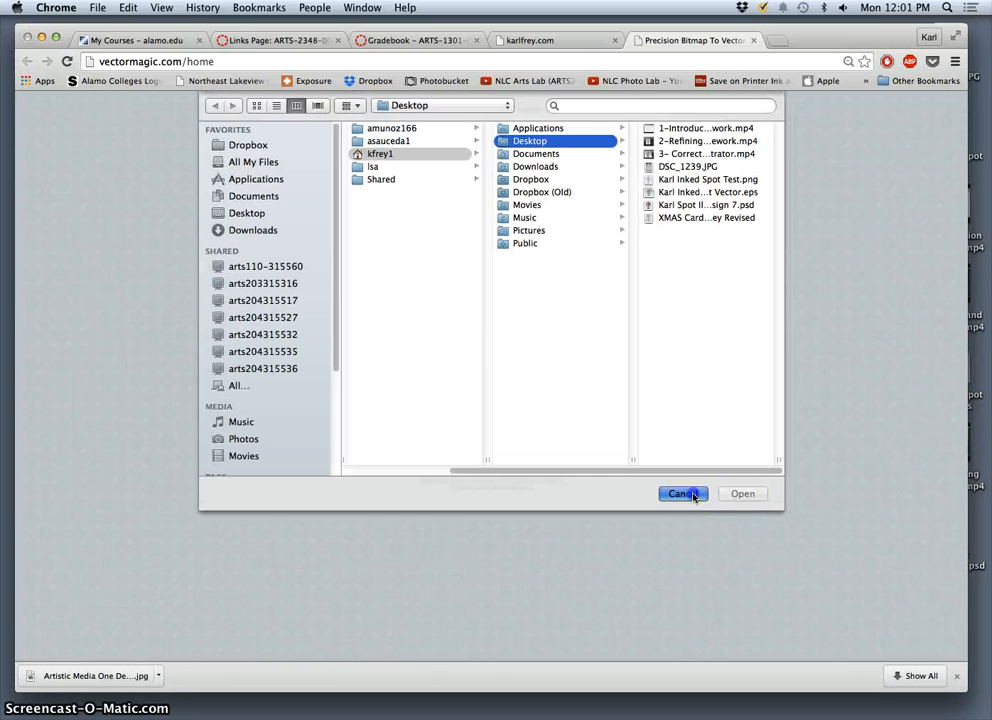
pyautogui.click(678, 494)
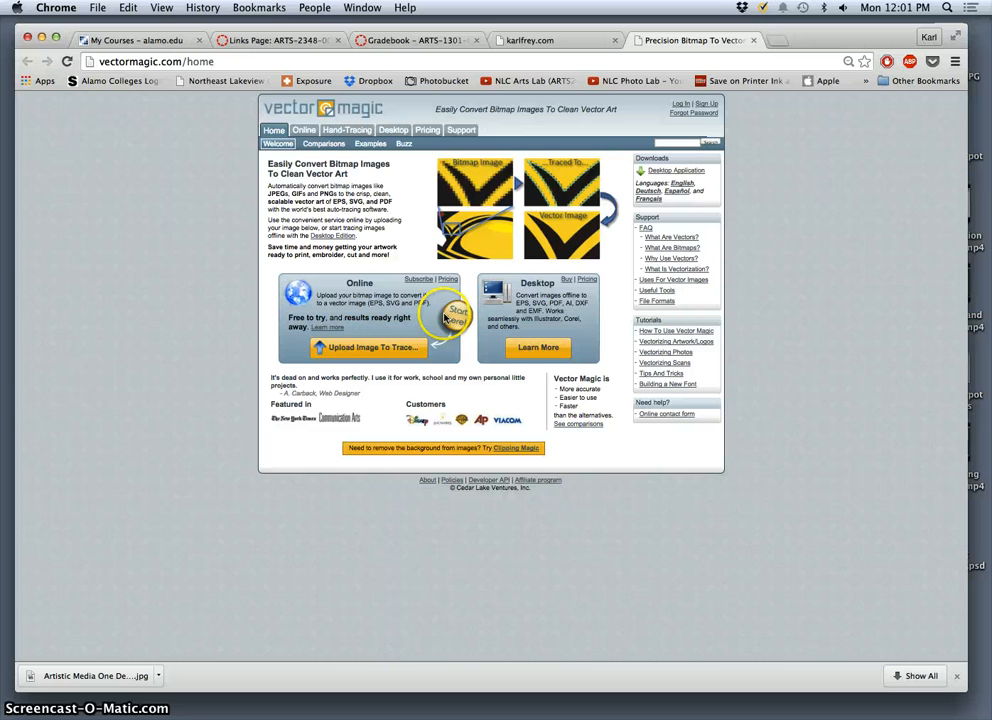
pyautogui.click(368, 348)
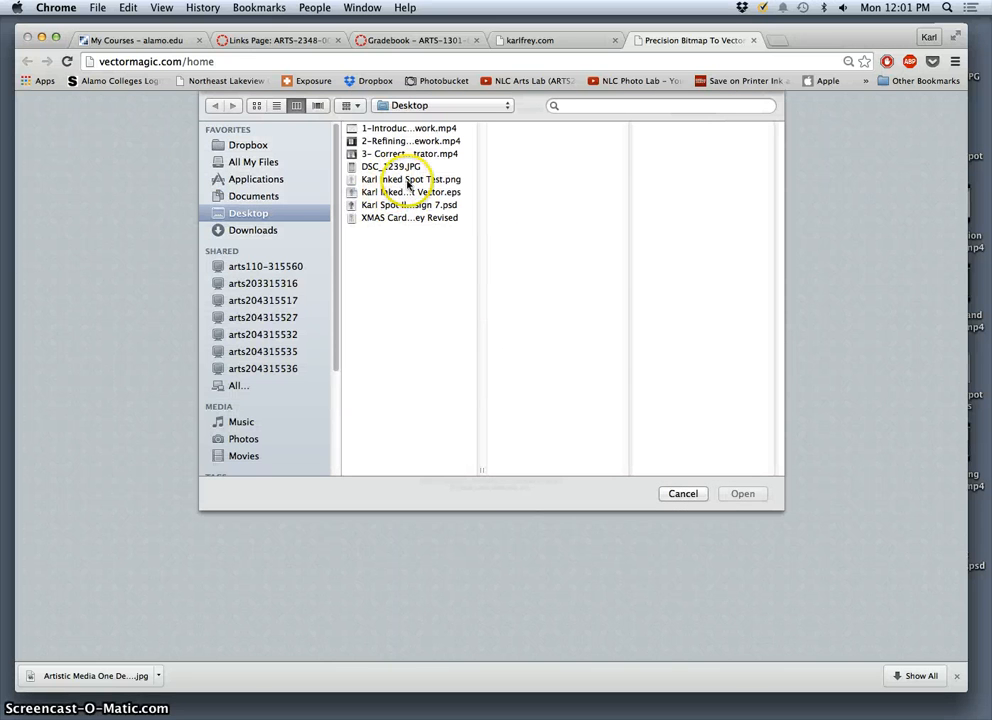
pyautogui.click(406, 218)
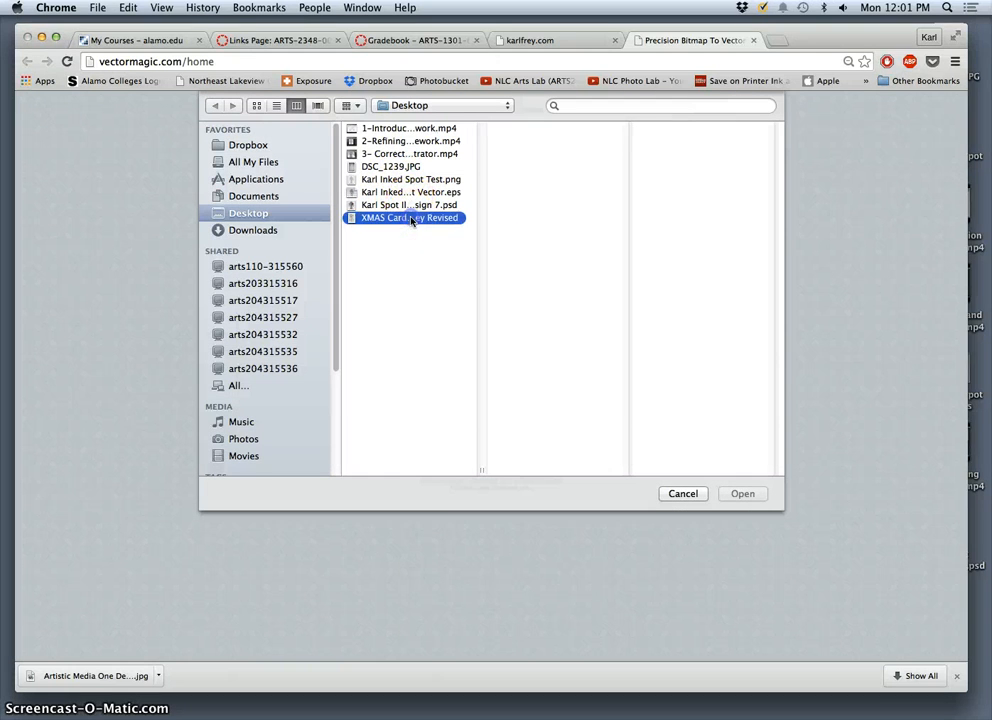
pyautogui.click(406, 218)
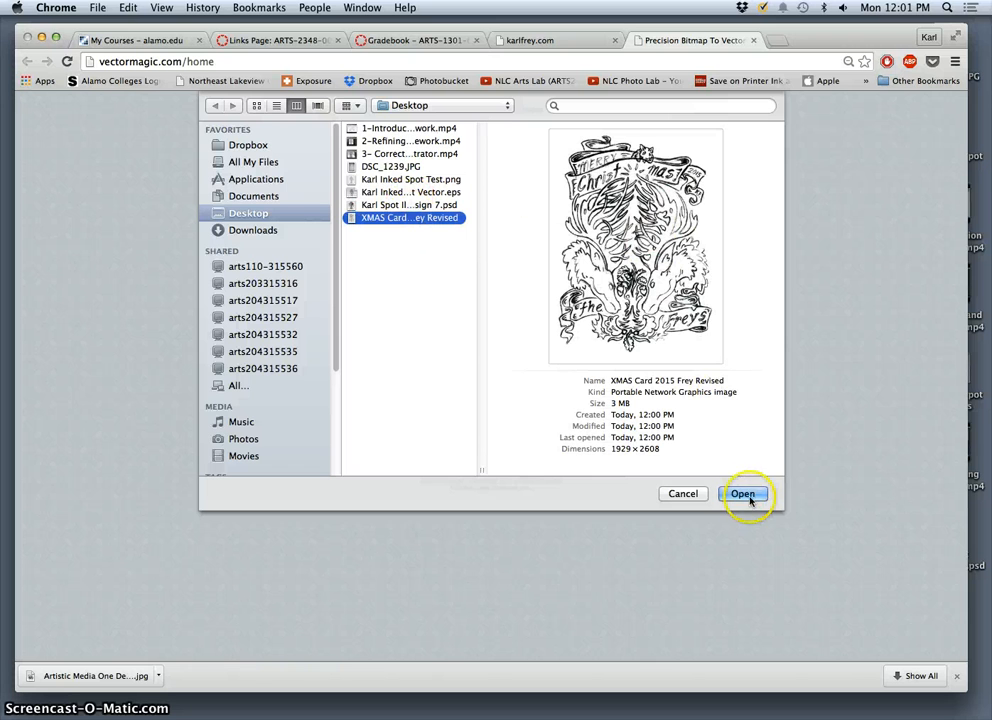
pyautogui.click(746, 492)
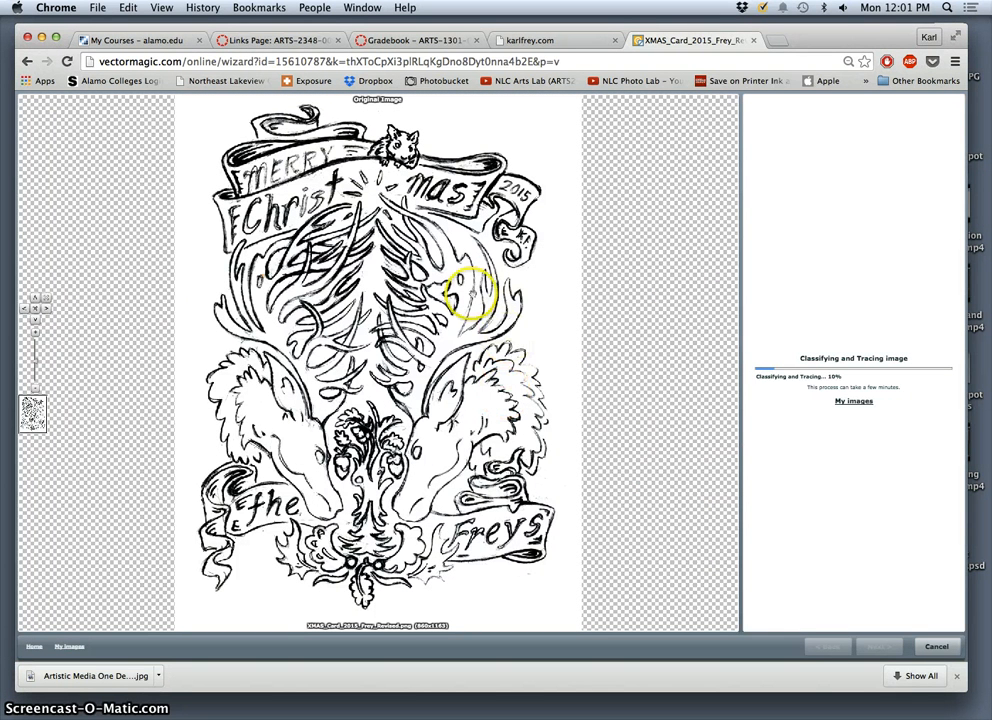
pyautogui.moveTo(814, 332)
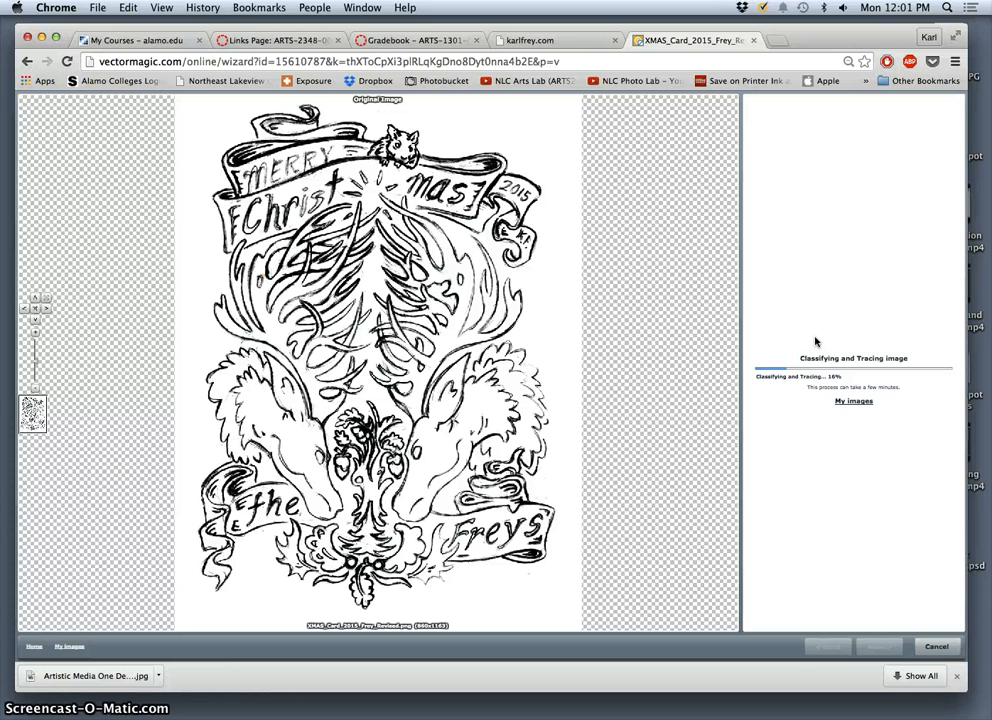
pyautogui.moveTo(828, 36)
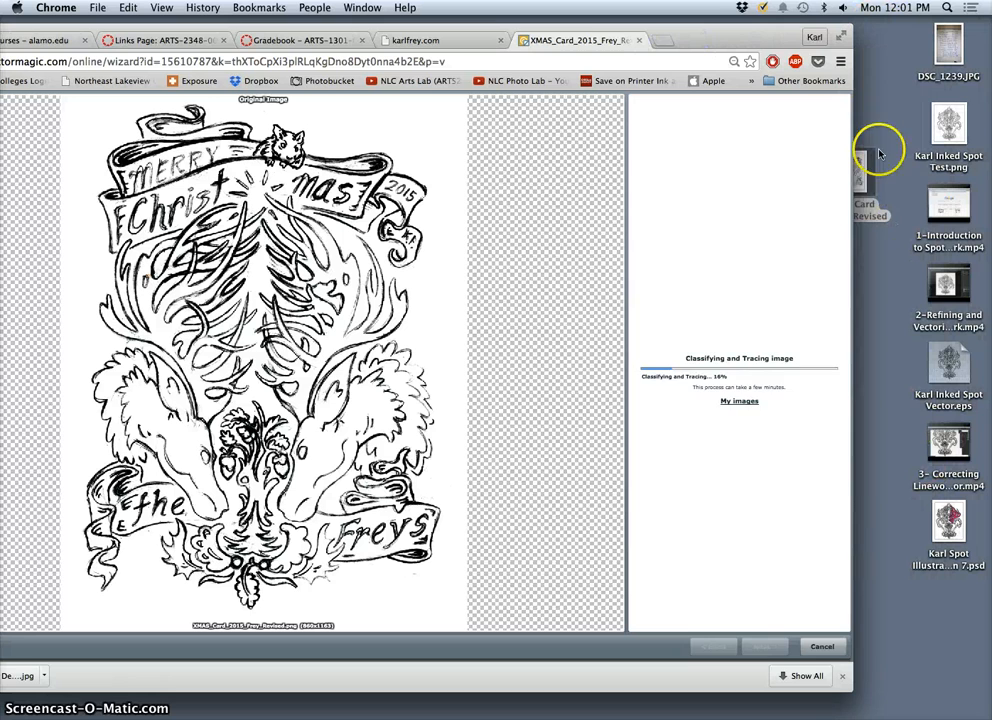
# - Bring the revised card into Photoshop and use Levels to darken the lines and whiten the paper
pyautogui.rightClick(860, 178)
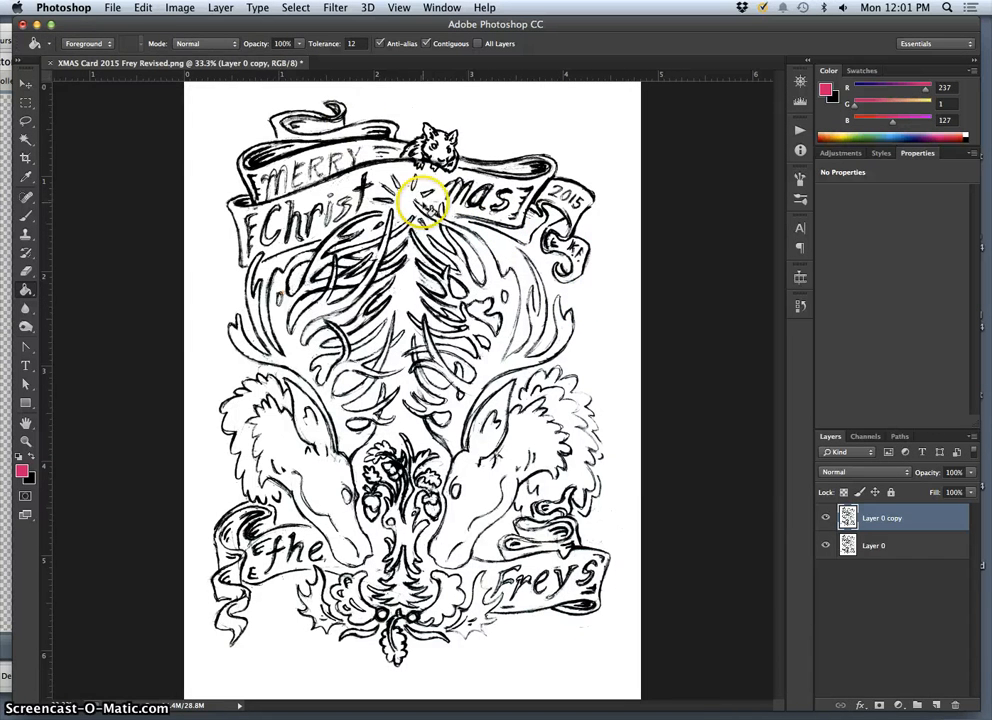
pyautogui.click(192, 8)
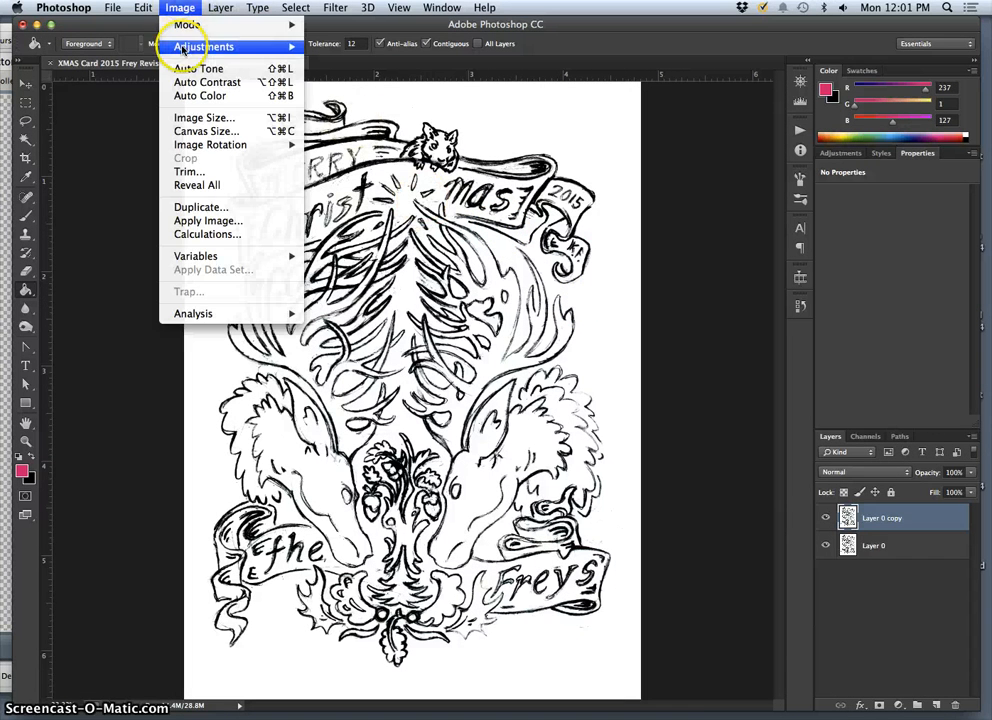
pyautogui.click(224, 46)
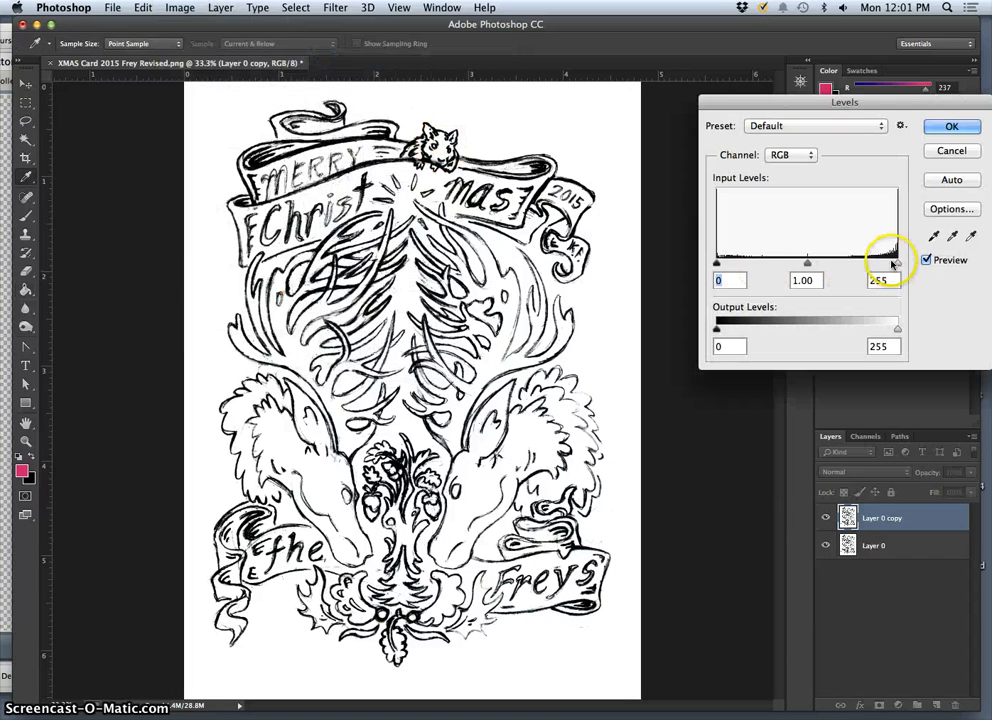
pyautogui.moveTo(896, 264); pyautogui.dragTo(798, 264)
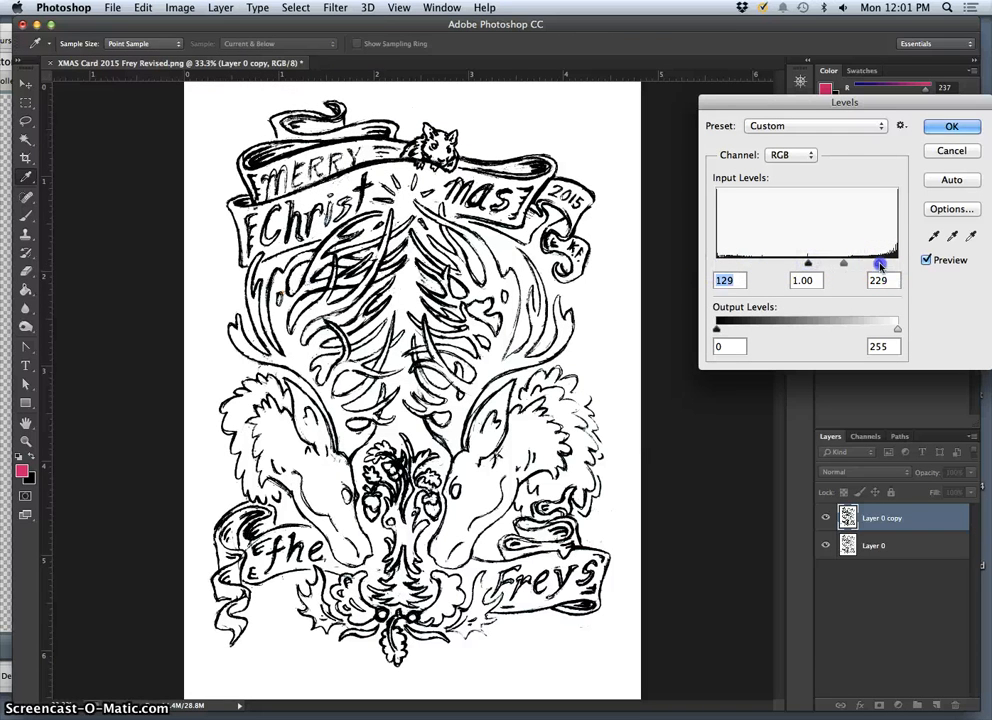
pyautogui.moveTo(880, 264); pyautogui.dragTo(838, 264)
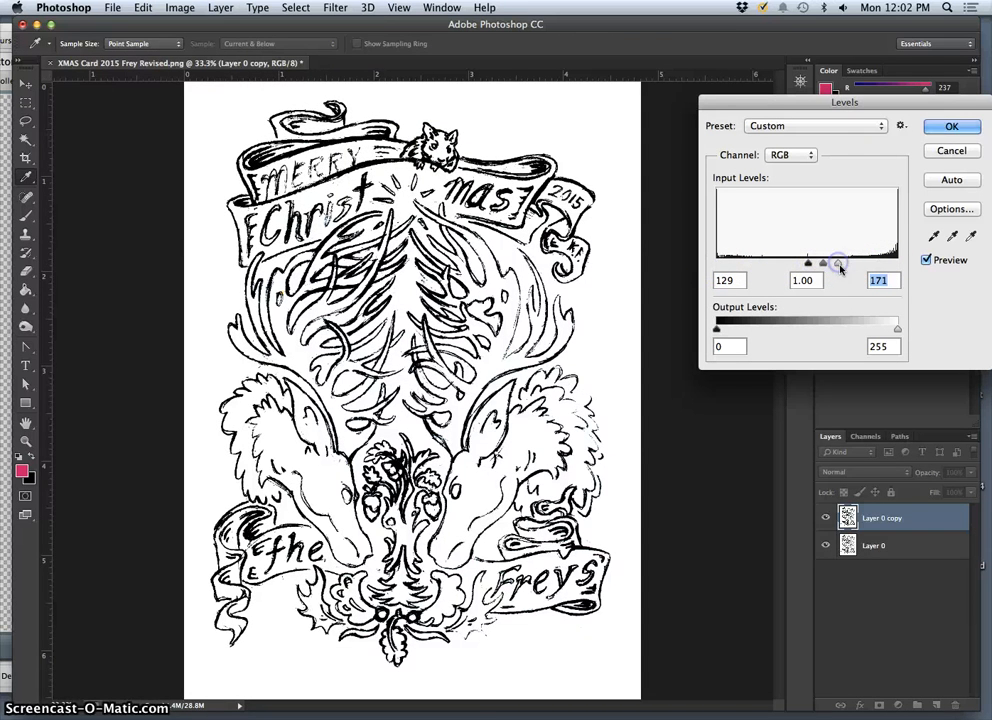
pyautogui.click(944, 126)
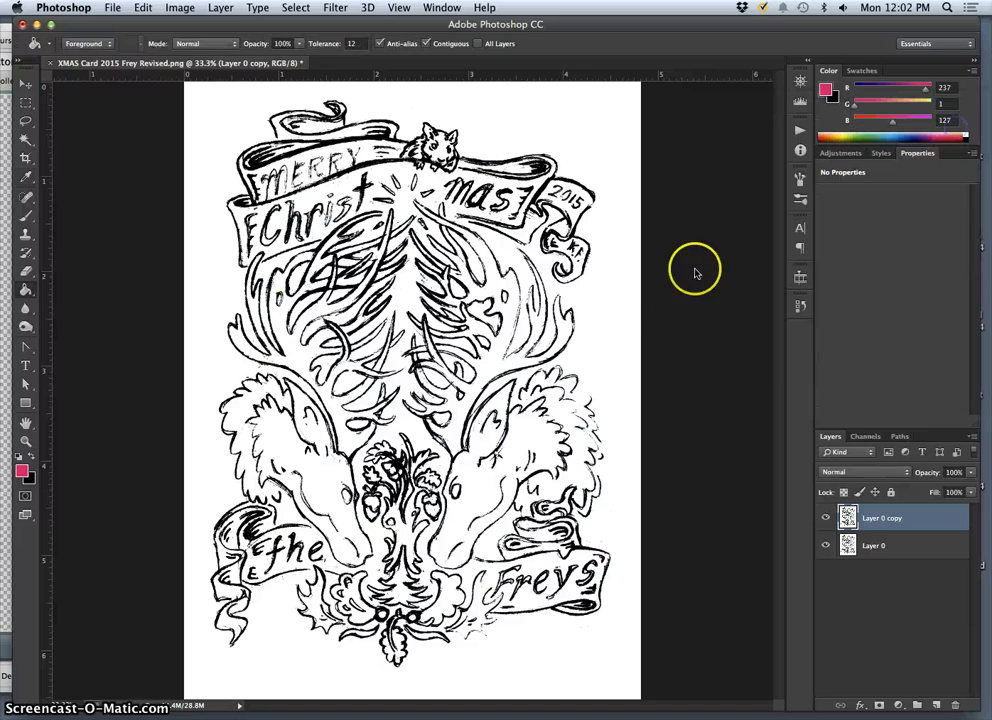
pyautogui.moveTo(610, 600)
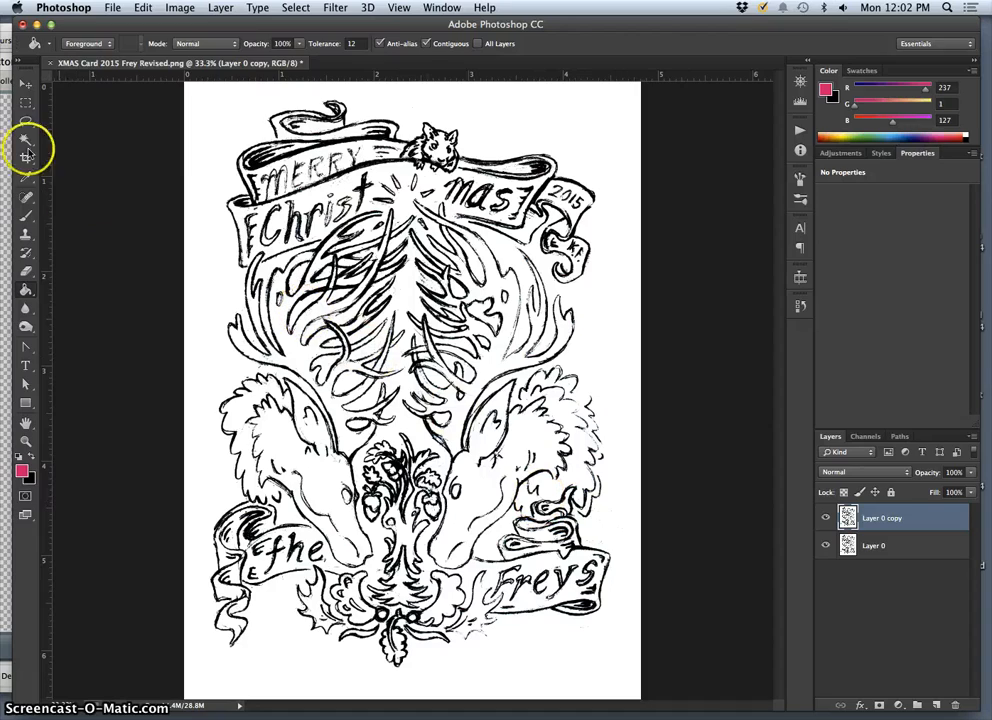
# - Magic Wand the white area and invert the selection so only the black line work is selected
pyautogui.click(24, 140)
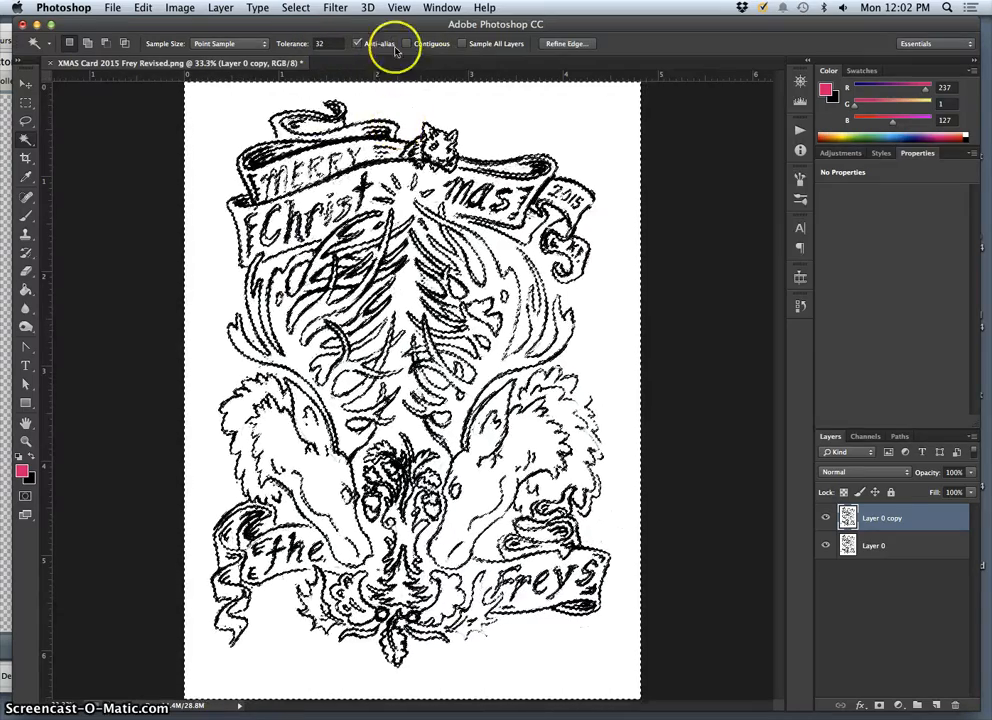
pyautogui.click(296, 8)
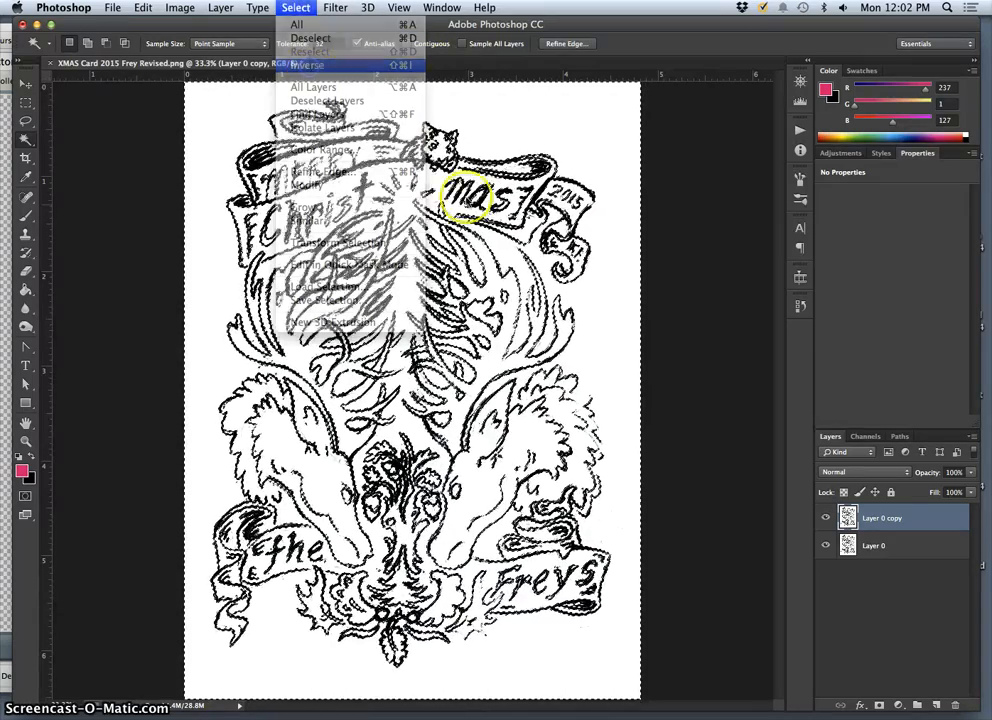
pyautogui.click(308, 64)
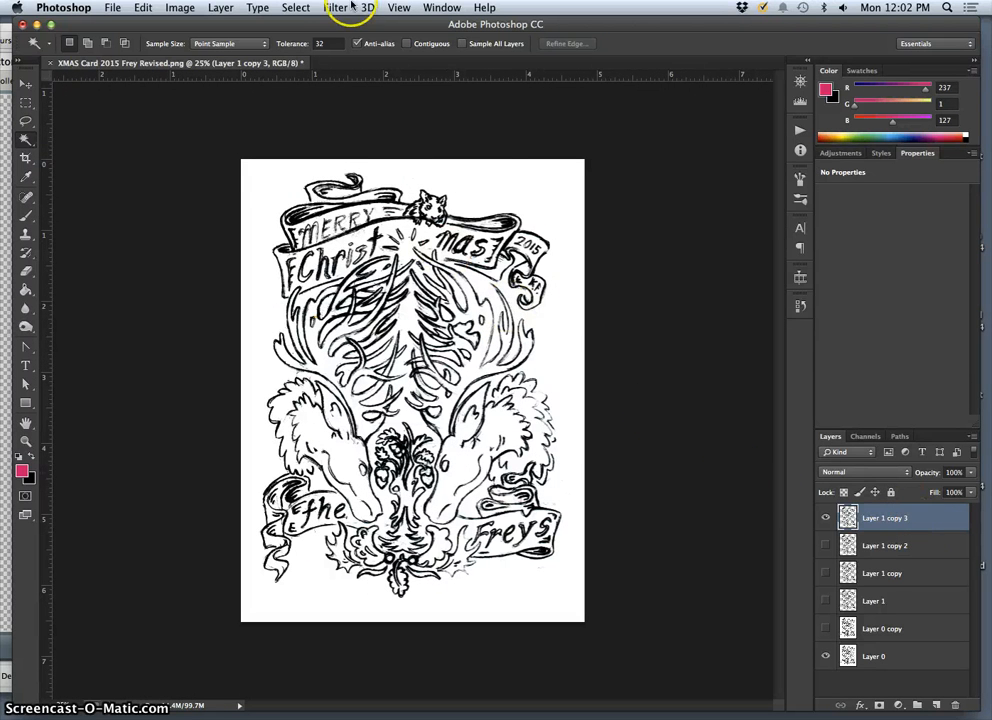
# - Apply a Gaussian Blur of about 3.7 px radius to the line-art copy
pyautogui.click(334, 8)
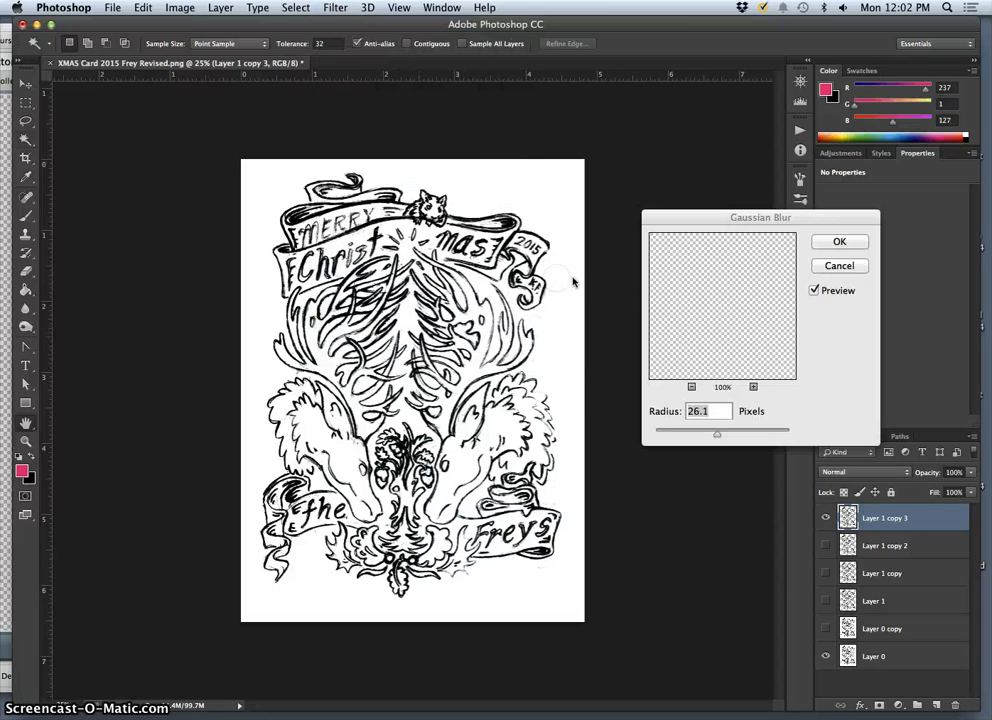
pyautogui.moveTo(718, 434); pyautogui.dragTo(680, 434)
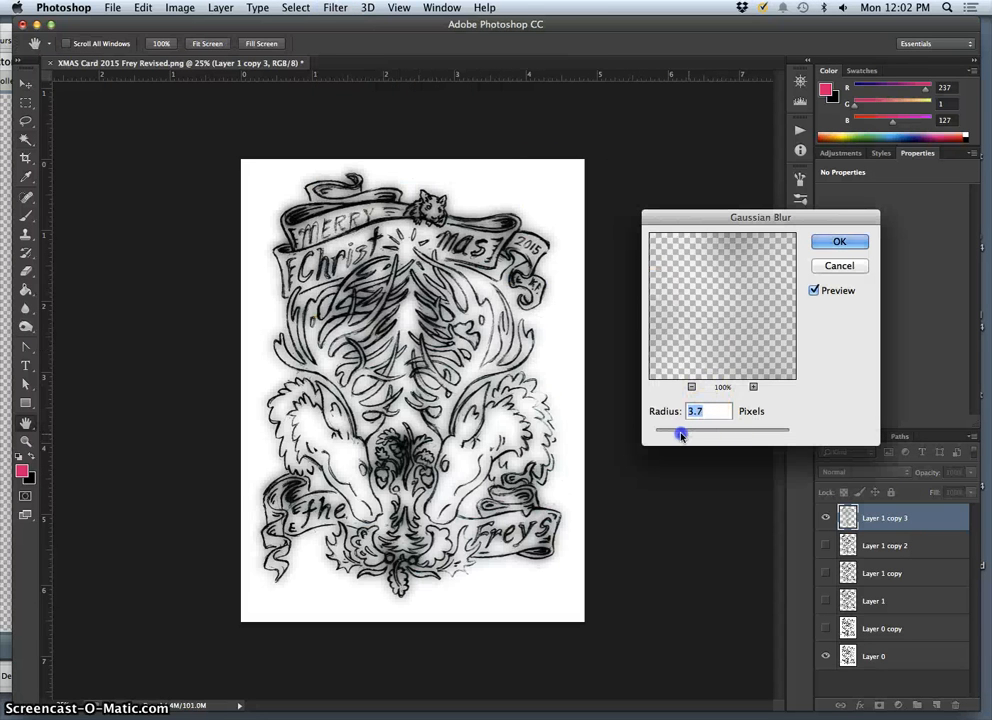
pyautogui.moveTo(680, 432); pyautogui.dragTo(664, 432)
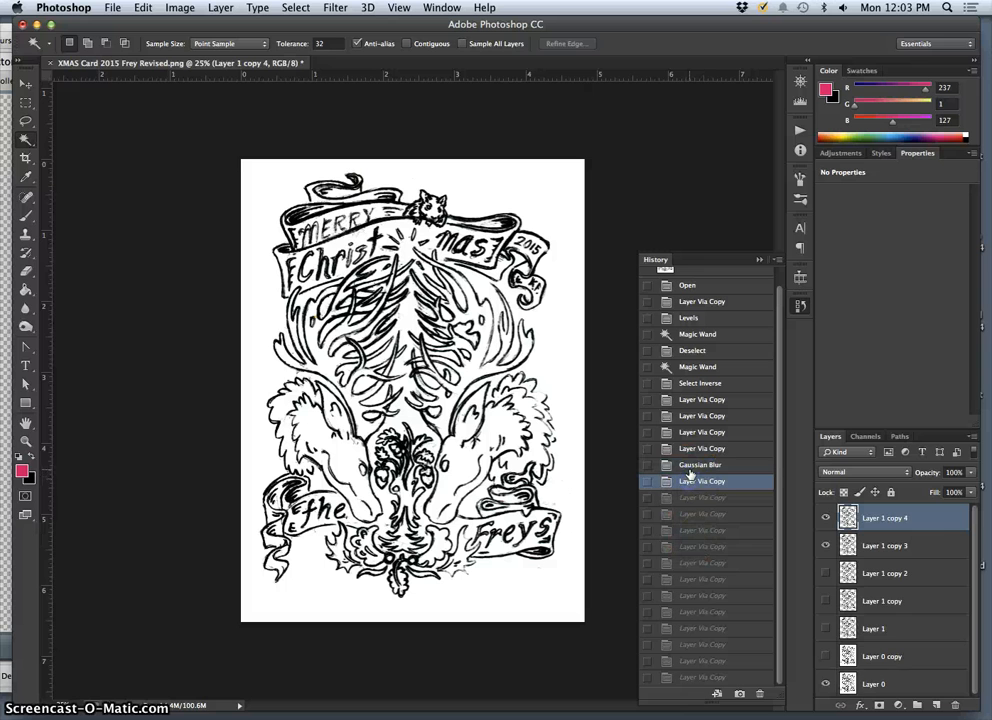
# - Change the blurred layer's blend mode so the lines sit over transparency
pyautogui.click(864, 472)
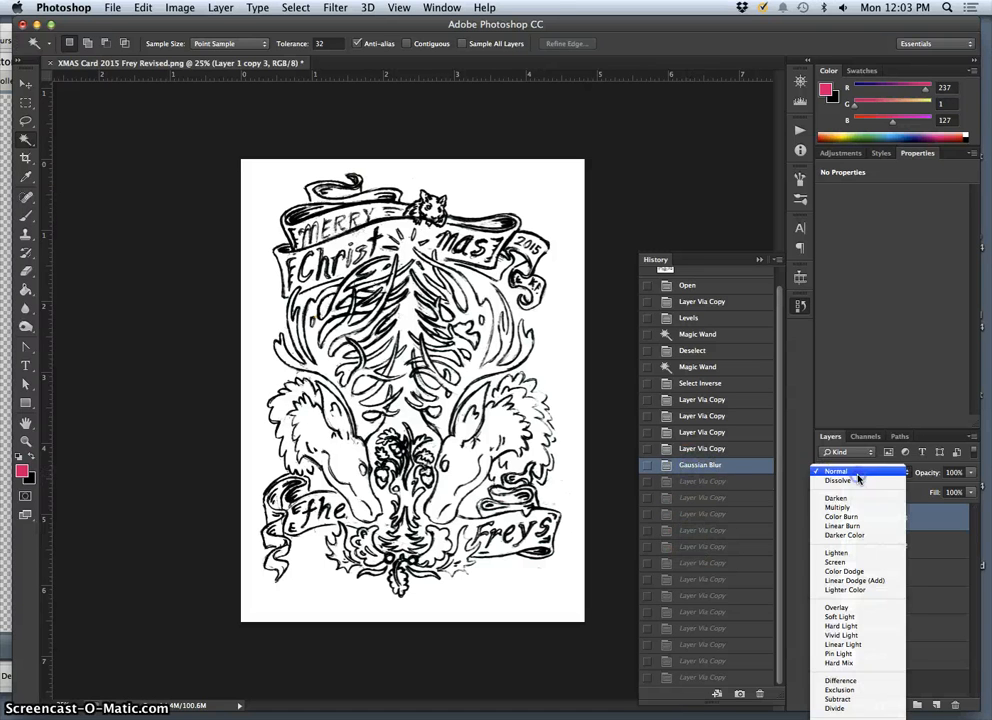
pyautogui.click(836, 508)
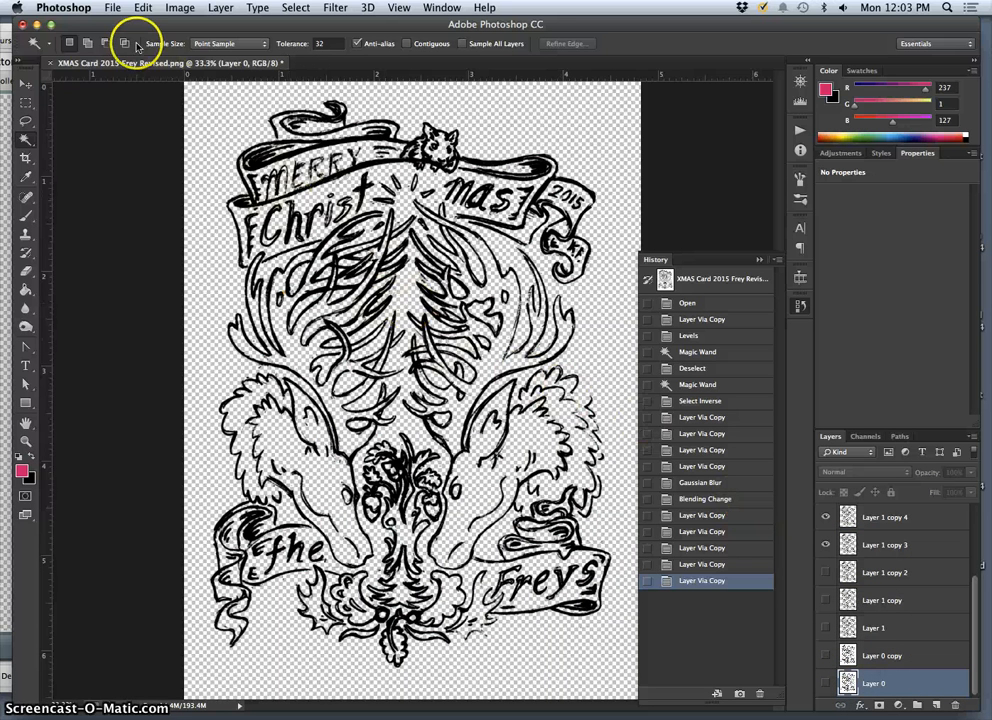
pyautogui.click(132, 8)
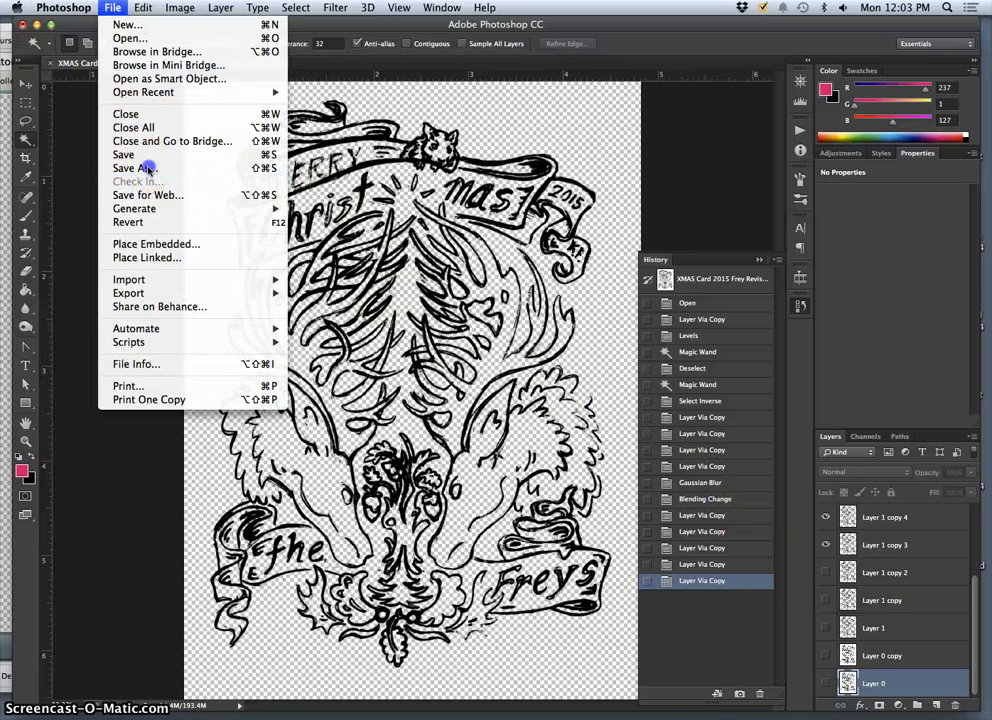
# - Save the line art as a new PNG named 'pencil test' on the Desktop
pyautogui.click(126, 168)
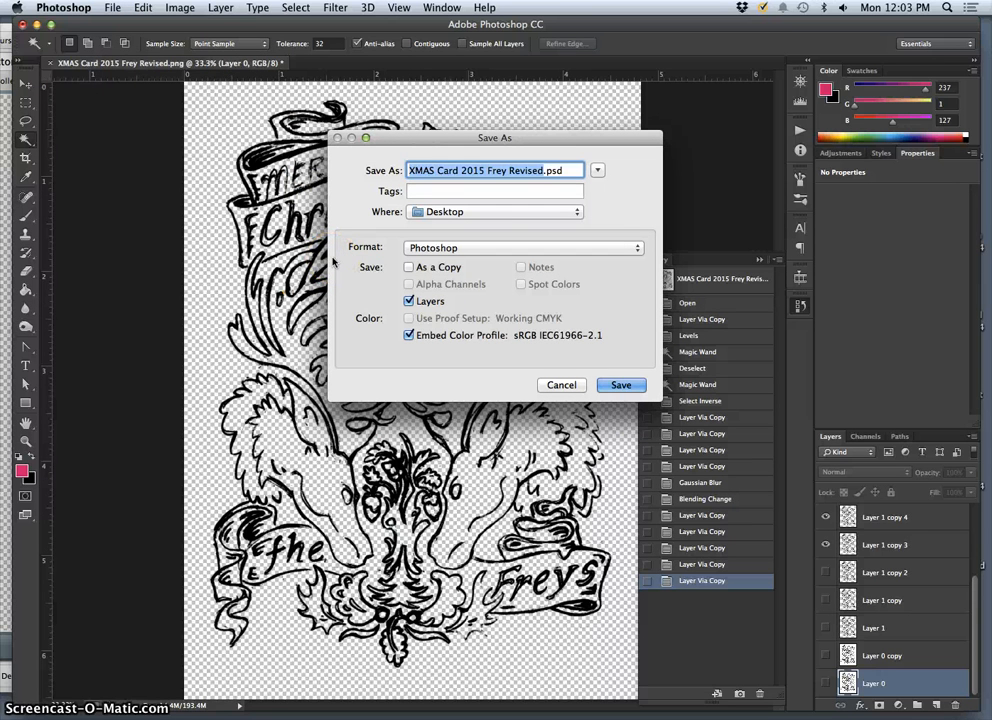
pyautogui.write('pencil te.psd')
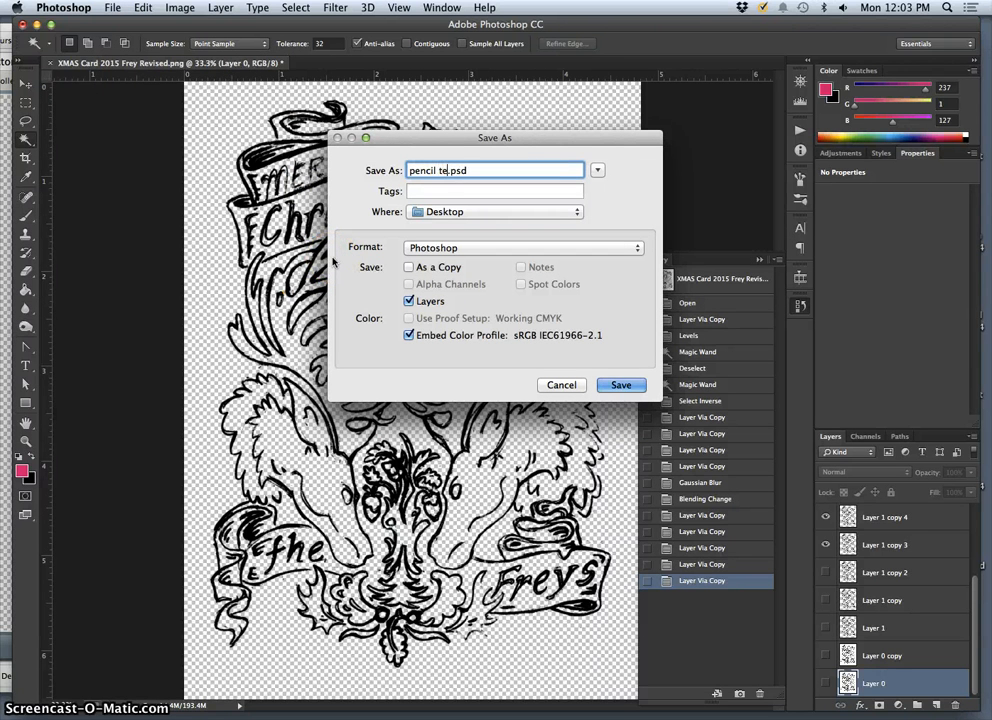
pyautogui.click(524, 248)
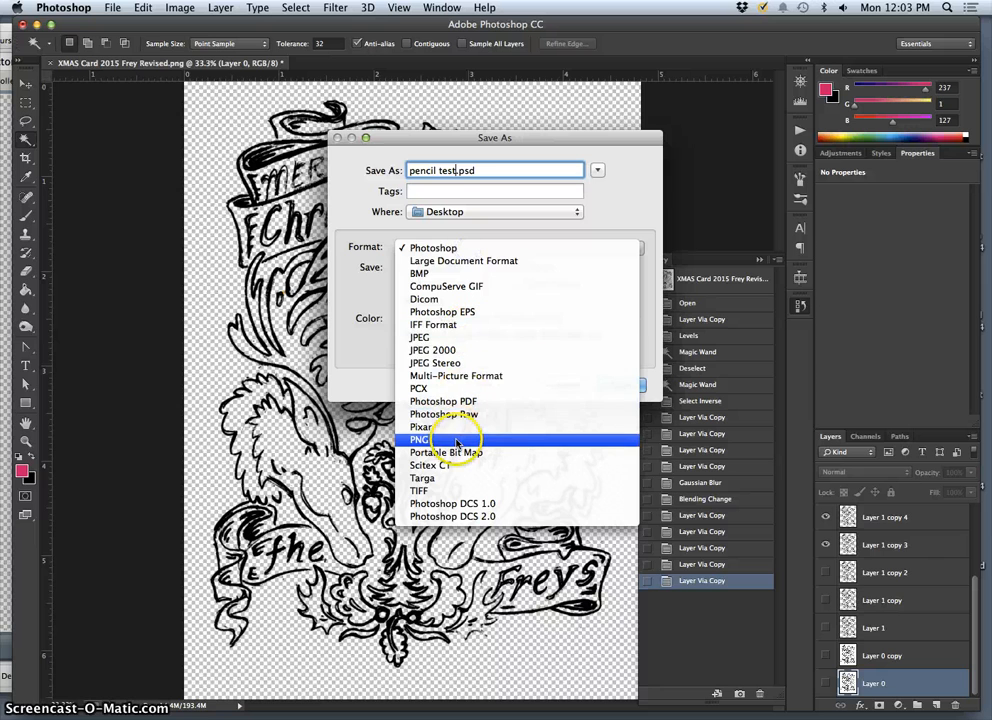
pyautogui.click(416, 440)
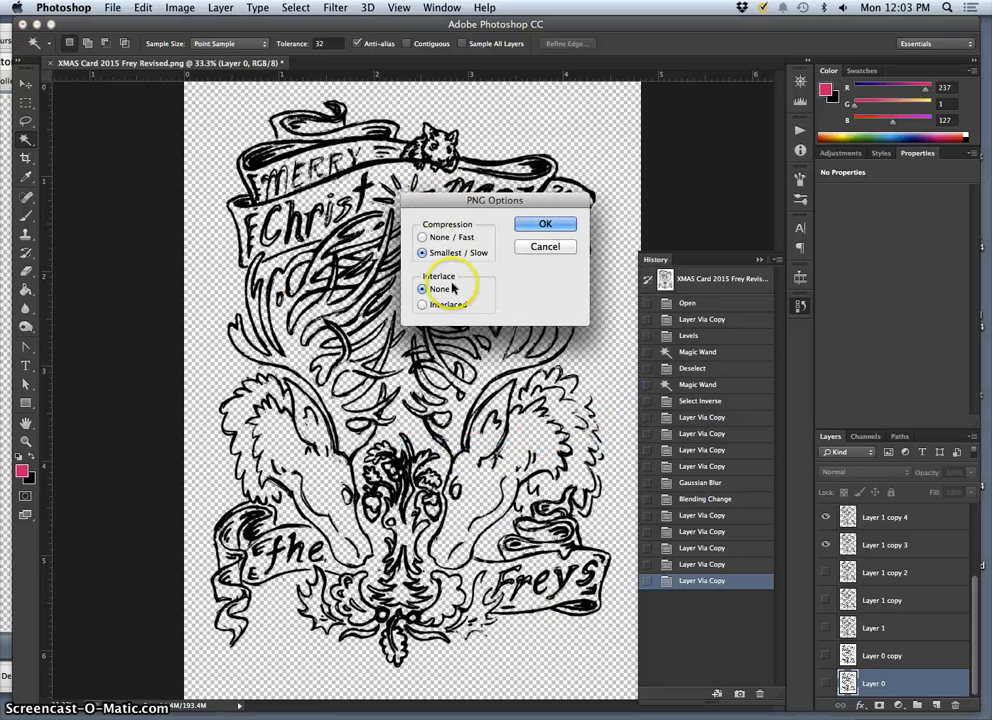
pyautogui.click(544, 224)
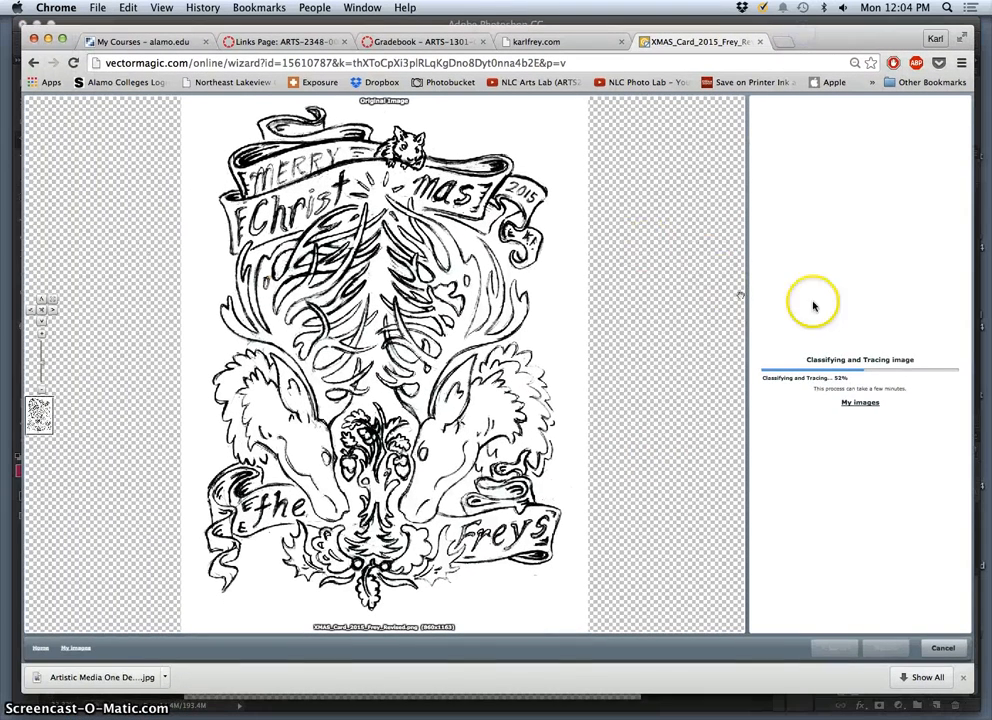
pyautogui.moveTo(860, 334)
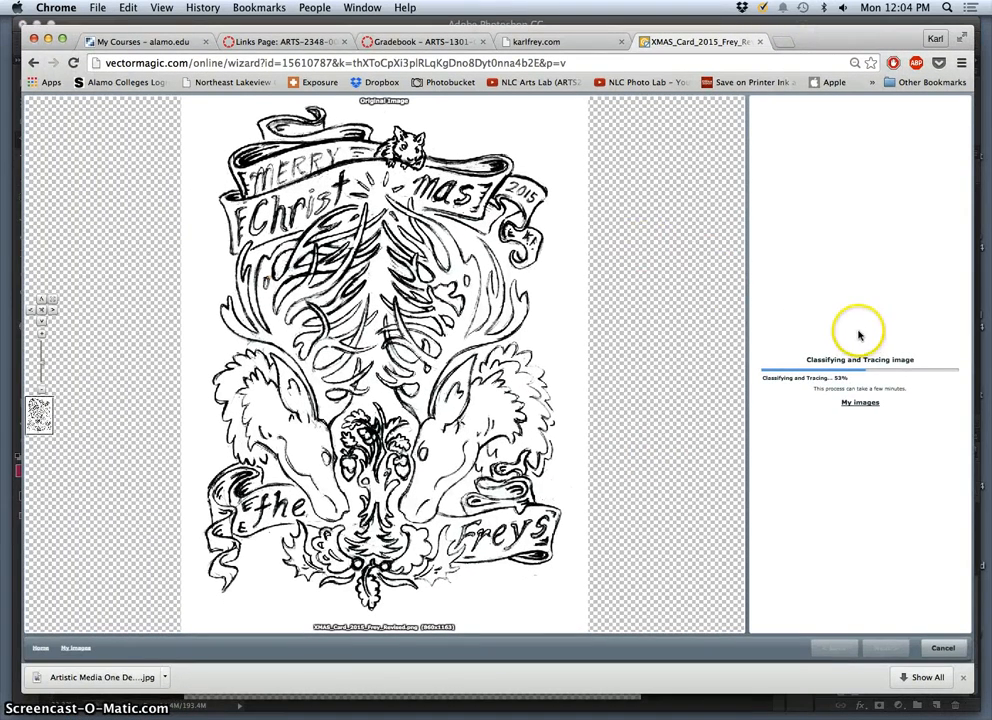
pyautogui.moveTo(836, 34)
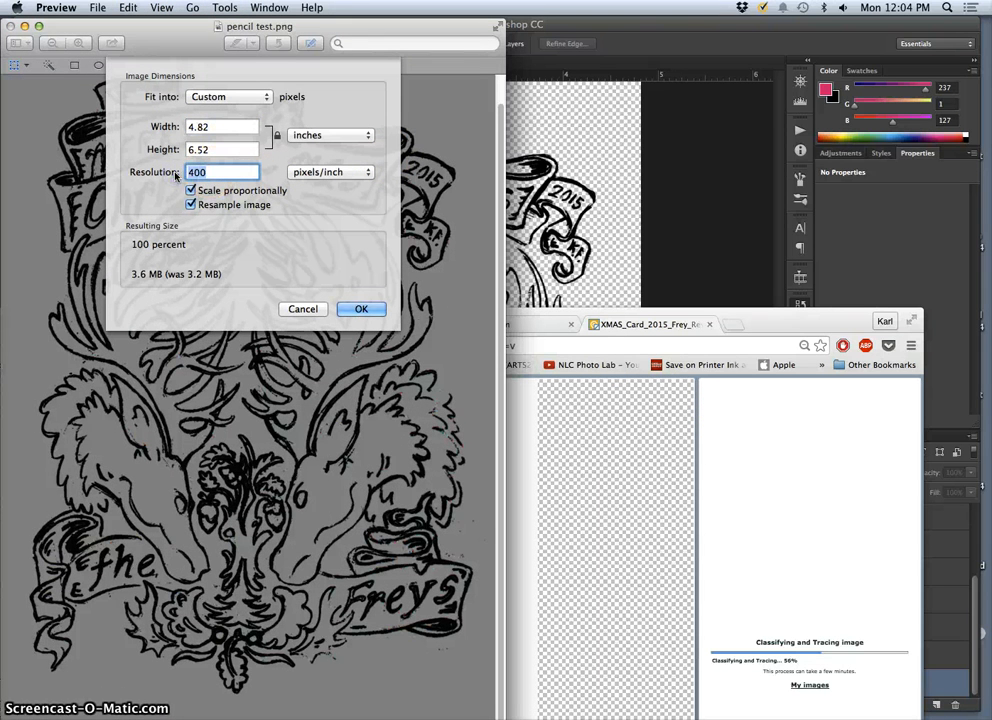
# - Set the pencil test image's resolution to 100 pixels/inch in Adjust Size
pyautogui.write('100')
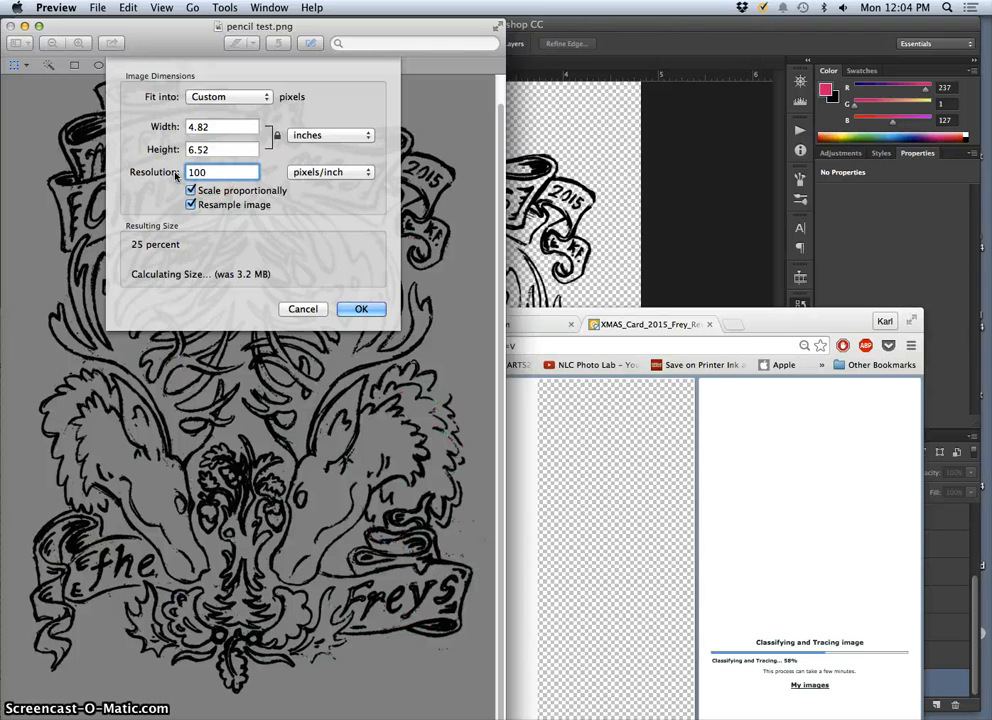
pyautogui.click(360, 308)
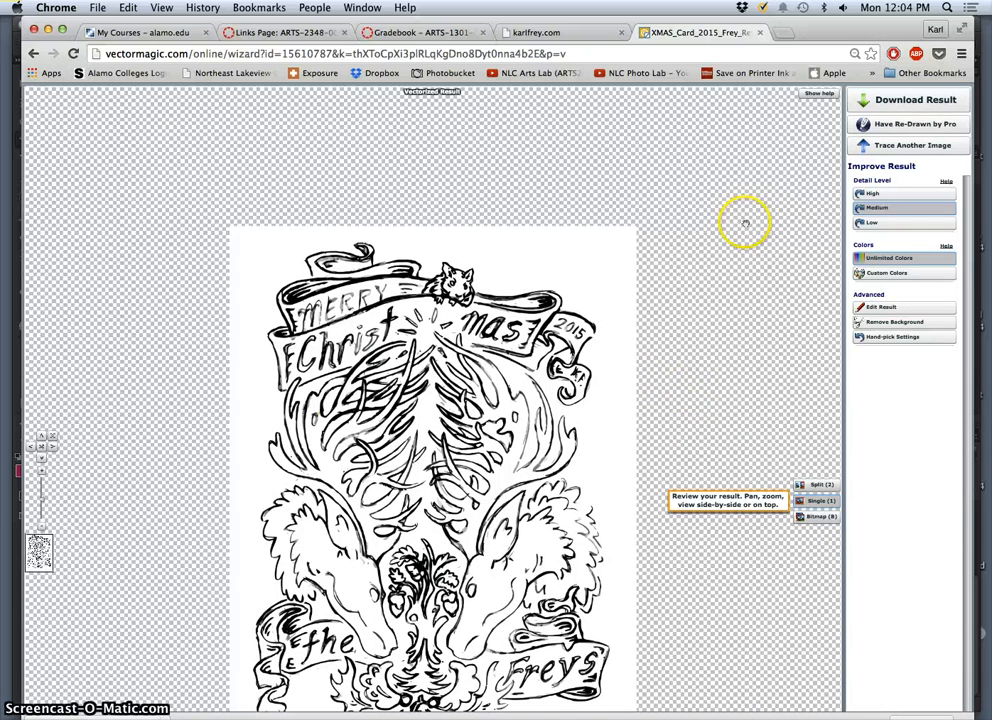
pyautogui.moveTo(890, 128)
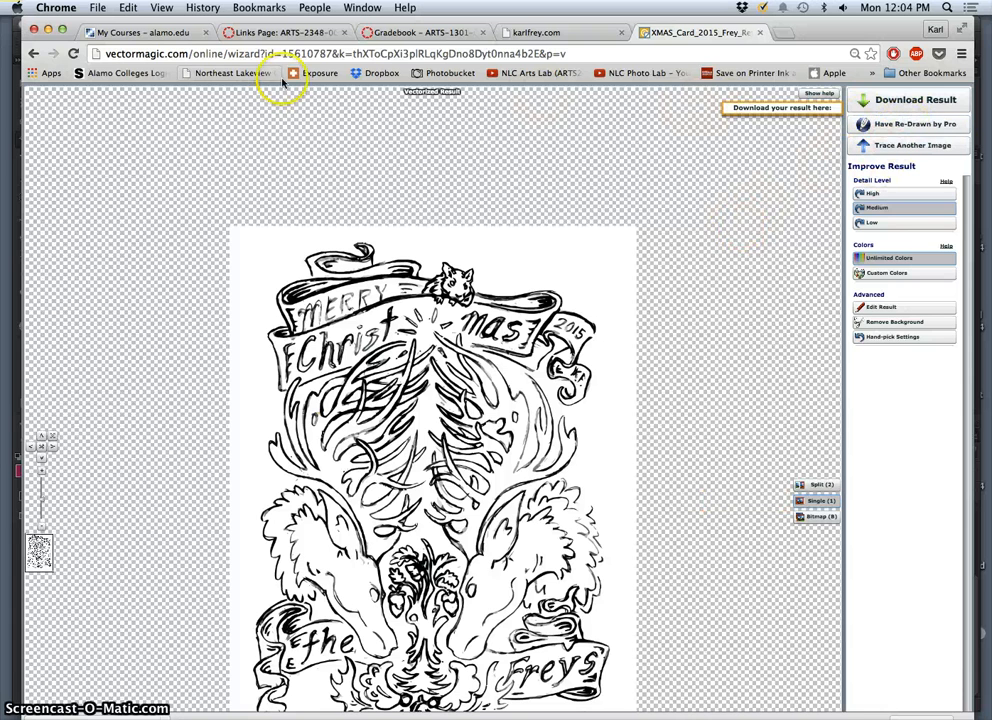
# - From the Vector Magic home page, upload pencil test.png from the Desktop for tracing
pyautogui.click(40, 54)
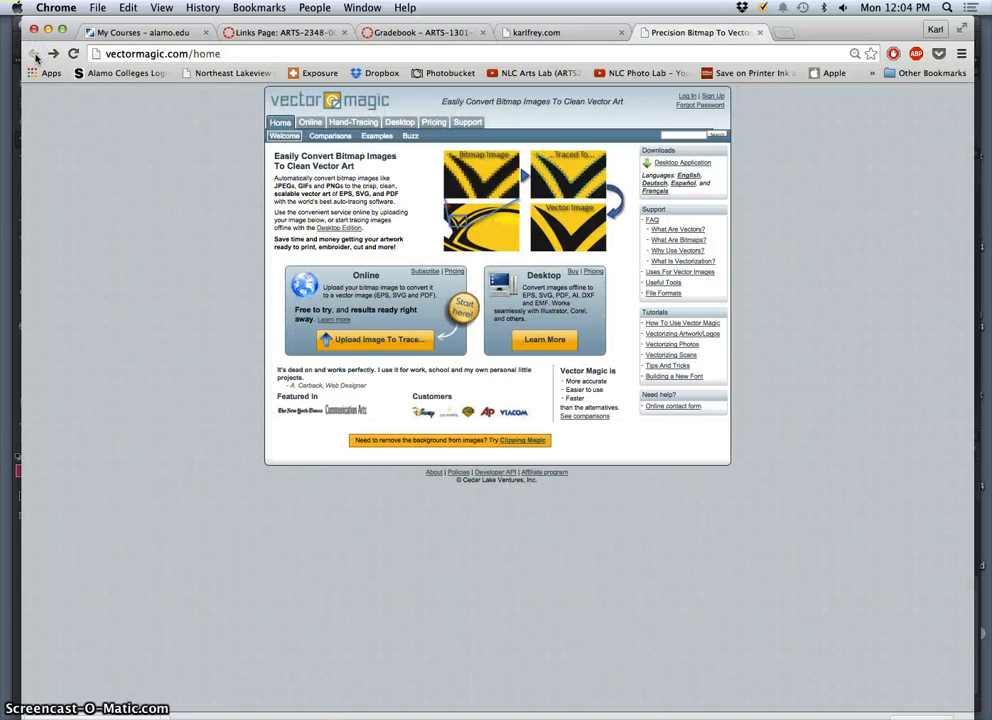
pyautogui.click(376, 340)
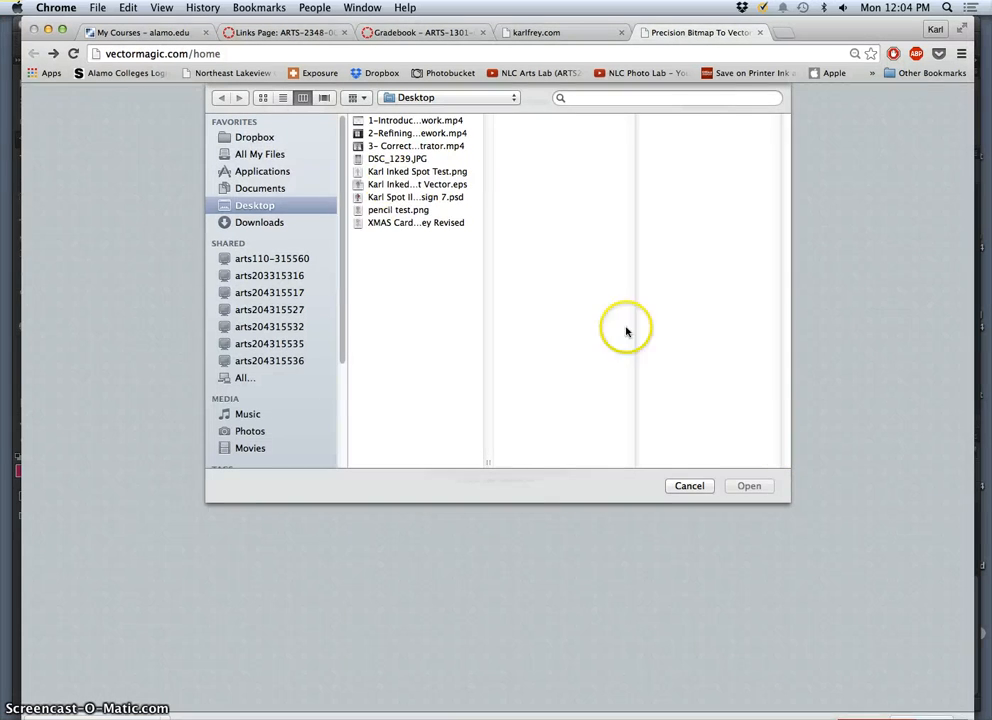
pyautogui.click(398, 210)
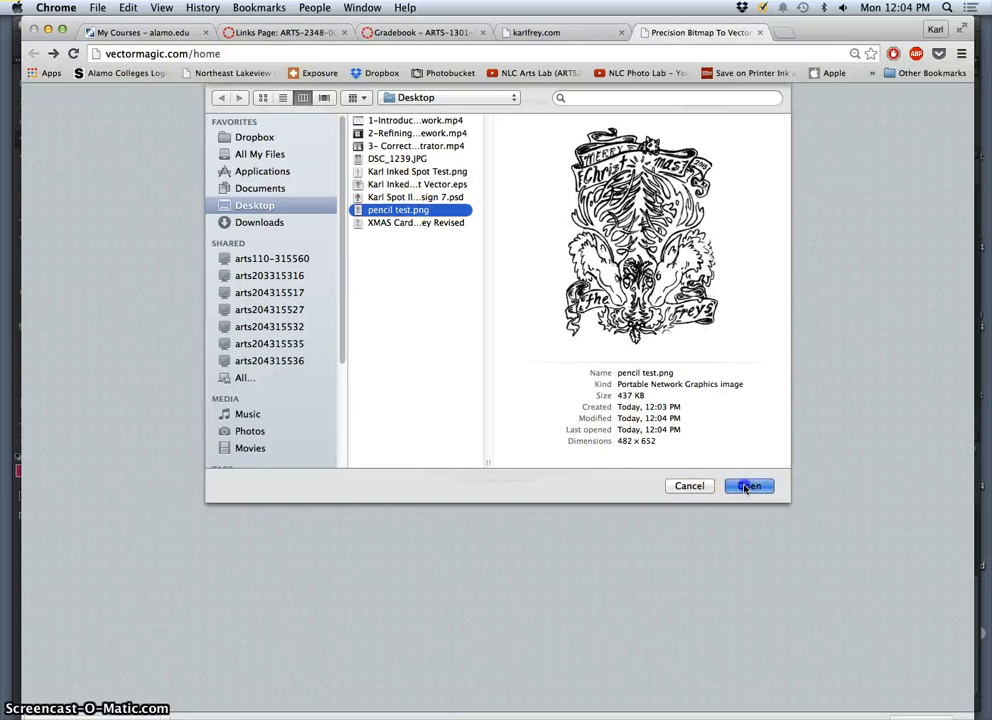
pyautogui.click(748, 486)
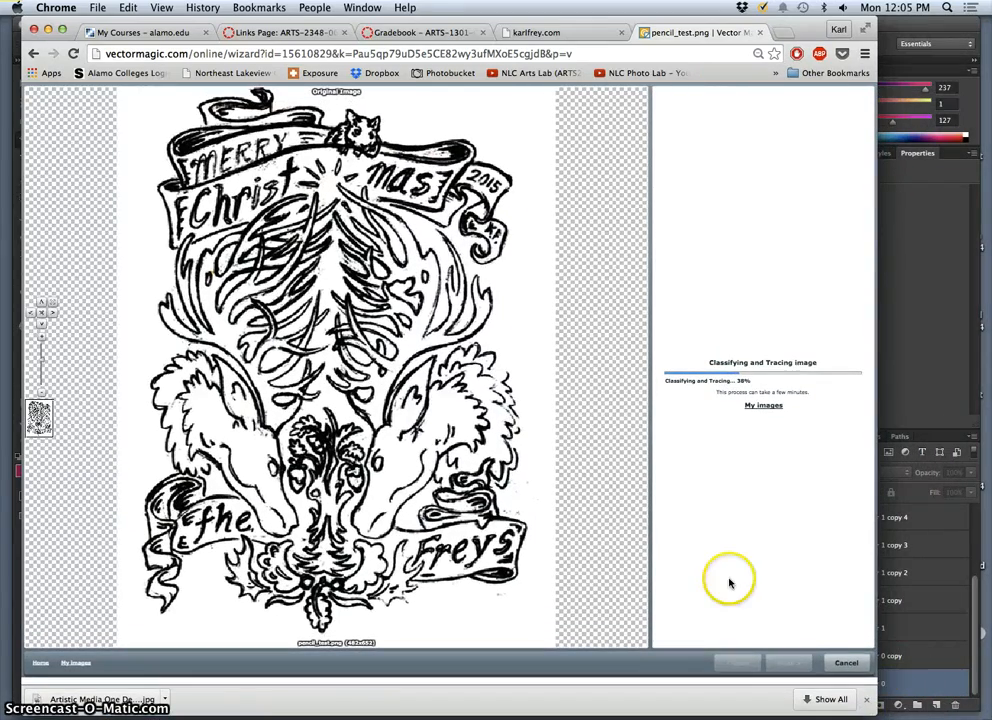
pyautogui.moveTo(568, 488)
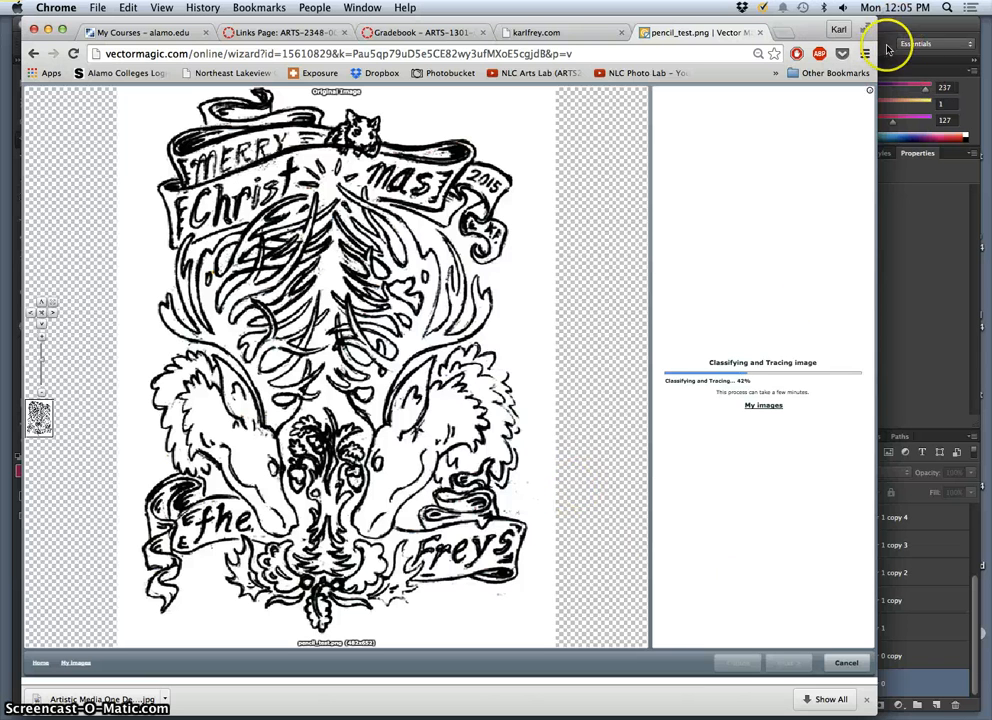
pyautogui.moveTo(816, 176)
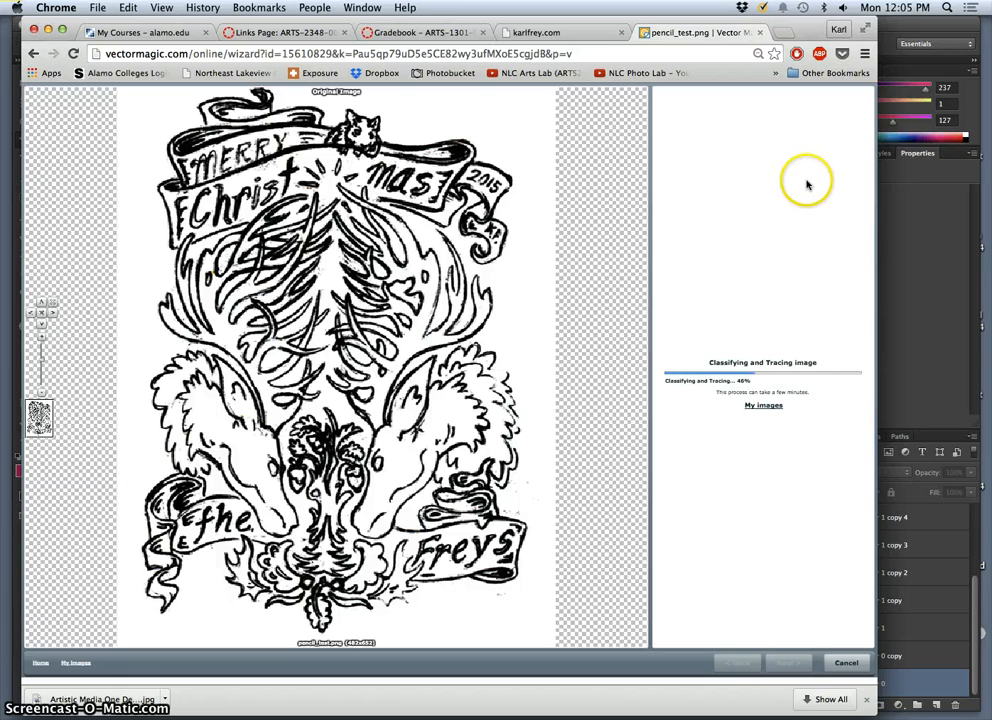
pyautogui.moveTo(686, 176)
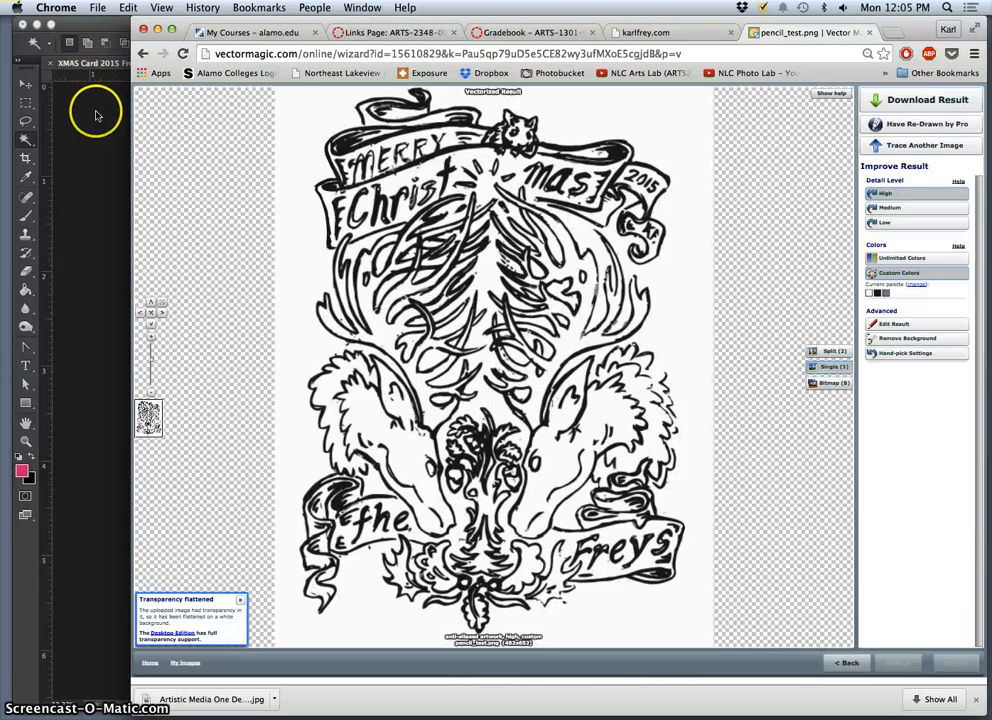
pyautogui.moveTo(824, 300)
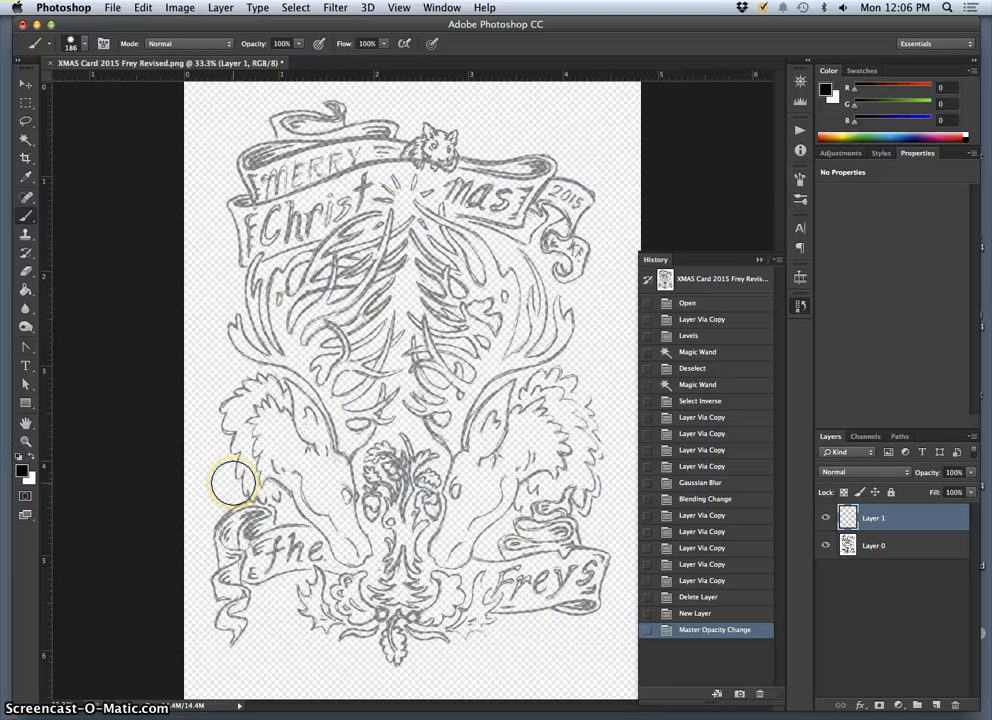
# - Ink the top banner's outline in black with the Brush, including the part near MERRY
pyautogui.click(92, 48)
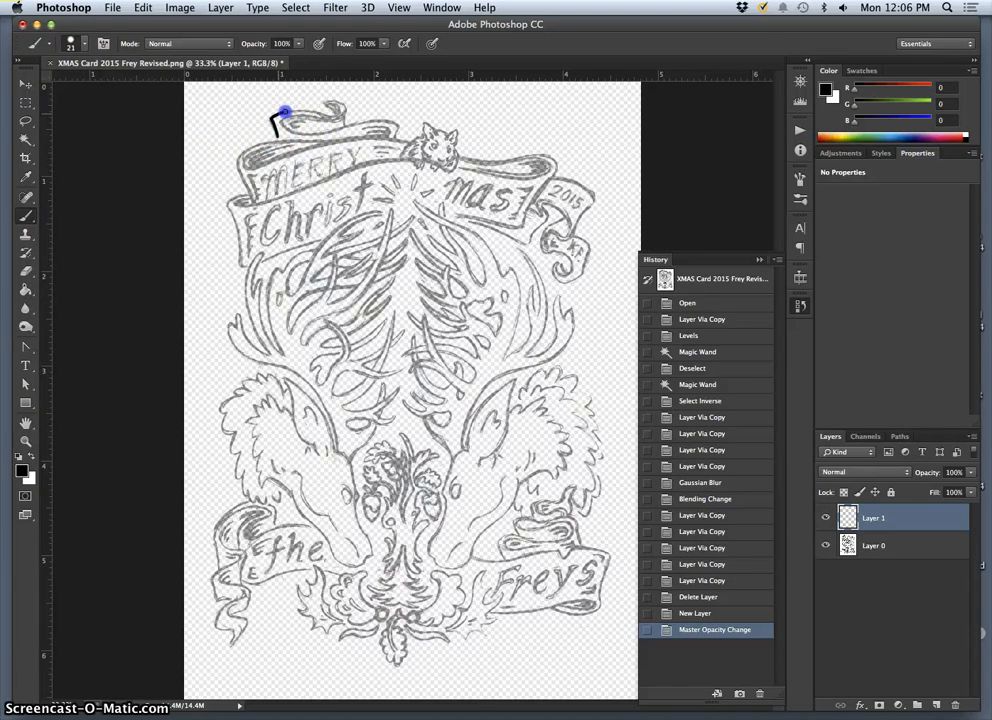
pyautogui.moveTo(270, 124); pyautogui.dragTo(340, 110)
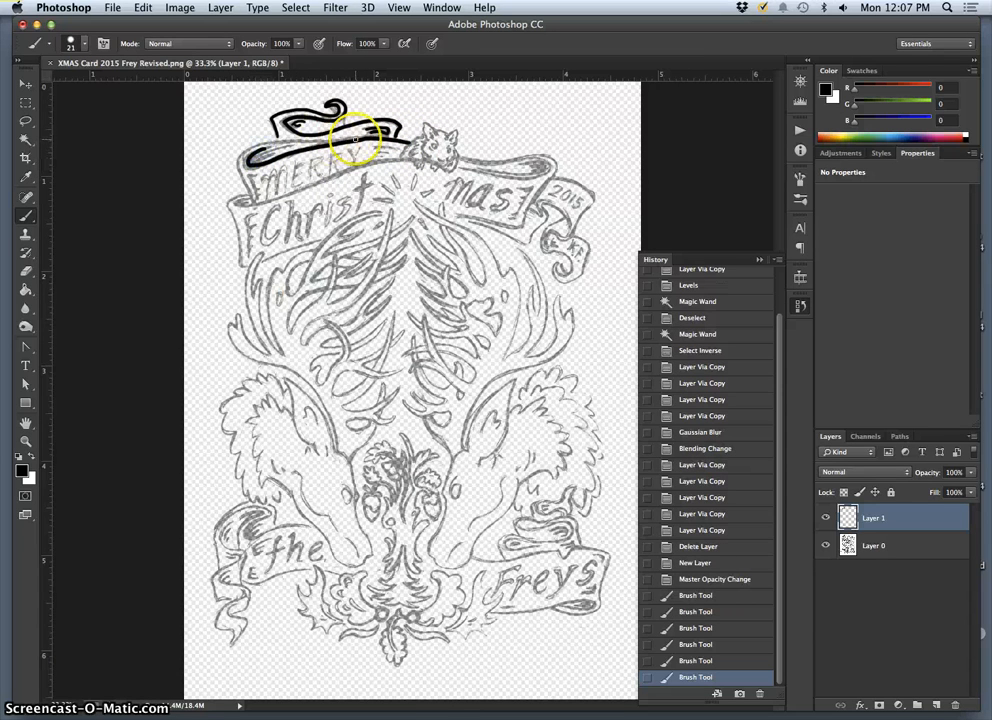
pyautogui.moveTo(356, 140); pyautogui.dragTo(280, 144)
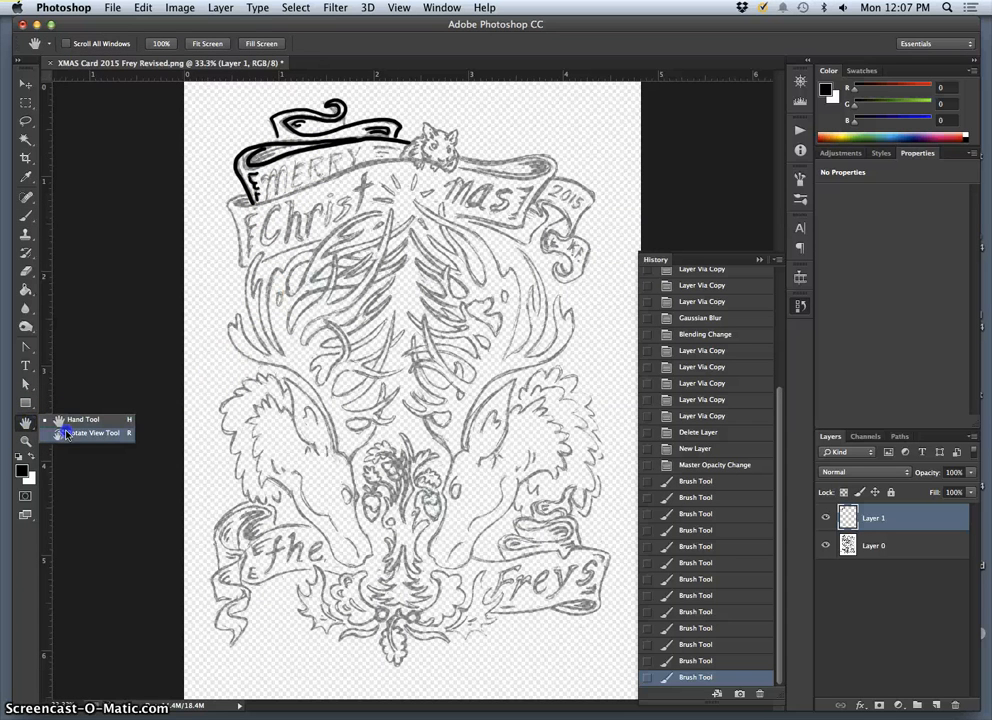
# - Tilt the canvas with Rotate View and ink the banner's left end and the flowing lines below it
pyautogui.click(92, 428)
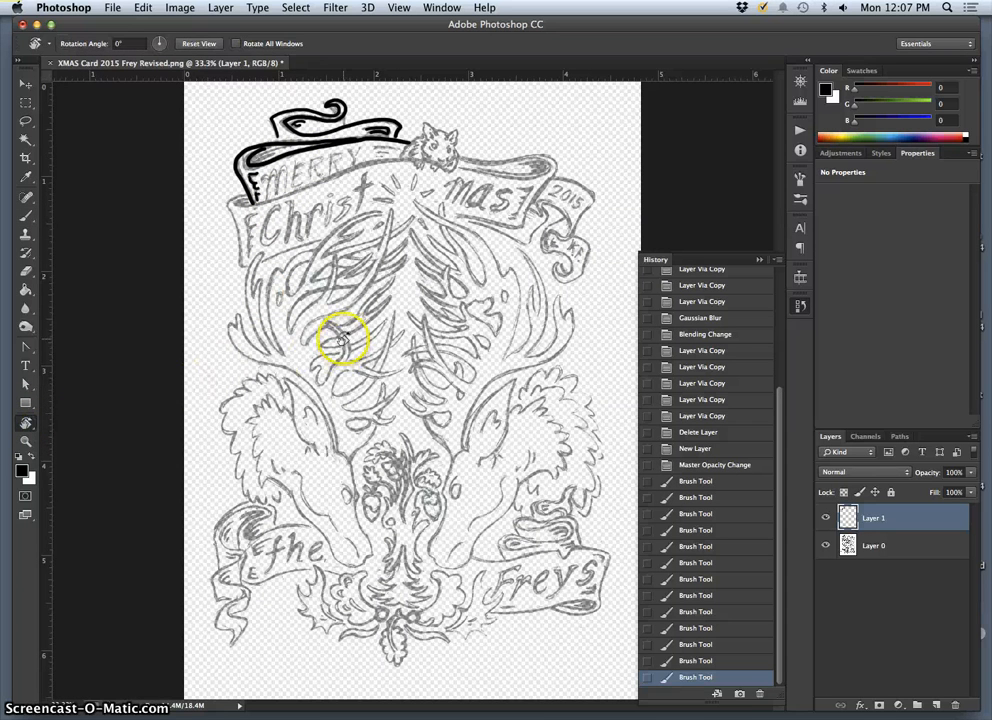
pyautogui.moveTo(344, 338); pyautogui.dragTo(390, 360)
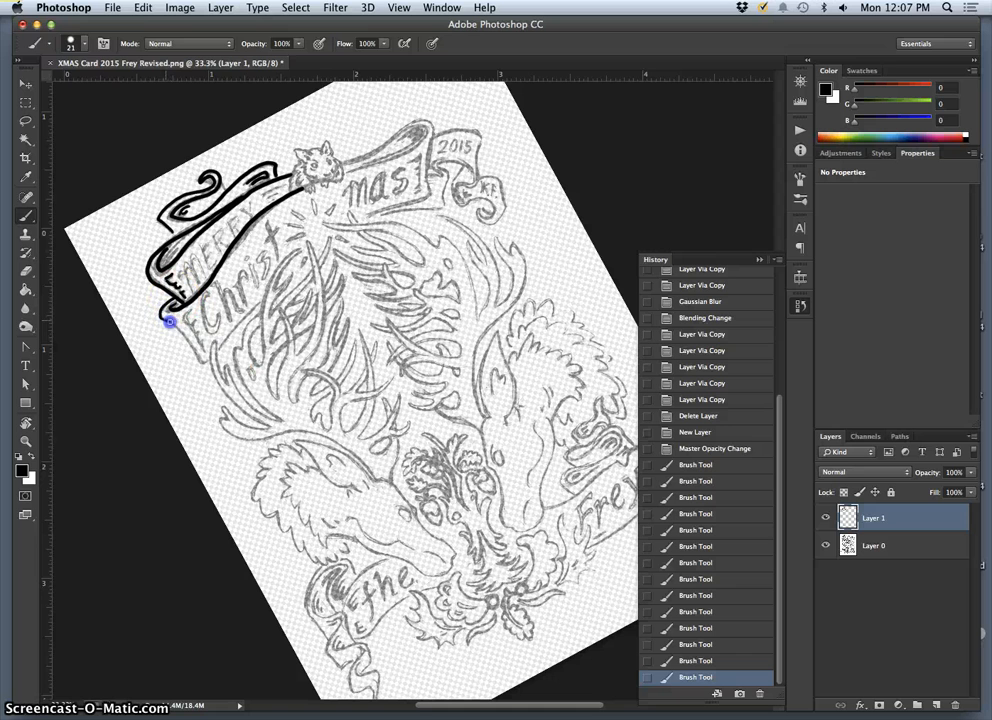
pyautogui.moveTo(170, 320); pyautogui.dragTo(204, 358)
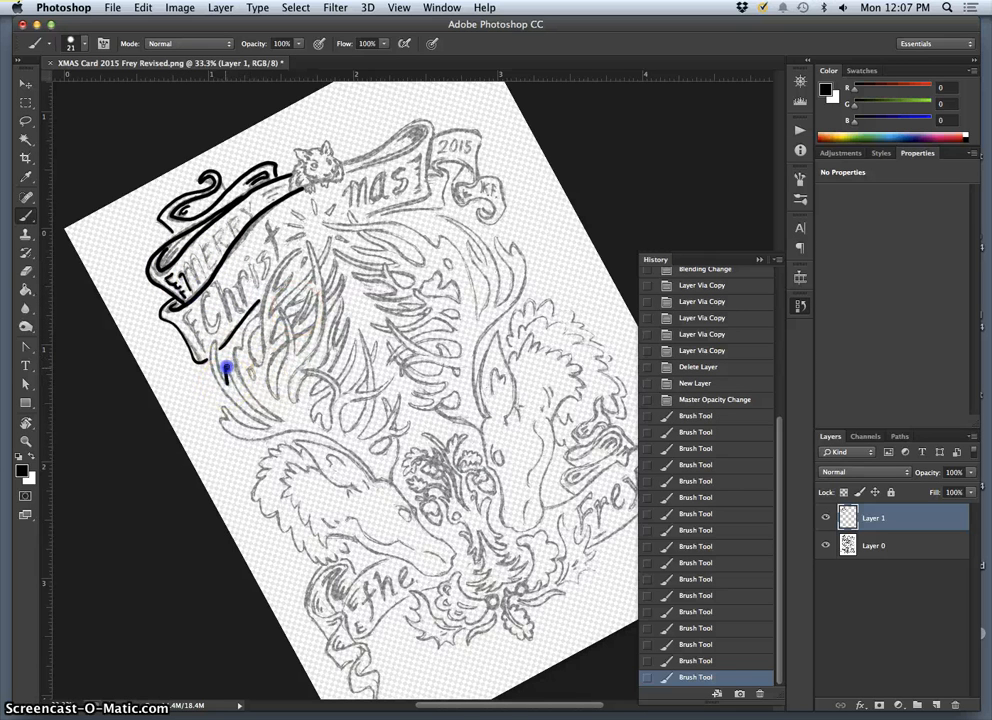
pyautogui.moveTo(224, 370); pyautogui.dragTo(280, 420)
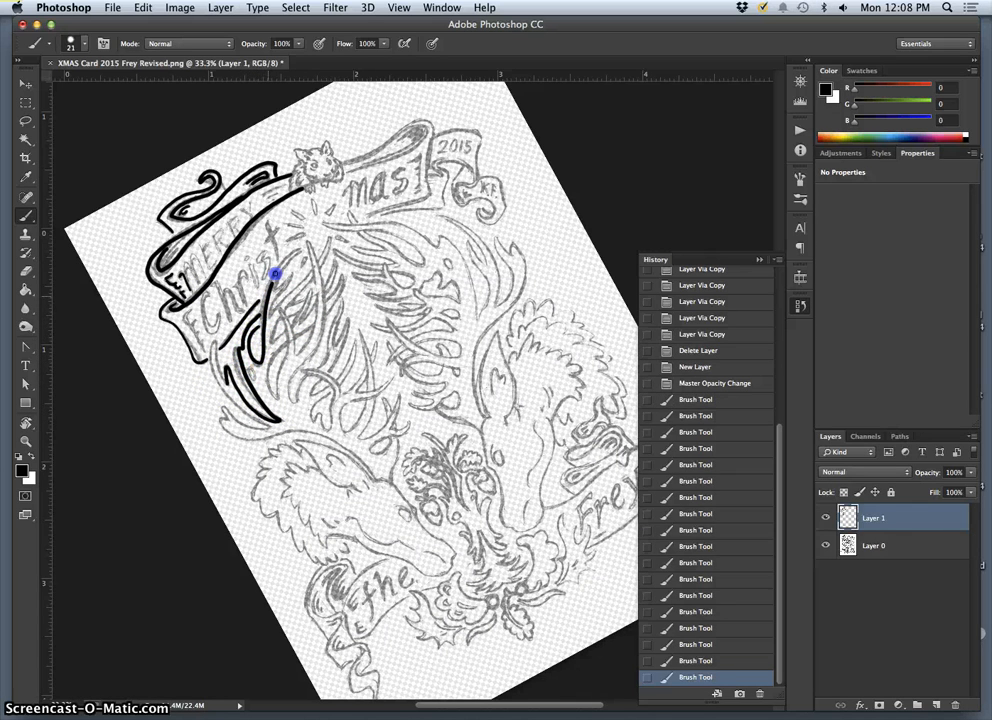
pyautogui.moveTo(276, 276); pyautogui.dragTo(284, 296)
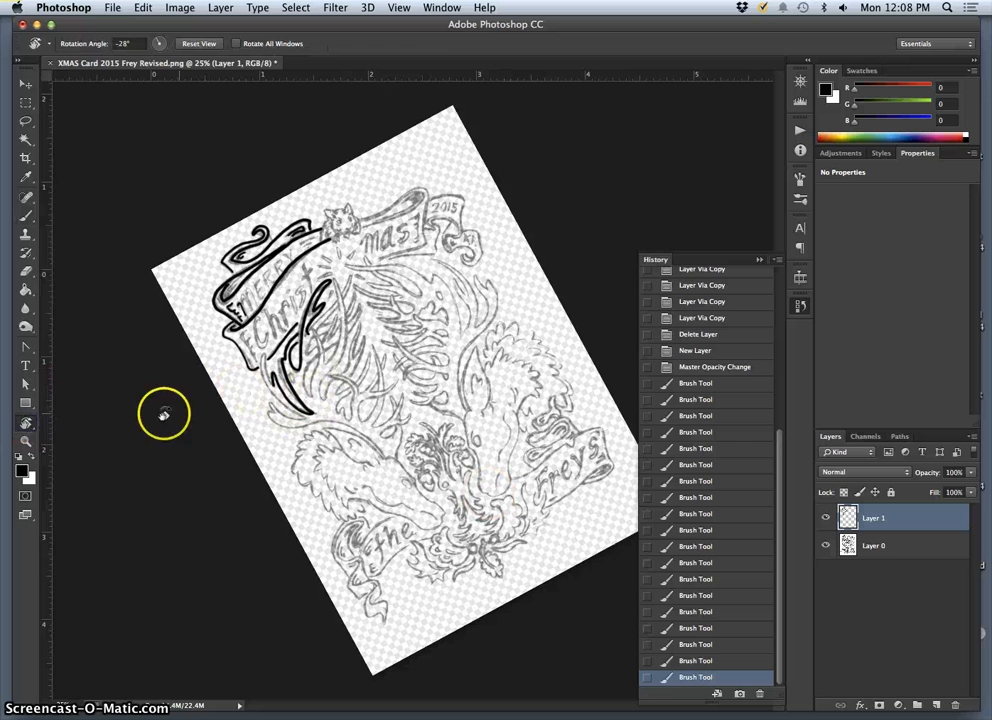
# - Hide the pencil sketch layer so only the black-inked banner lines show on transparency
pyautogui.click(200, 44)
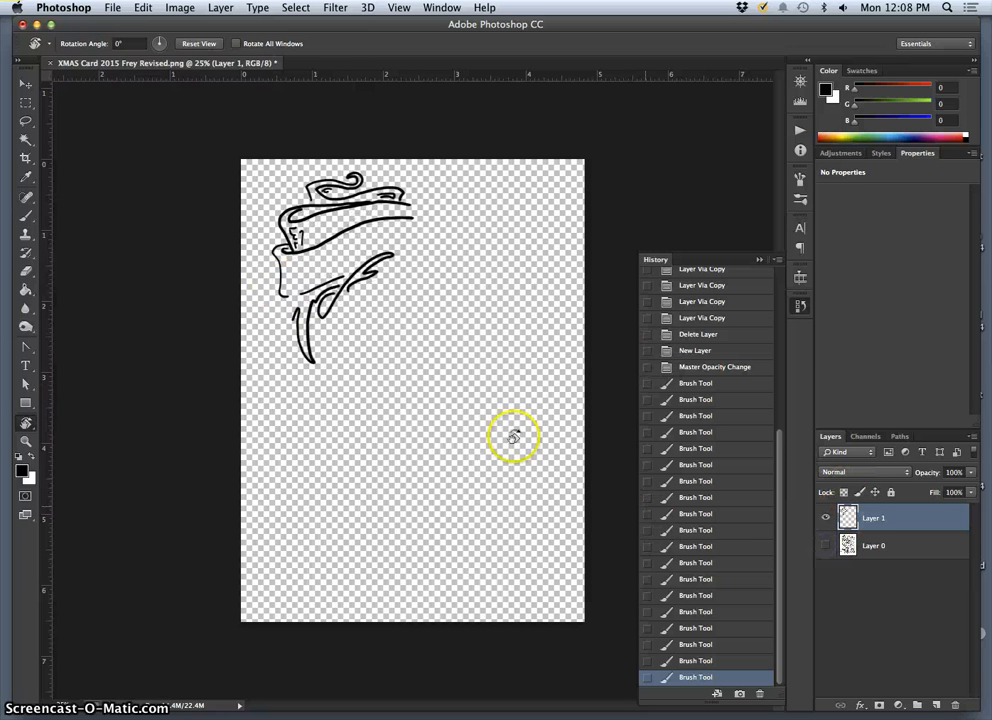
pyautogui.moveTo(388, 302)
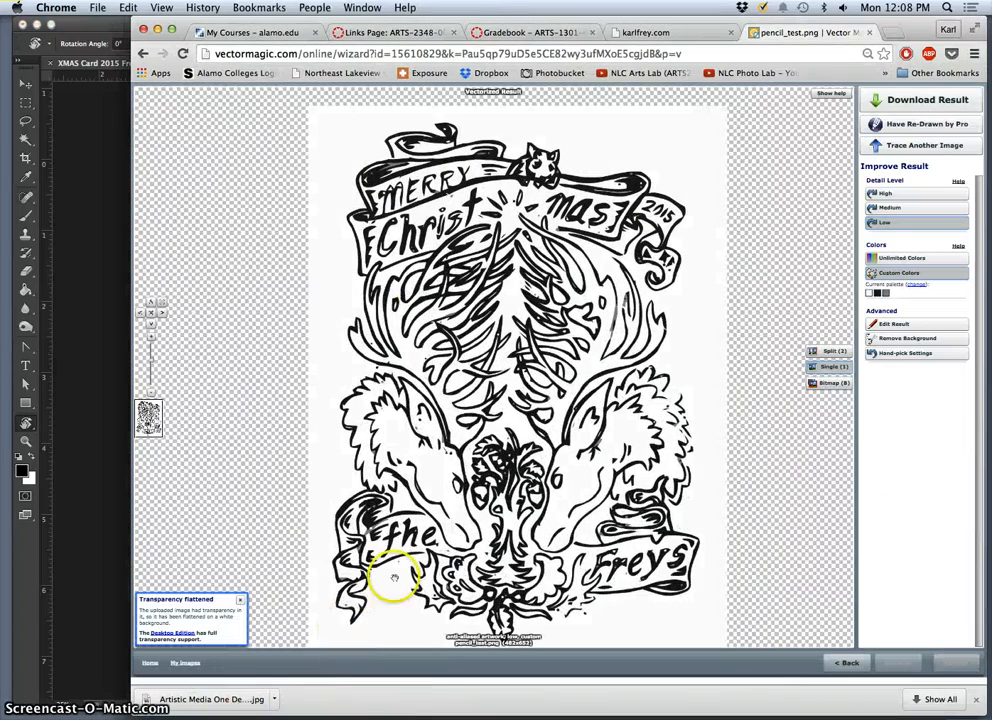
# - Return to Vector Magic in Chrome and bring up Custom Colors with the Suggested Palettes panel
pyautogui.click(884, 222)
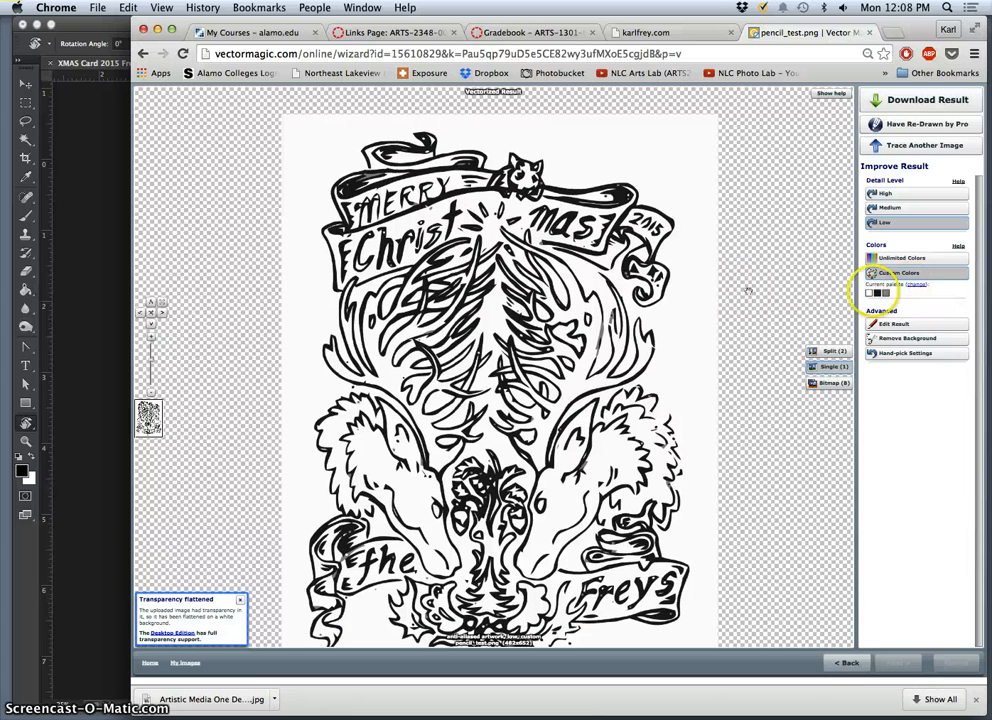
pyautogui.click(908, 288)
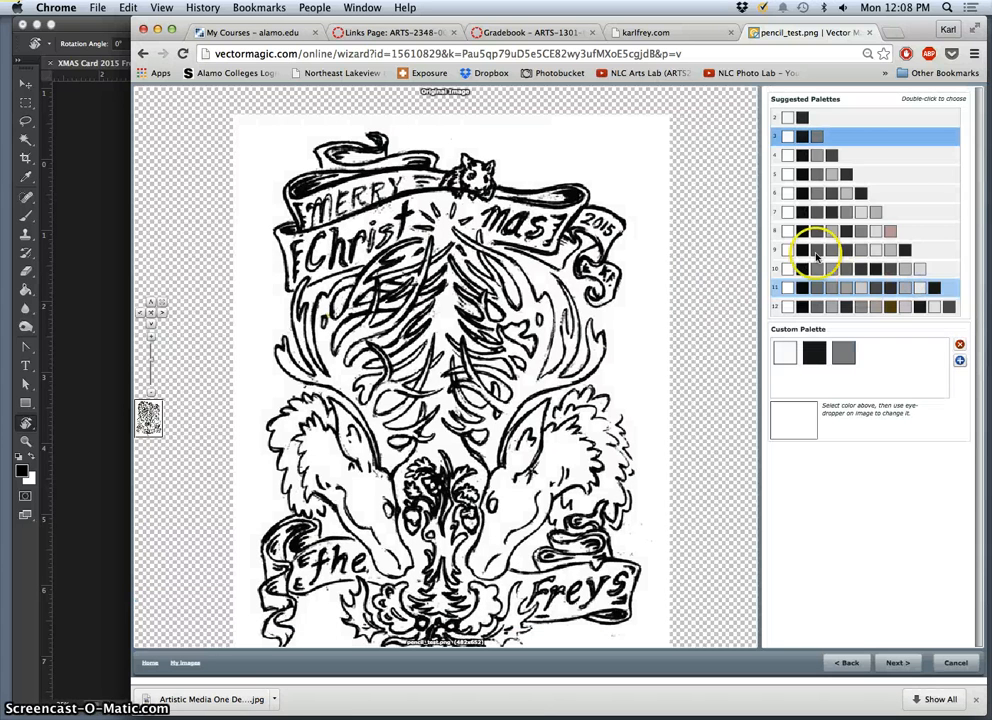
# - Choose a suggested palette and start re-tracing the Christmas card with it
pyautogui.click(796, 124)
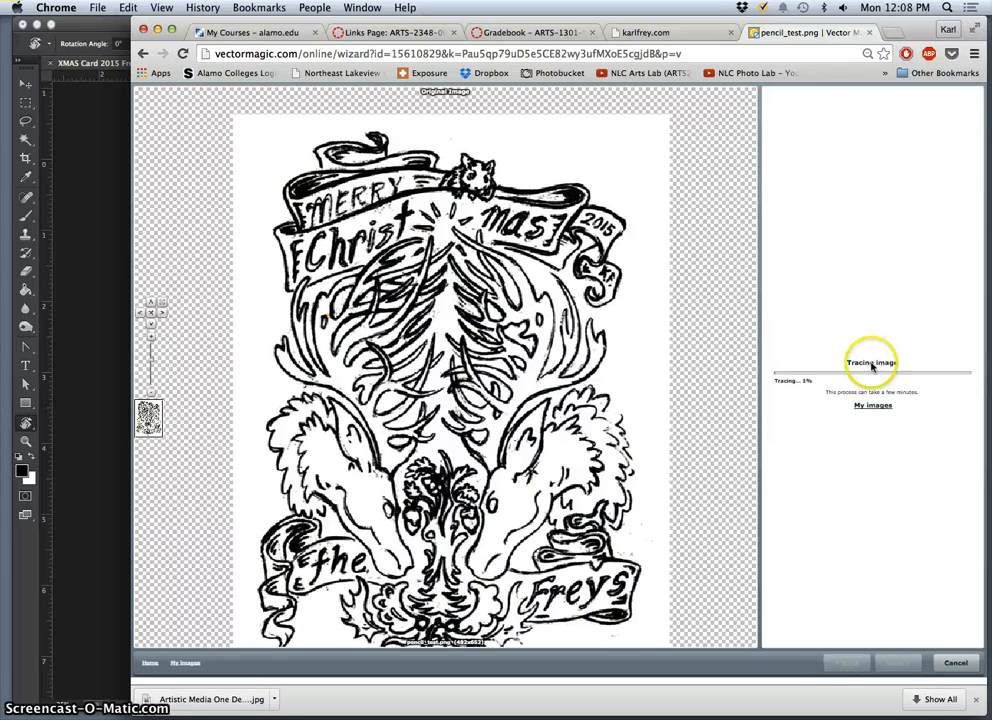
pyautogui.moveTo(664, 360)
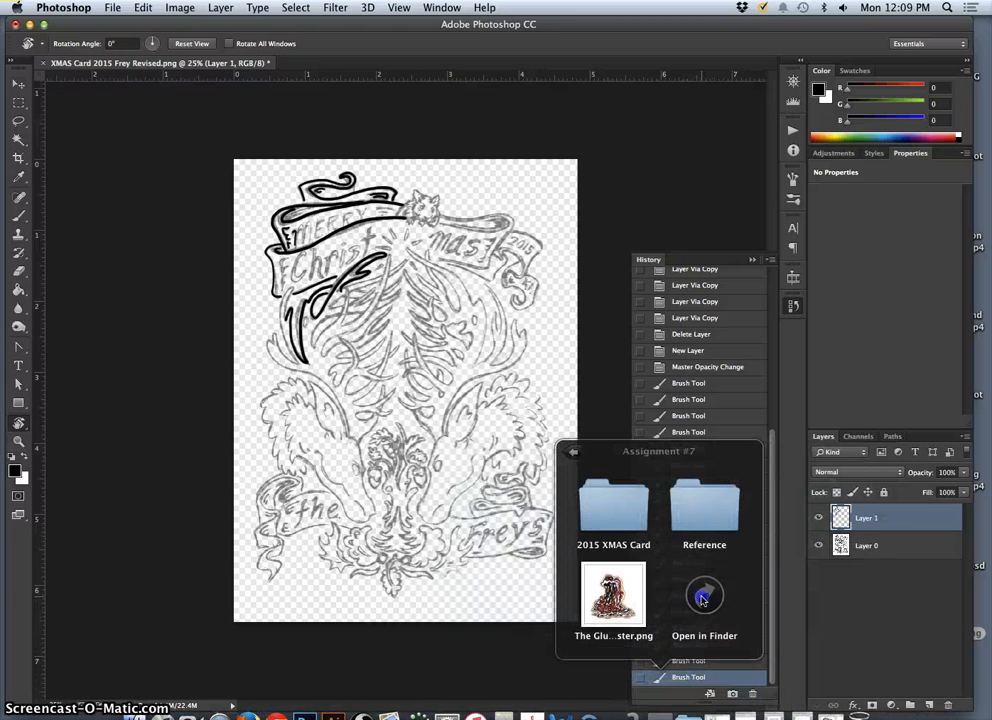
# - Open the Assignment #7 stack in Finder, enter the 2015 XMAS Card folder and open cards.jpg
pyautogui.click(704, 596)
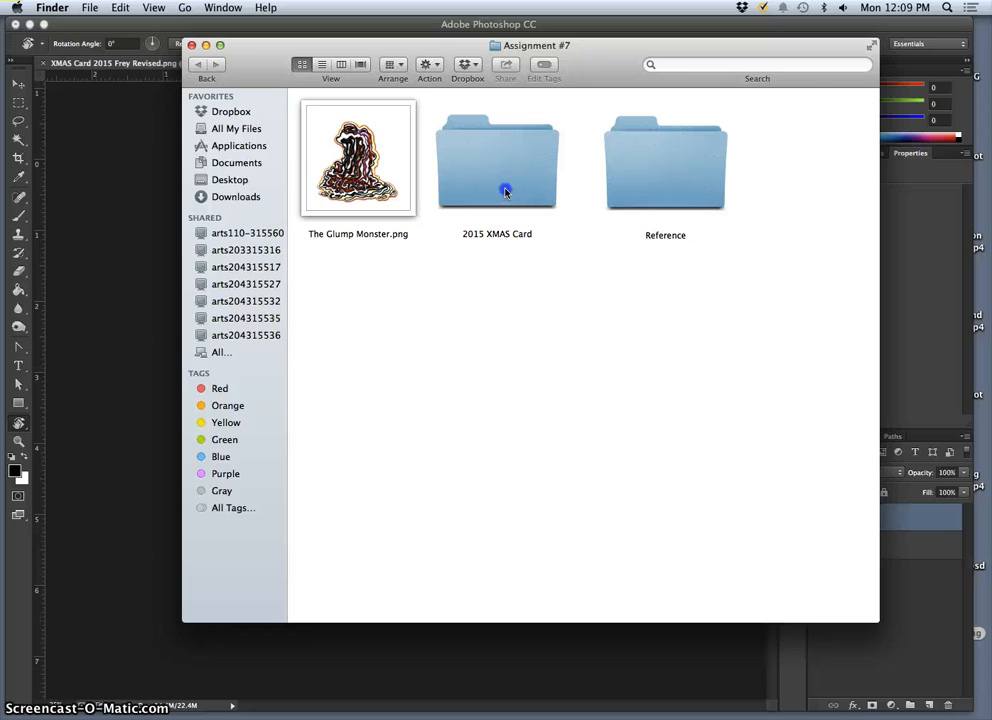
pyautogui.doubleClick(496, 160)
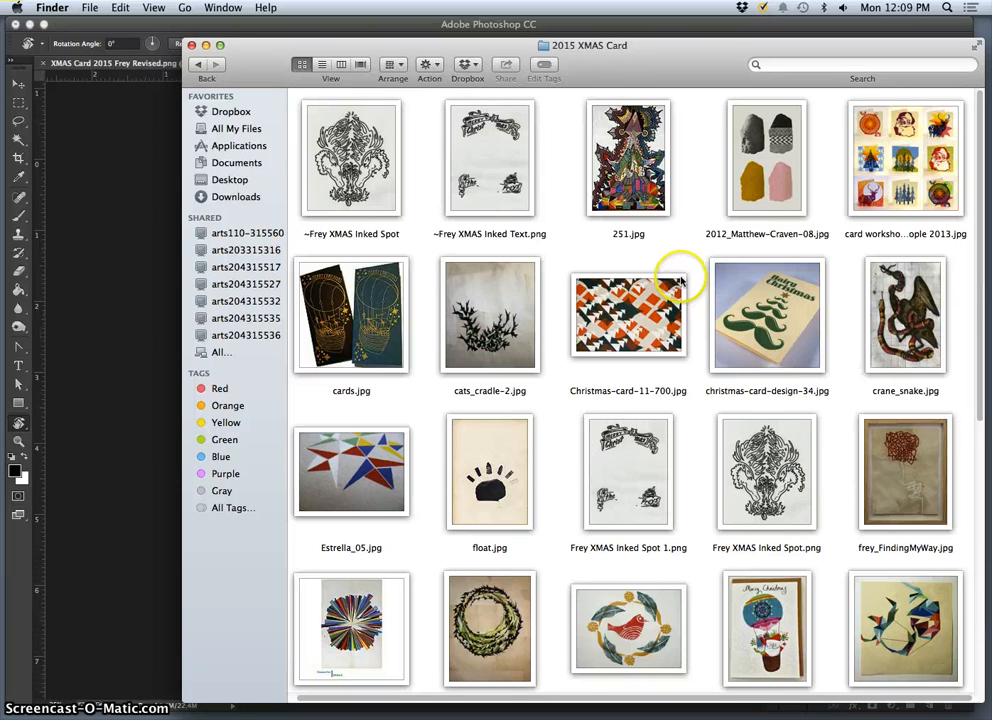
pyautogui.moveTo(836, 248)
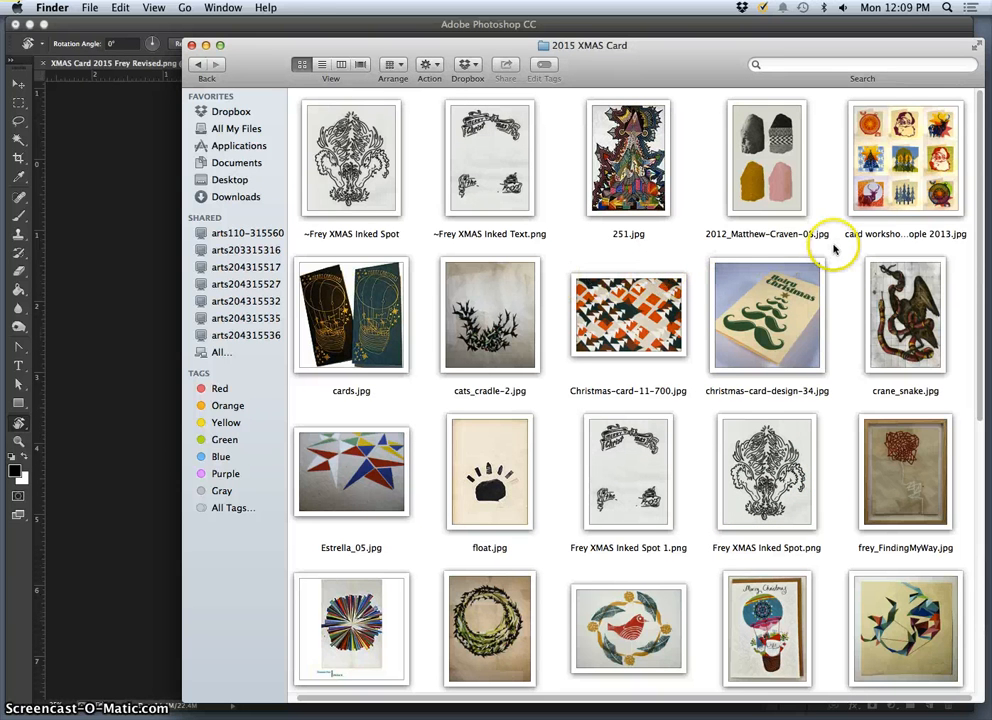
pyautogui.doubleClick(352, 316)
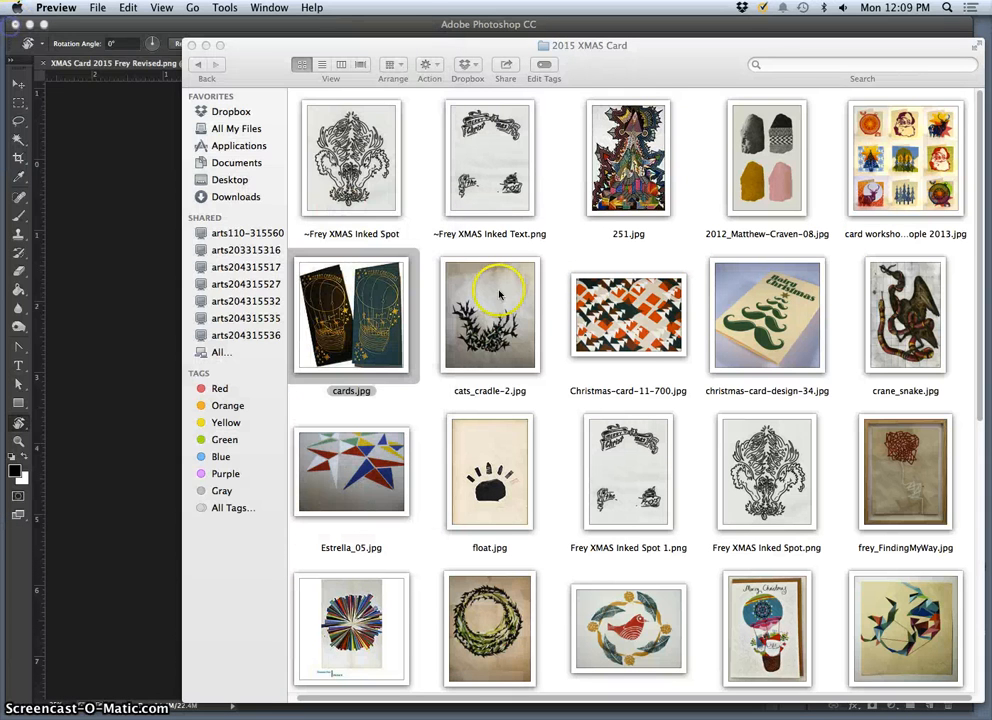
# - View the red bird wreath card and red fawn card images in Preview for colour ideas
pyautogui.scroll(-3)
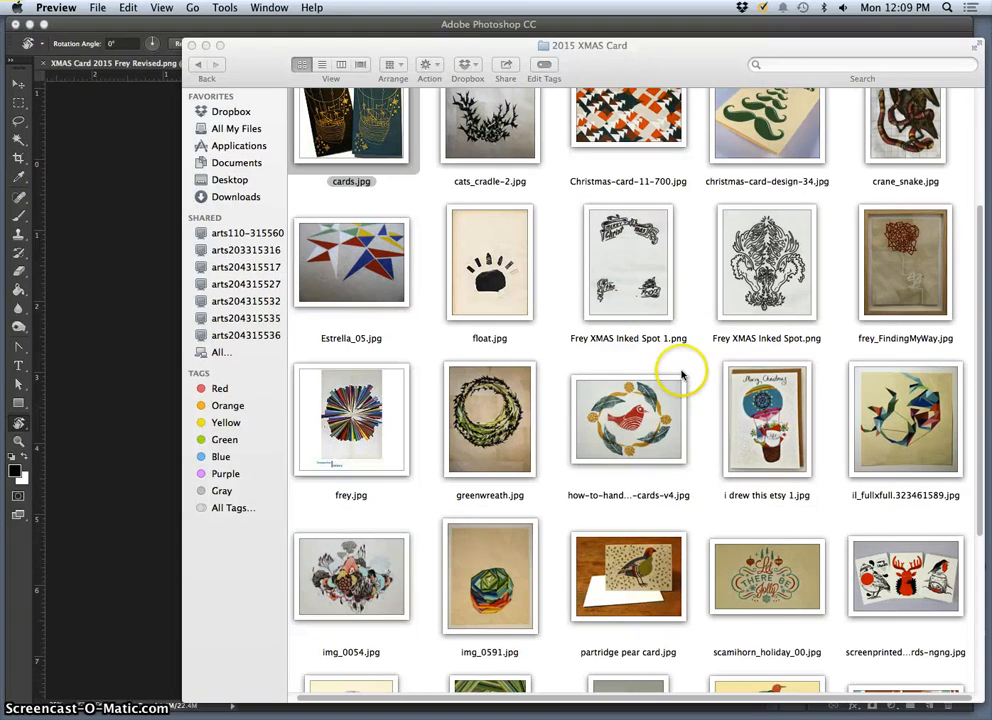
pyautogui.doubleClick(628, 418)
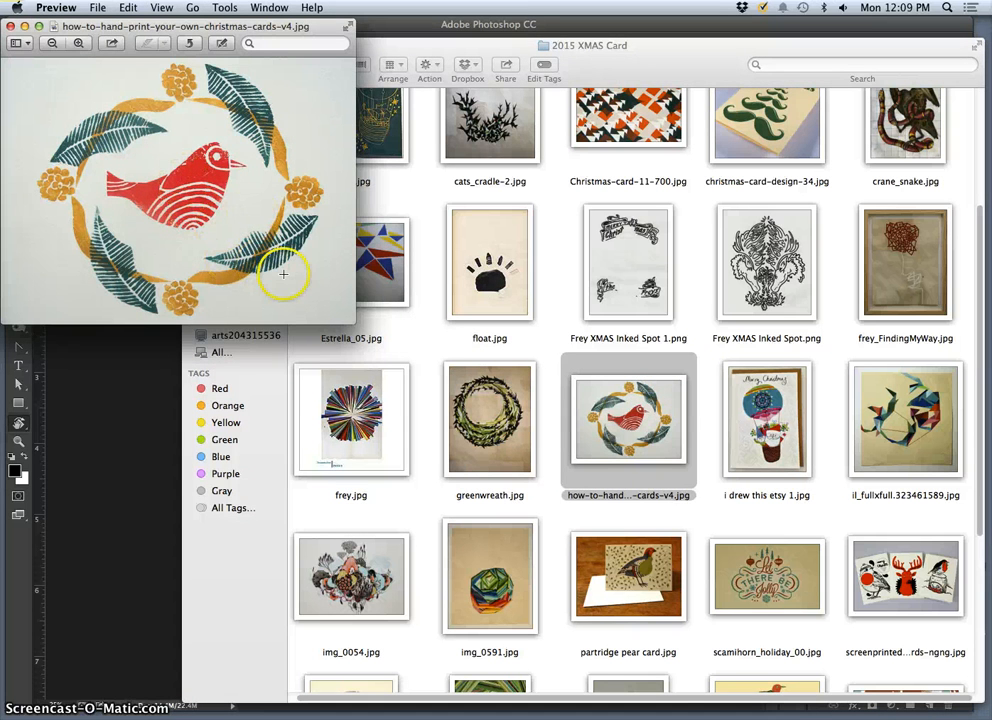
pyautogui.moveTo(632, 348)
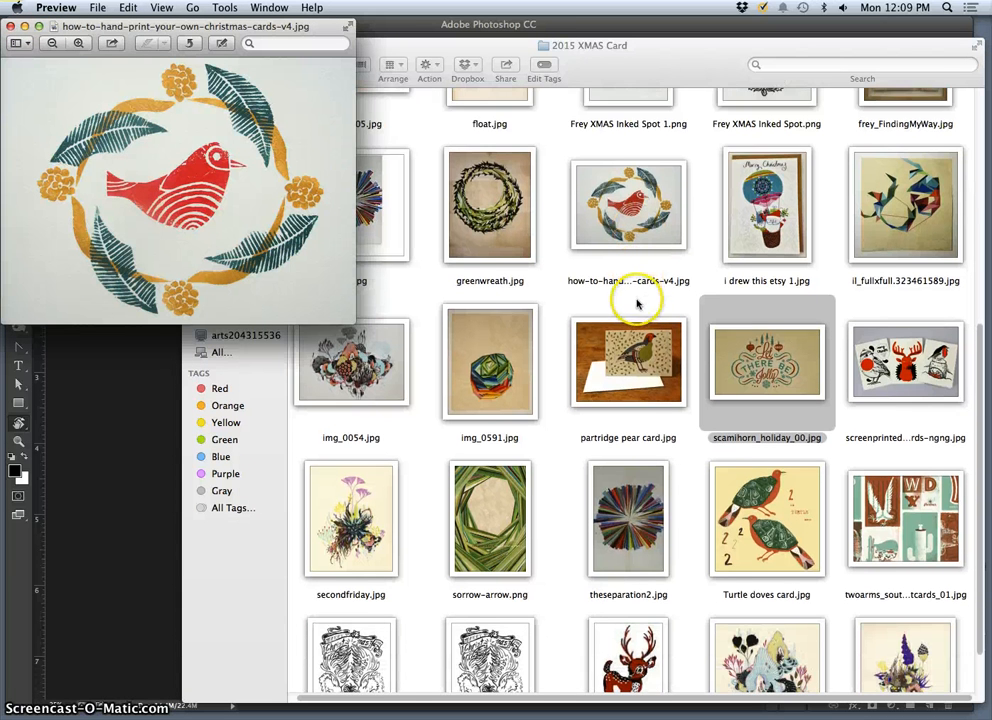
pyautogui.scroll(-3)
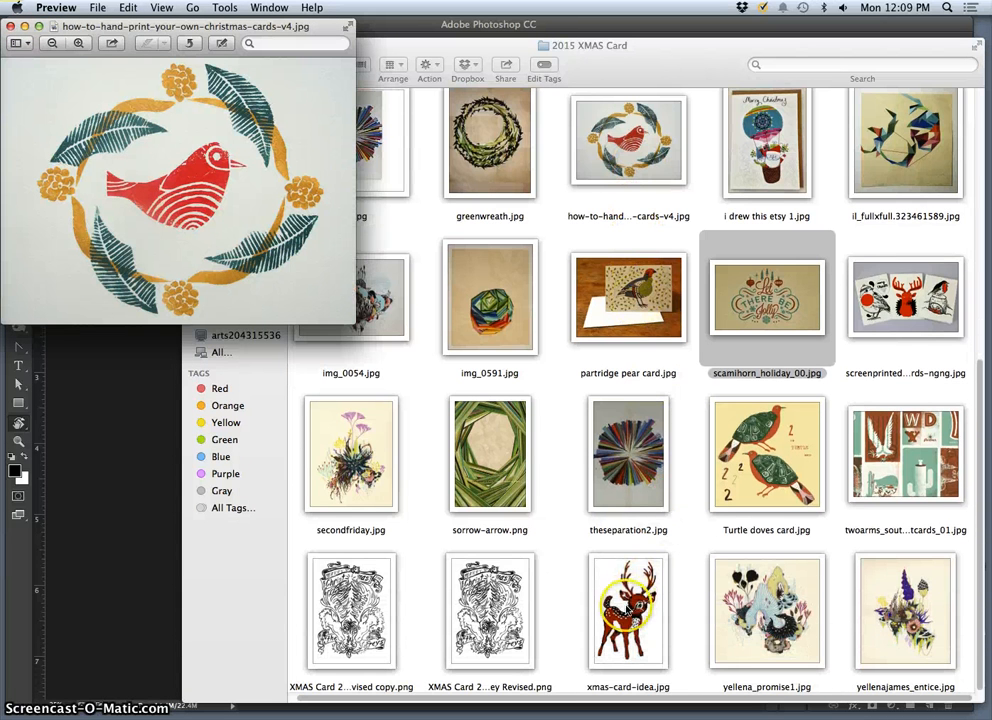
pyautogui.doubleClick(628, 610)
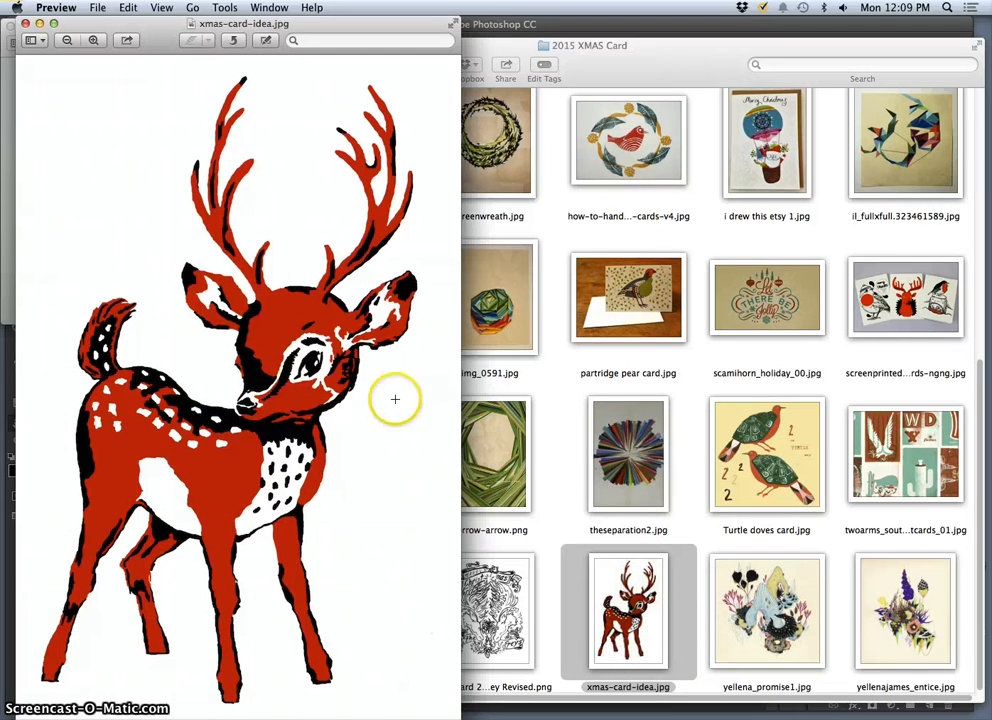
pyautogui.moveTo(252, 212)
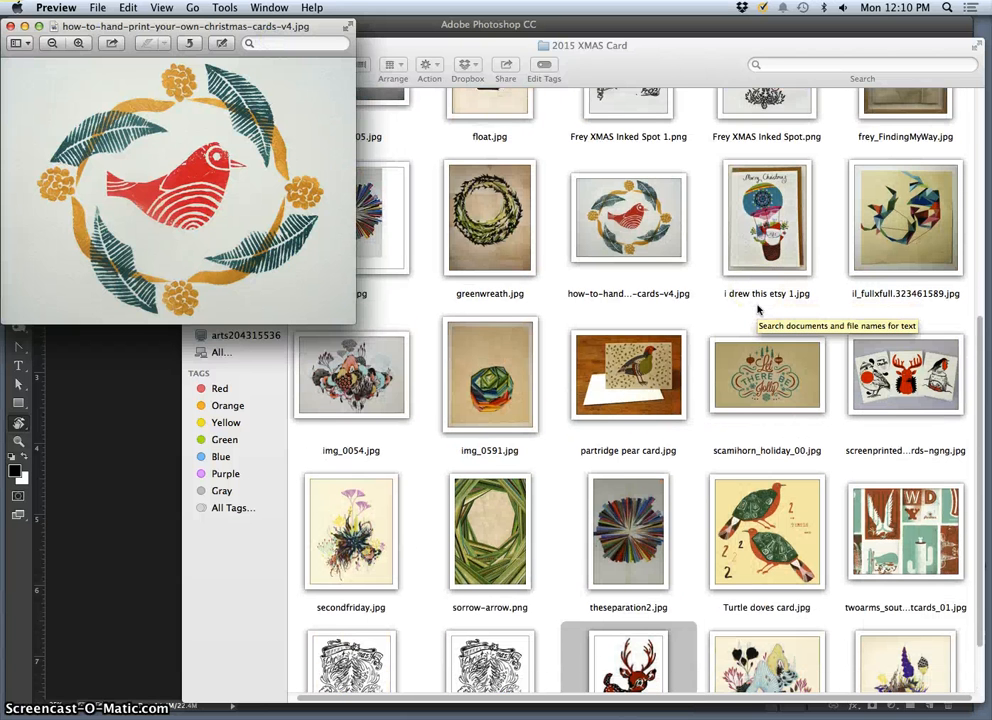
pyautogui.scroll(-3)
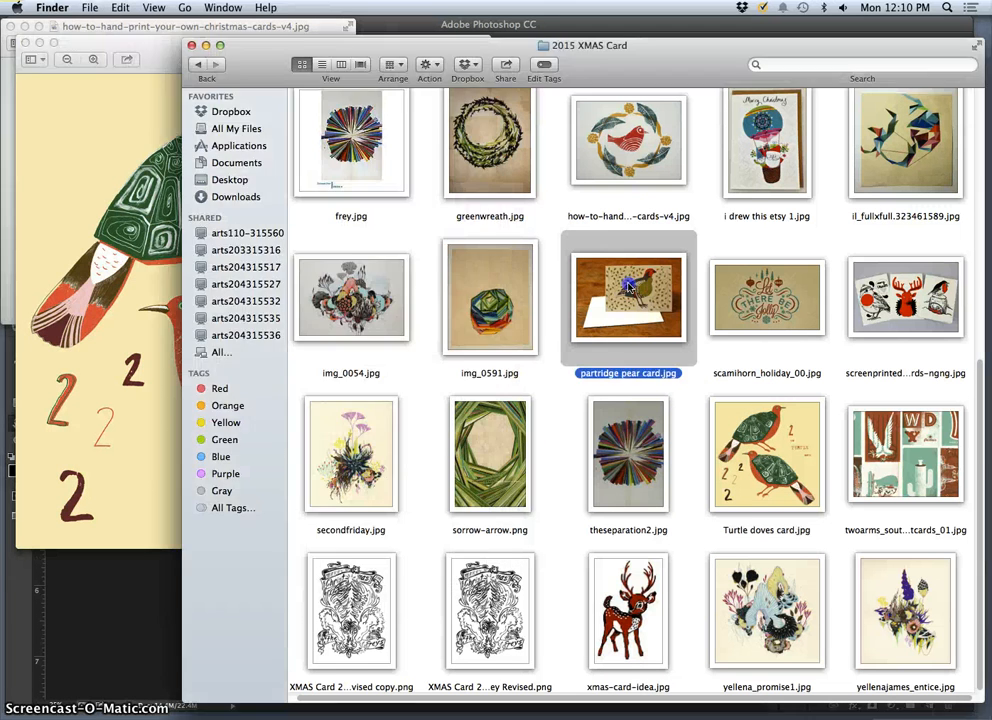
# - View partridge pear card.jpg and the hot-air-balloon card 'i drew this etsy 1.jpg' in Preview
pyautogui.doubleClick(628, 296)
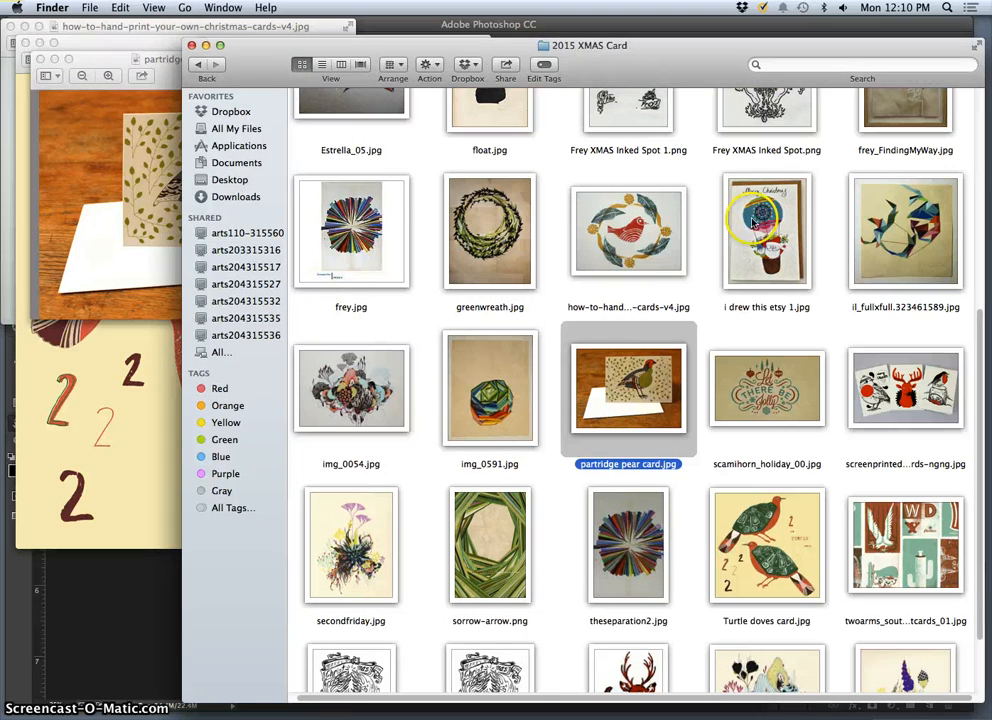
pyautogui.doubleClick(764, 232)
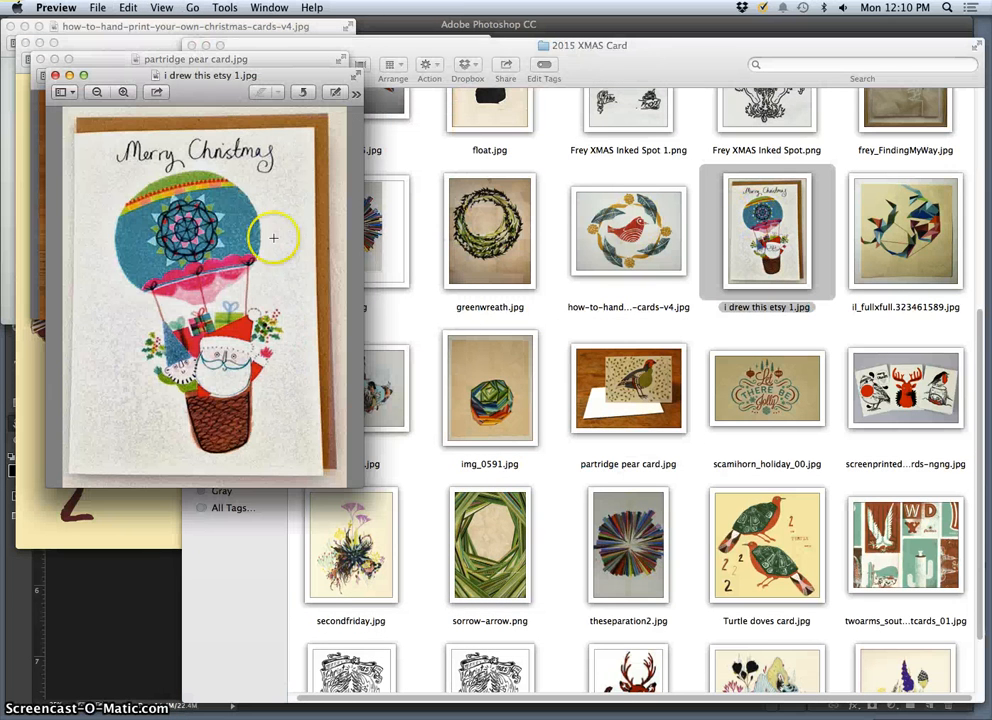
pyautogui.moveTo(556, 236)
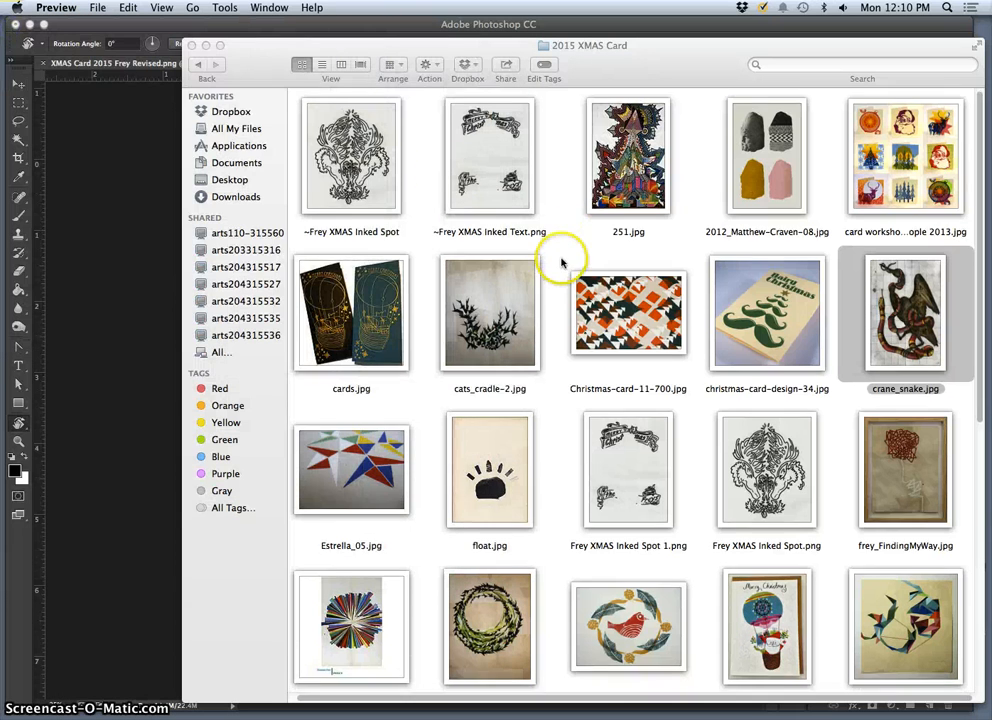
pyautogui.scroll(-3)
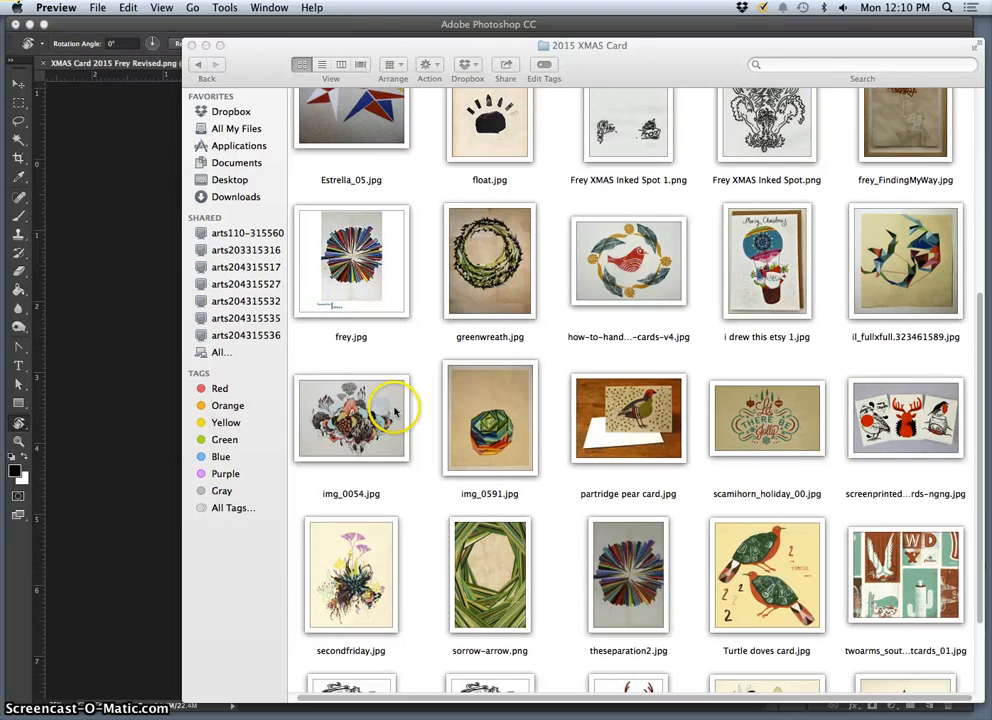
# - View img_0054.jpg and the turquoise-and-orange twoarms southwest western card in Preview
pyautogui.doubleClick(352, 418)
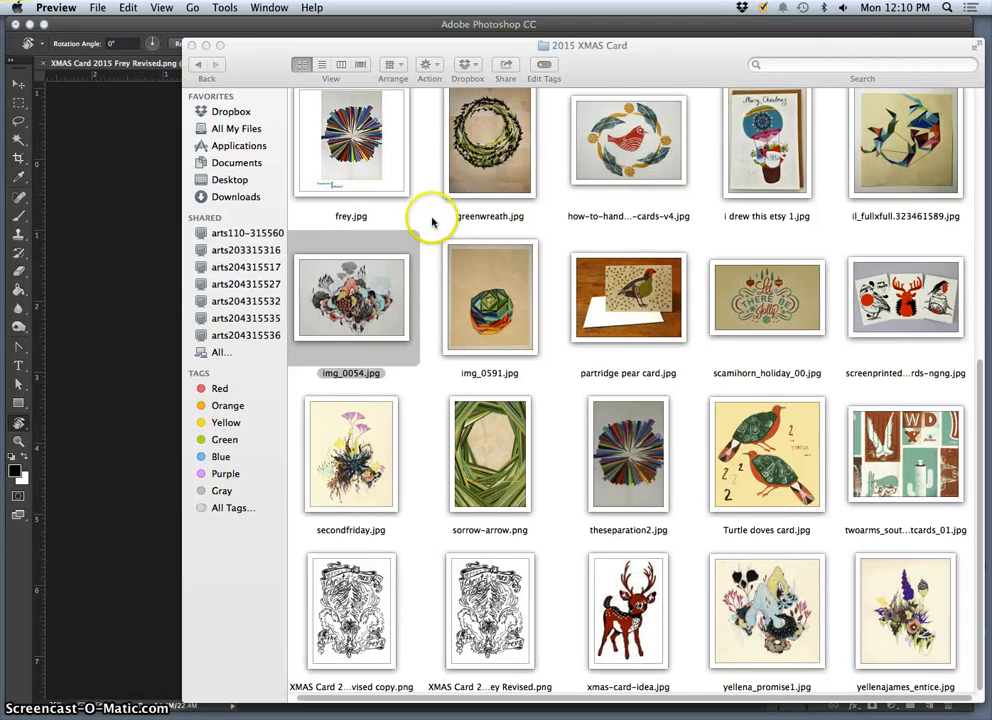
pyautogui.click(908, 464)
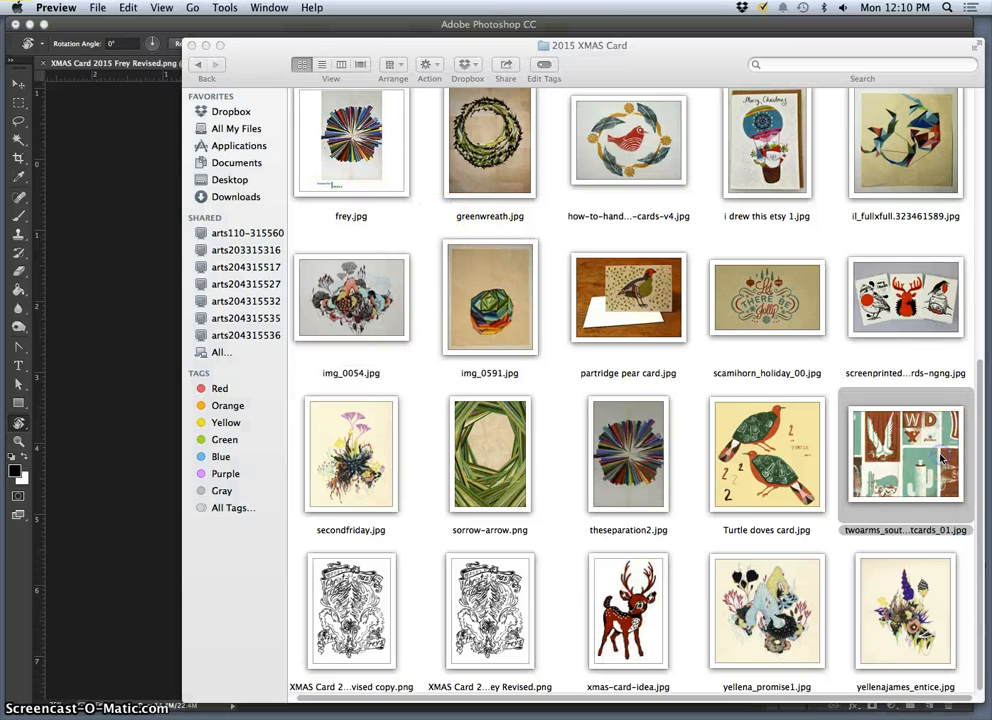
pyautogui.doubleClick(904, 460)
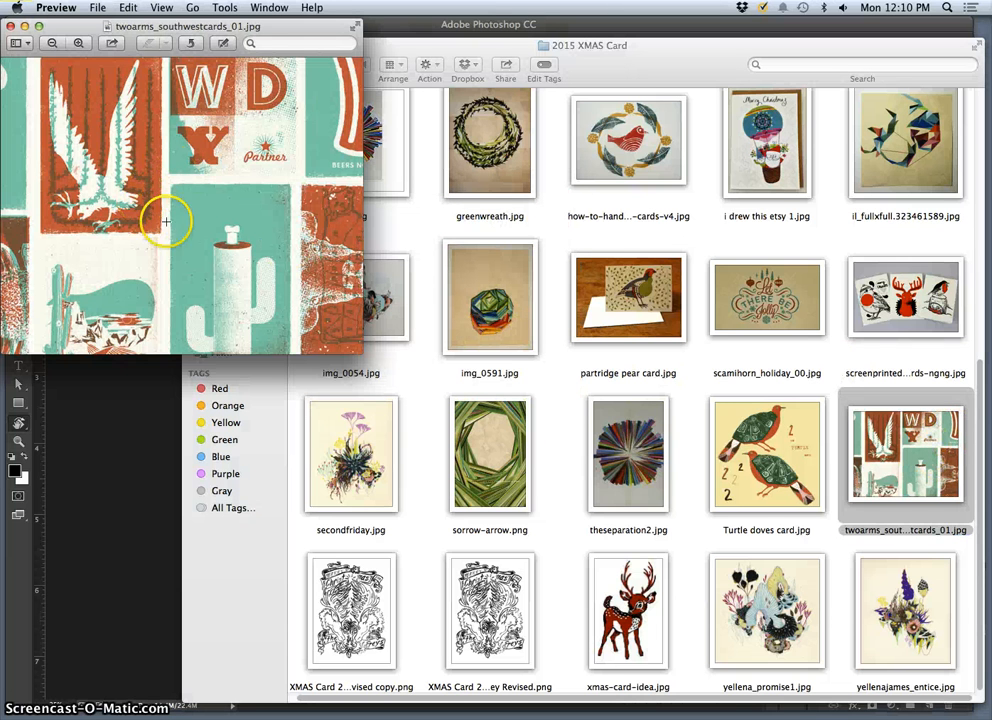